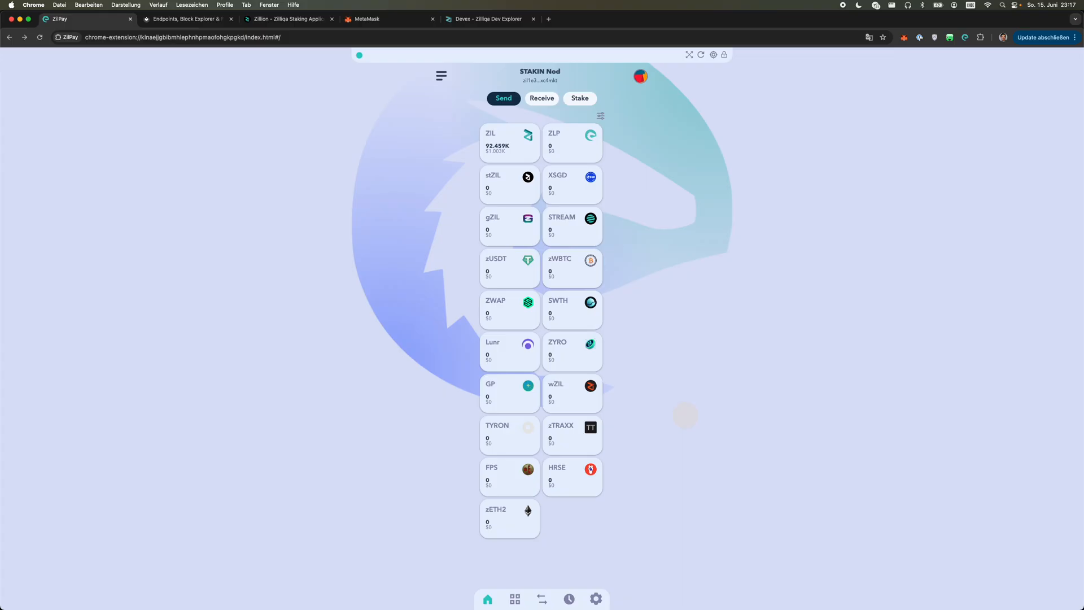
pyautogui.moveTo(949, 194)
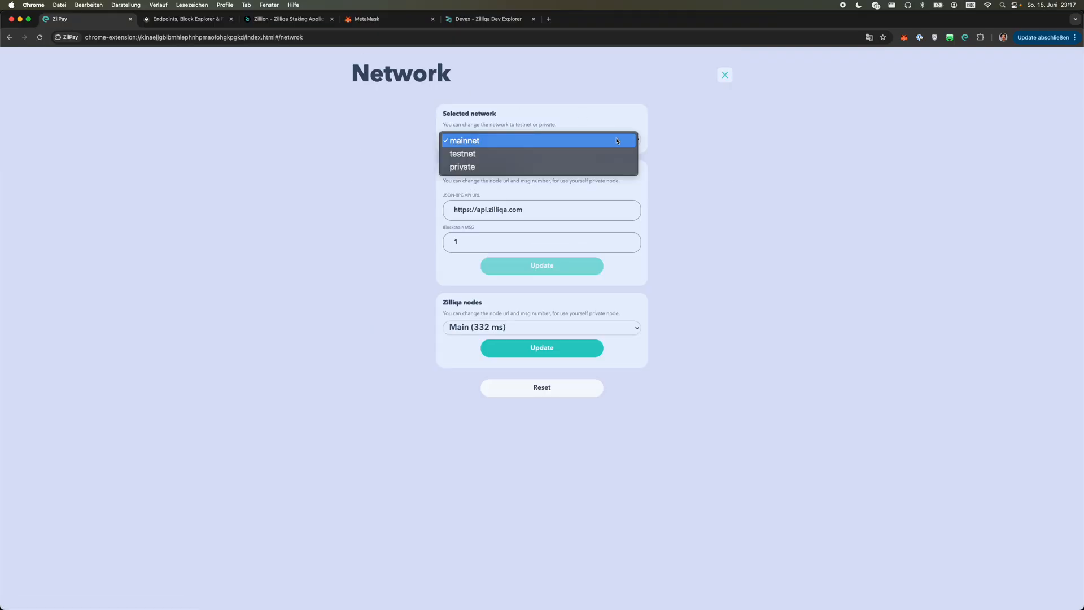
pyautogui.click(463, 140)
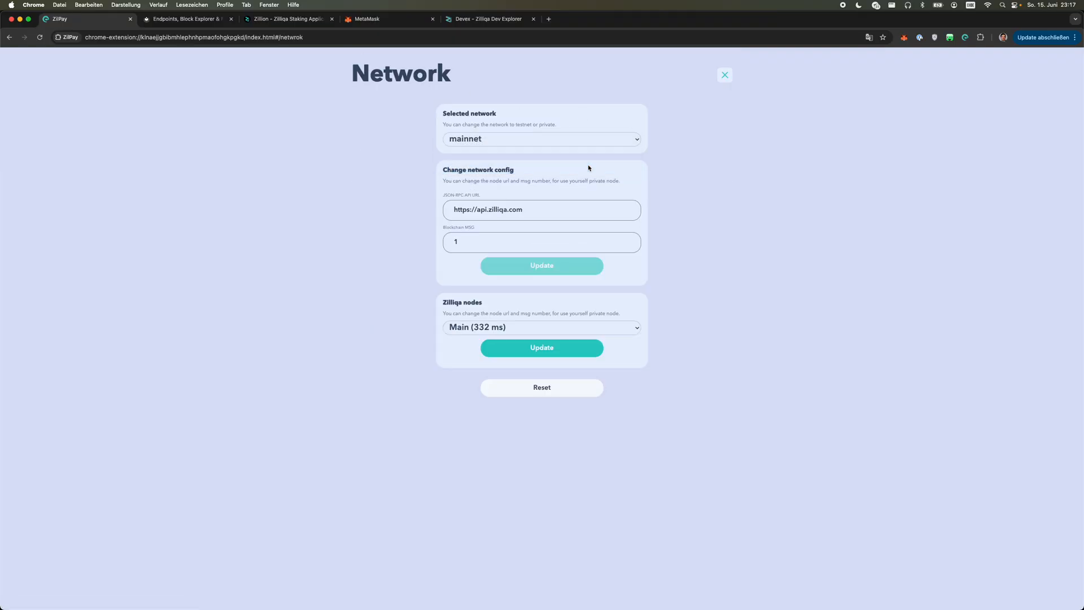
pyautogui.click(542, 139)
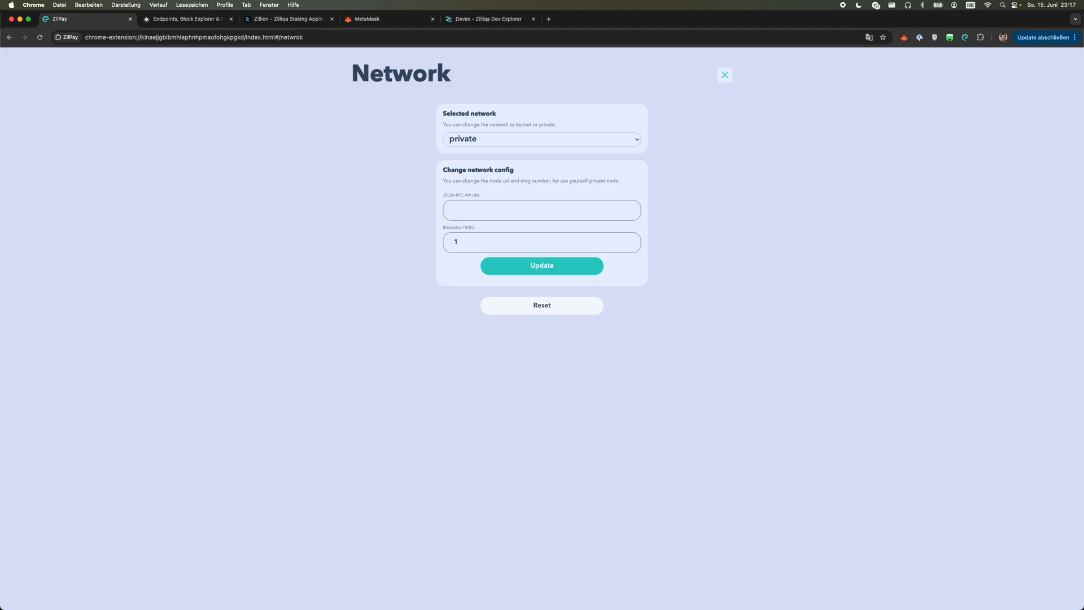
pyautogui.moveTo(323, 188)
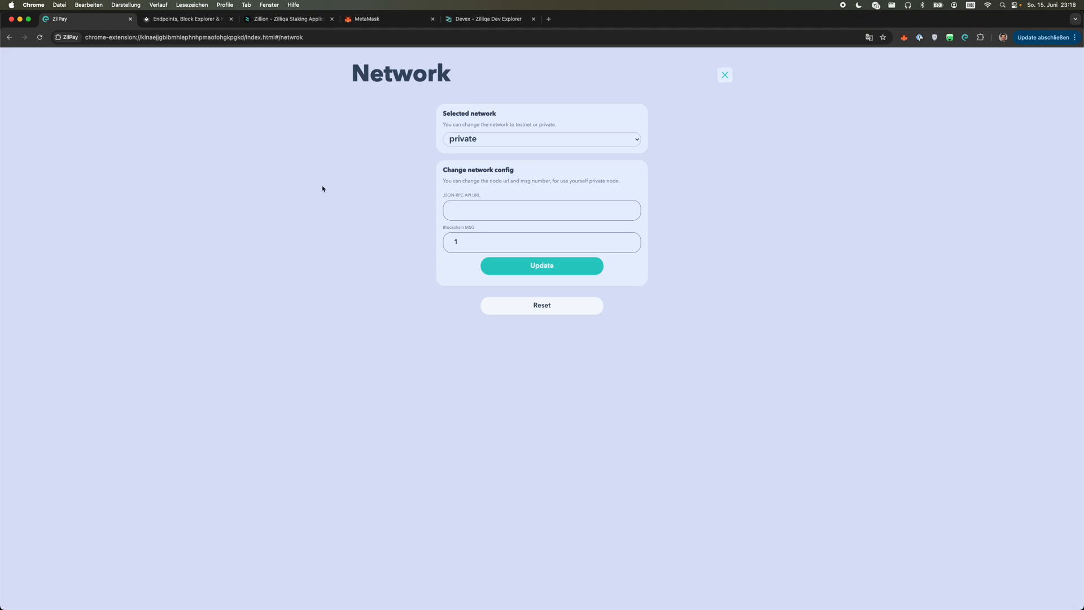
pyautogui.write('https://api.zq2-protomainnet.zilliqa.com/')
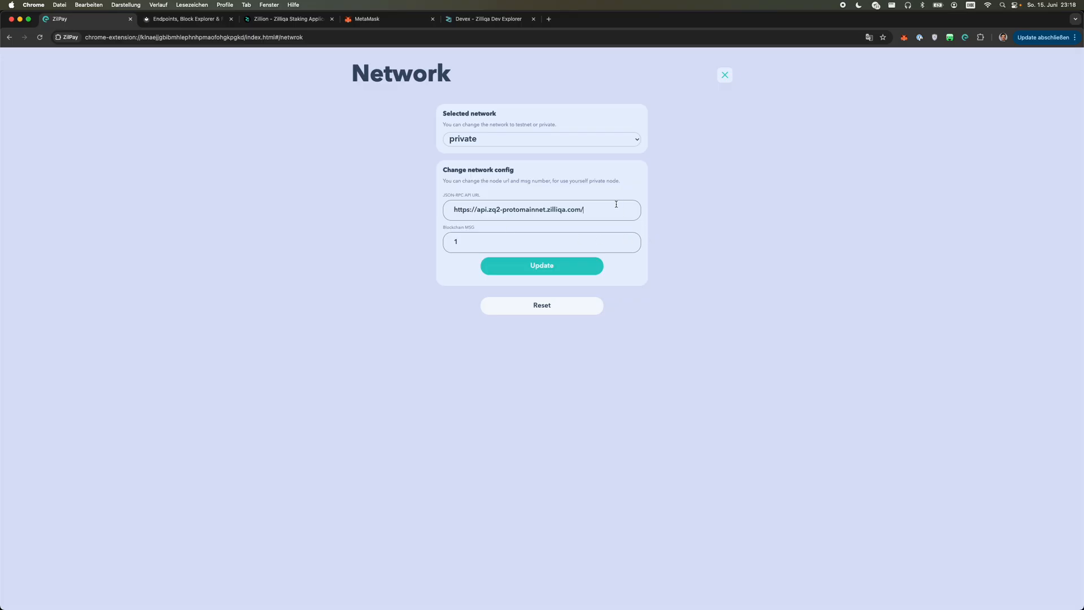
pyautogui.moveTo(593, 208)
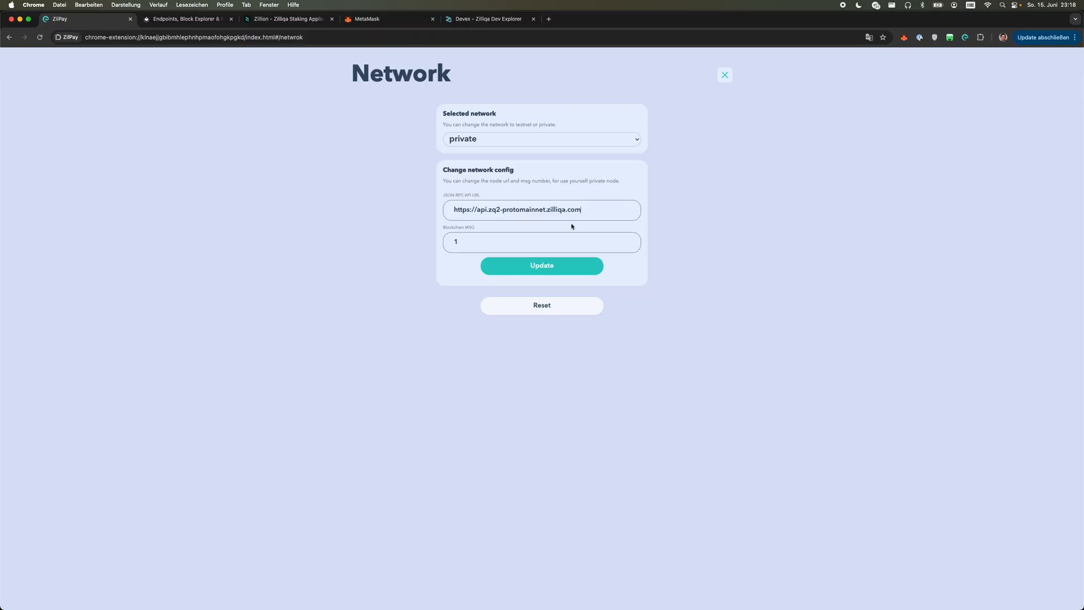
pyautogui.click(541, 266)
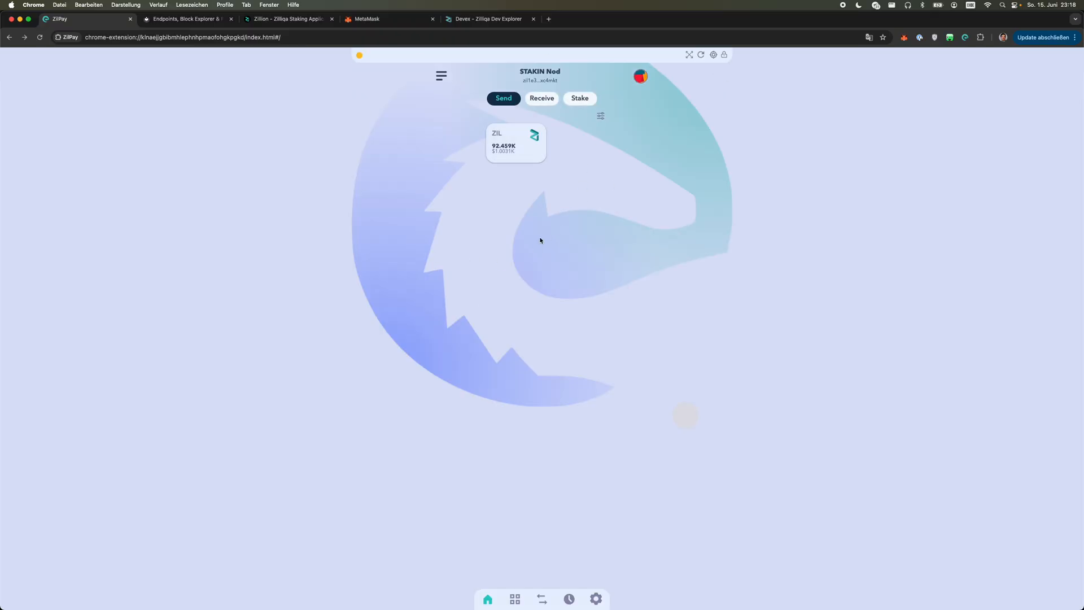
pyautogui.moveTo(457, 158)
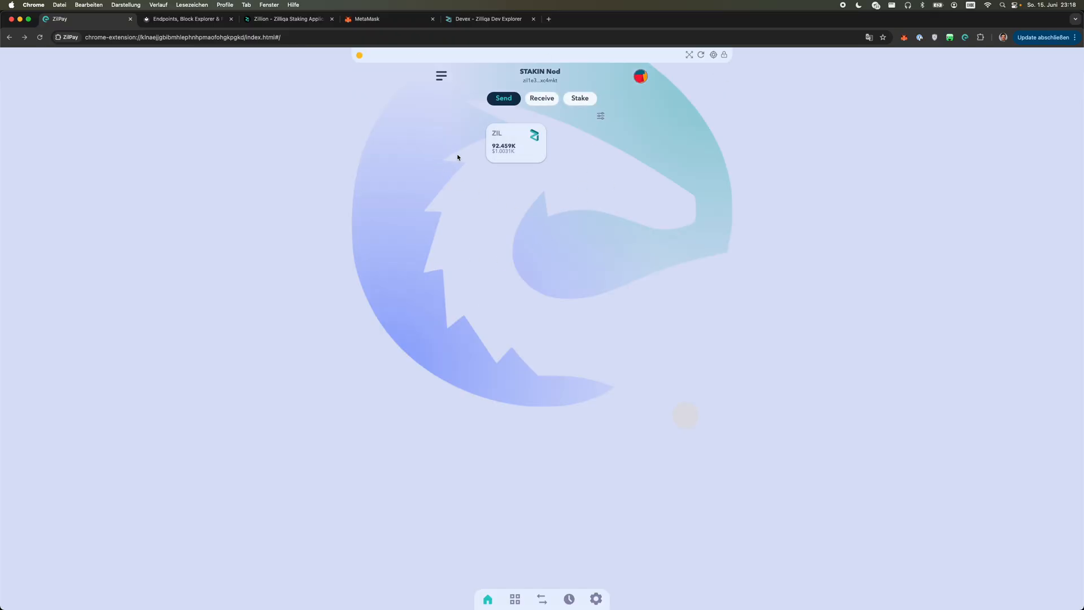
pyautogui.moveTo(488, 221)
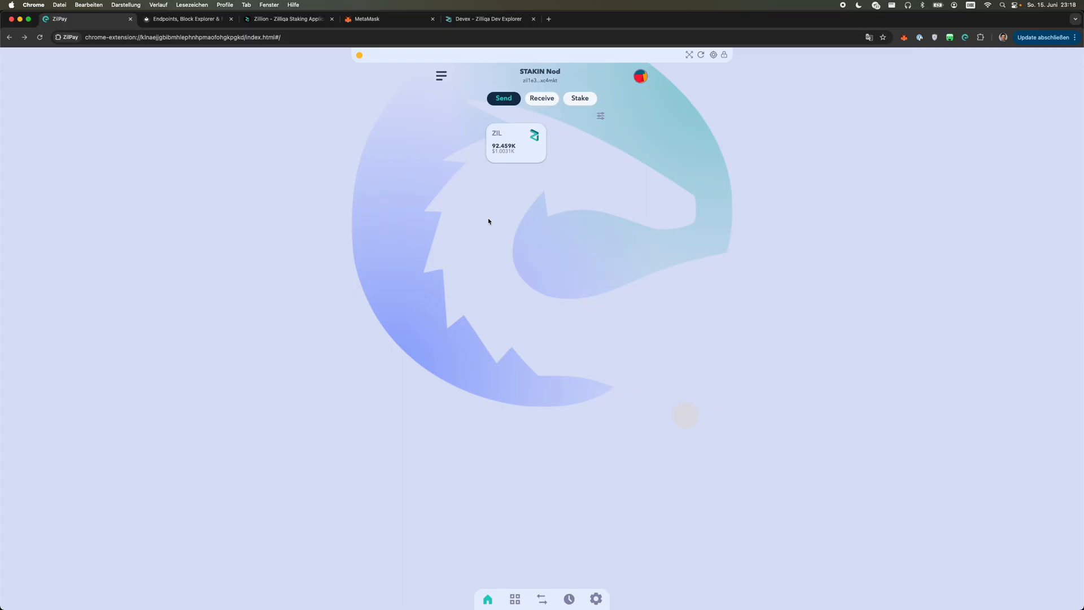
pyautogui.moveTo(577, 210)
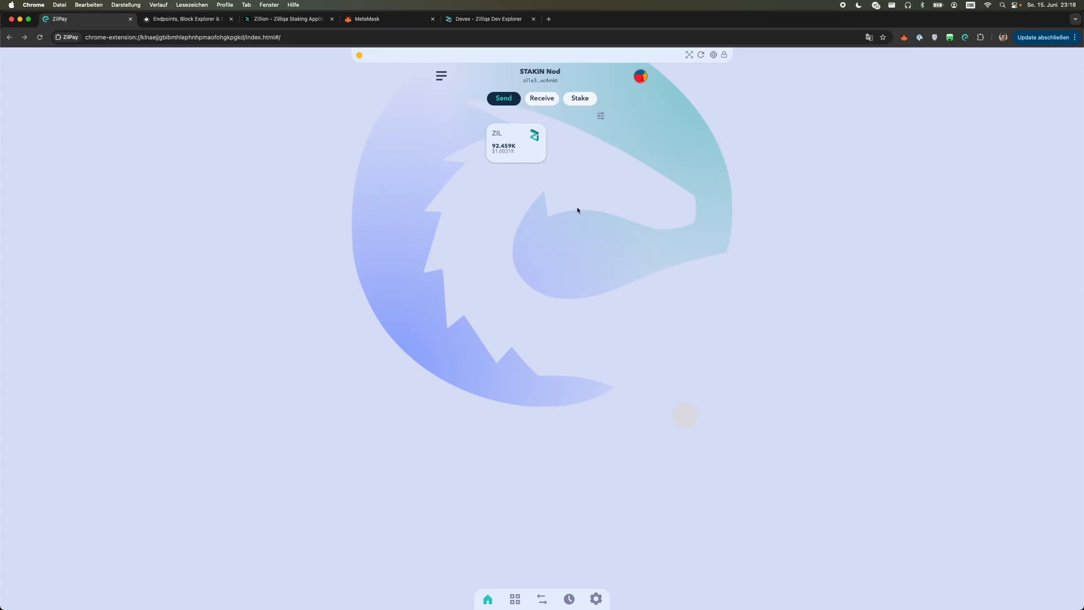
# Request 100 ZIL from the Proto-mainnet faucet for the wallet address in the Developer Portal.
pyautogui.click(185, 18)
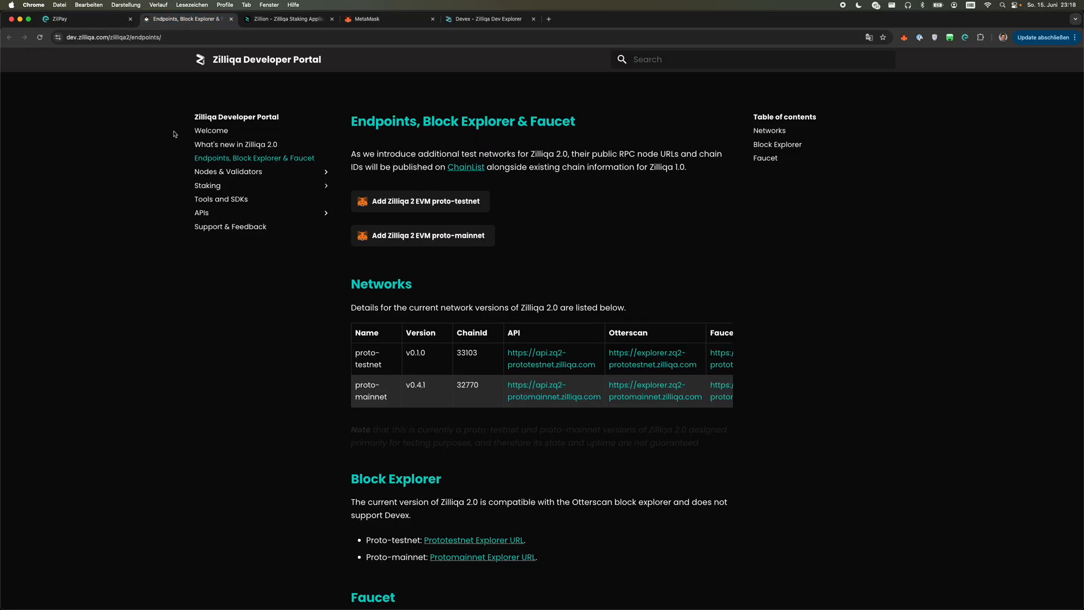
pyautogui.moveTo(500, 362)
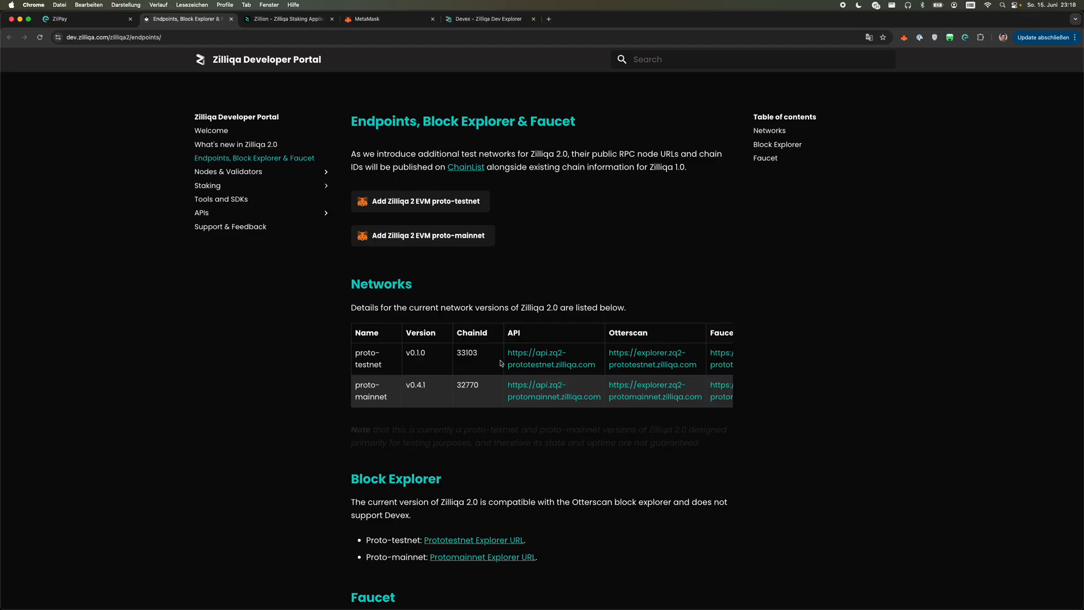
pyautogui.scroll(-3)
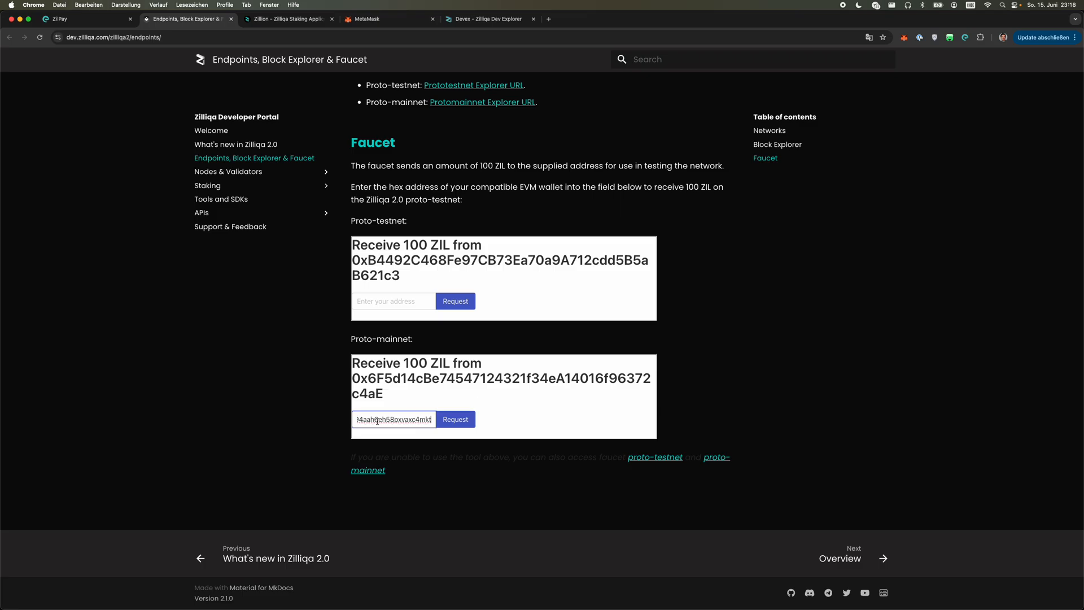
pyautogui.click(456, 419)
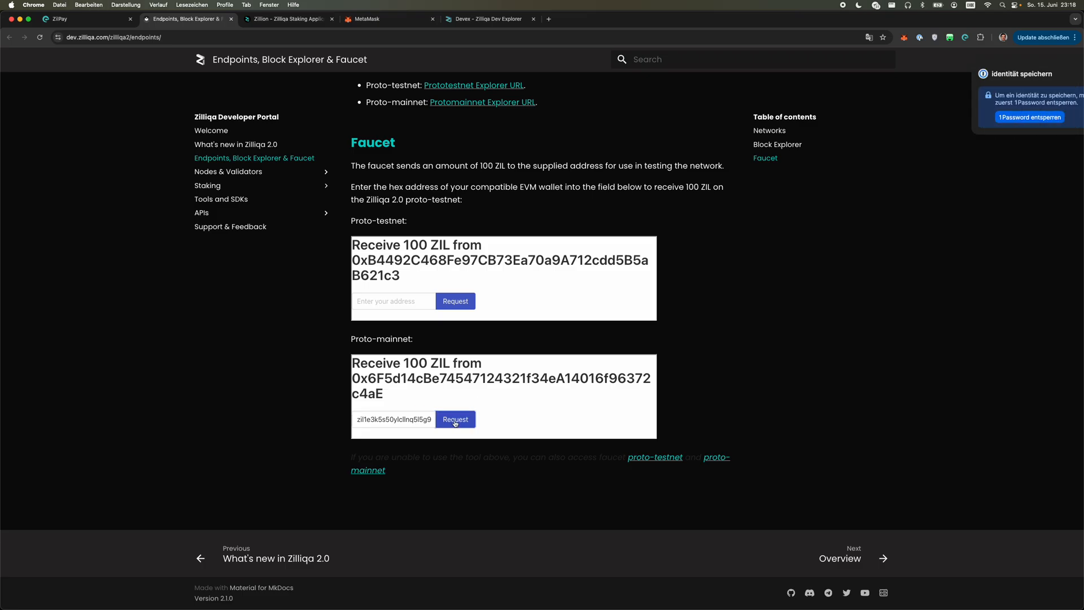
pyautogui.click(455, 420)
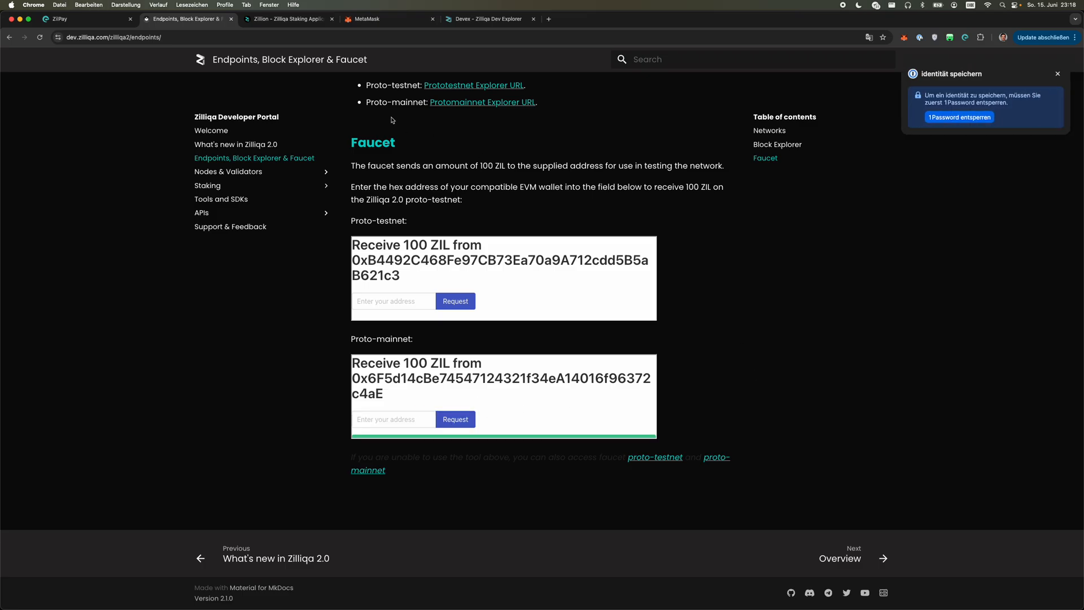
pyautogui.click(61, 19)
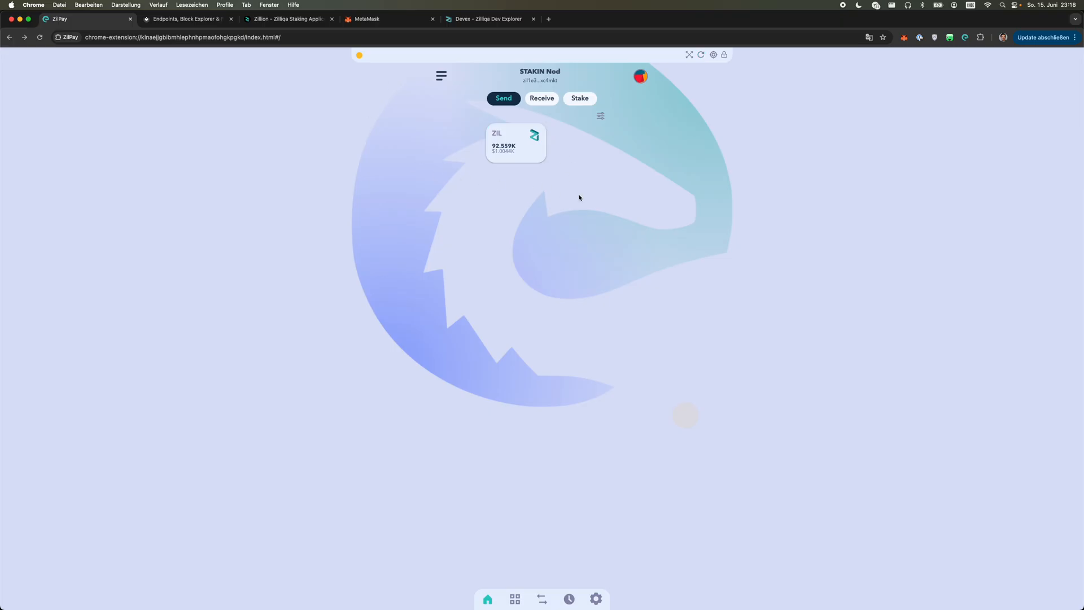
# Switch back to ZilPay and check the ZIL balance of 92.559K.
pyautogui.click(287, 18)
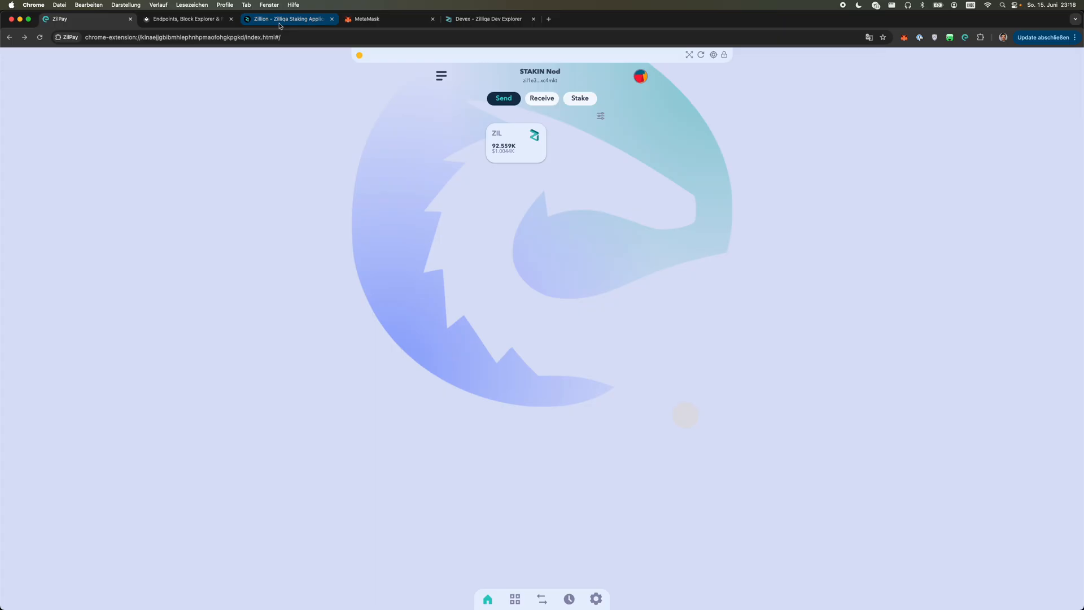
pyautogui.moveTo(287, 19)
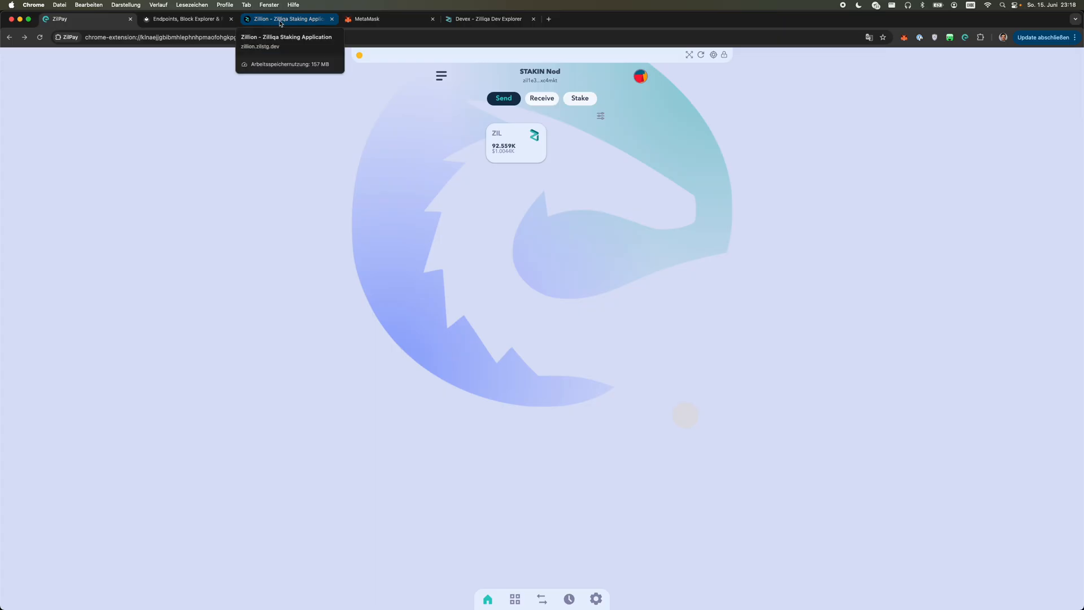
pyautogui.click(289, 19)
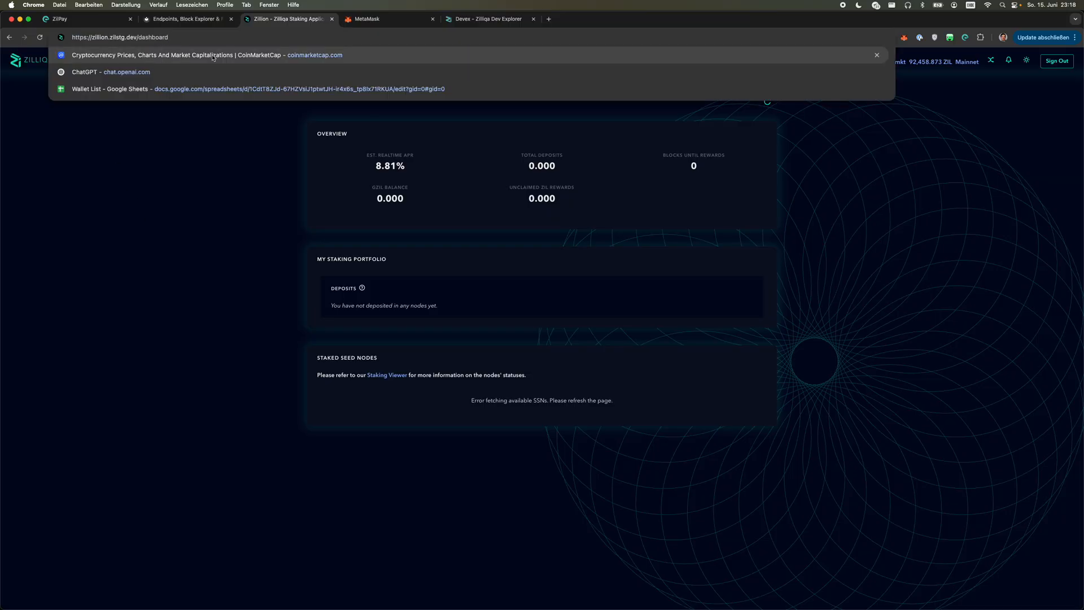
pyautogui.write('https://zillion.zilstg.dev')
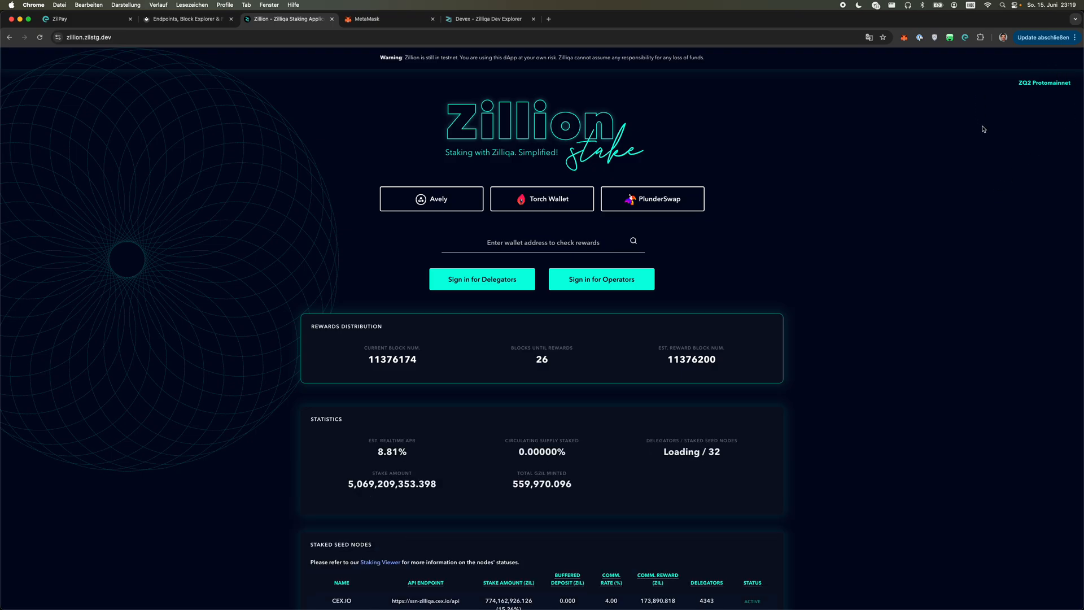
pyautogui.moveTo(1032, 111)
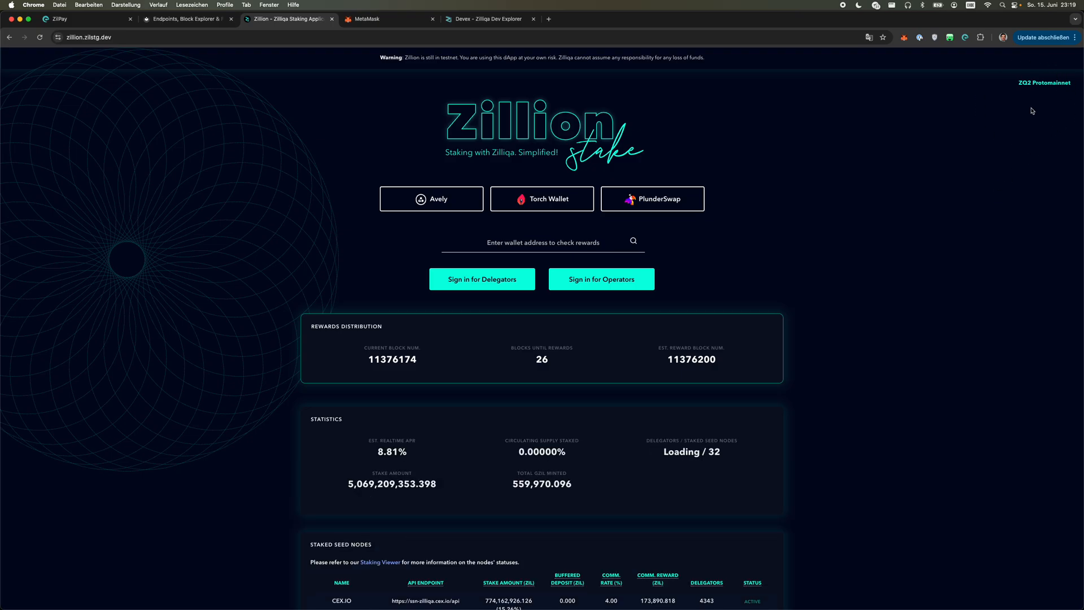
pyautogui.moveTo(1030, 91)
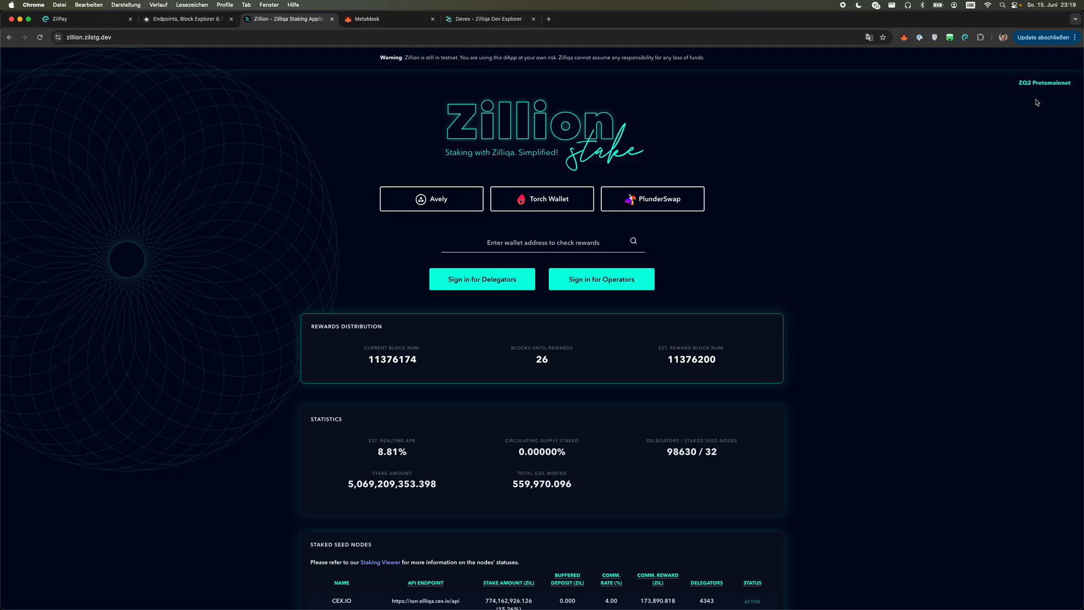
pyautogui.moveTo(303, 286)
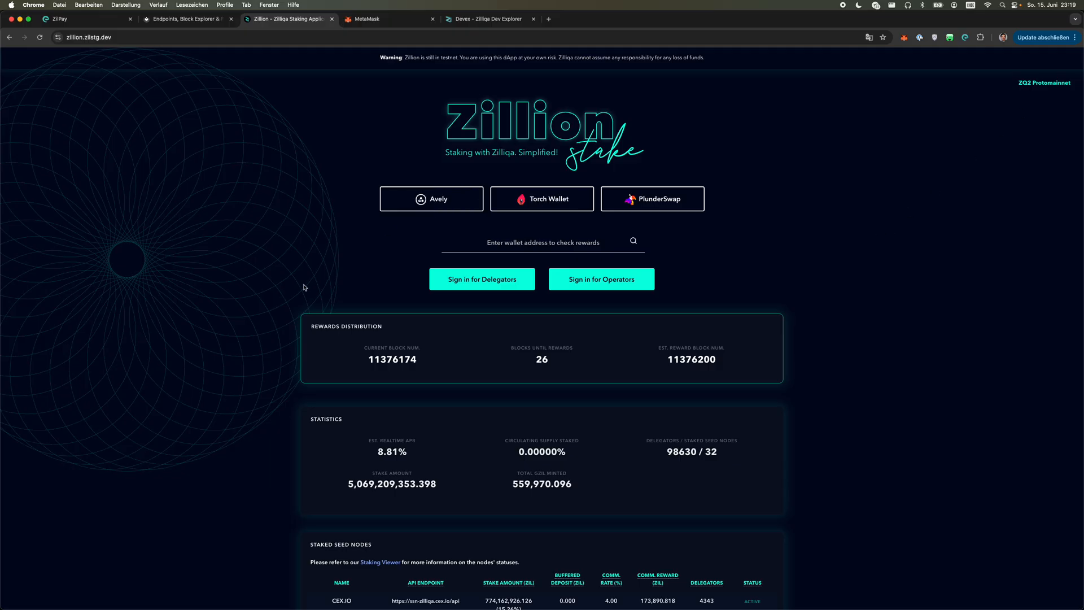
pyautogui.moveTo(367, 263)
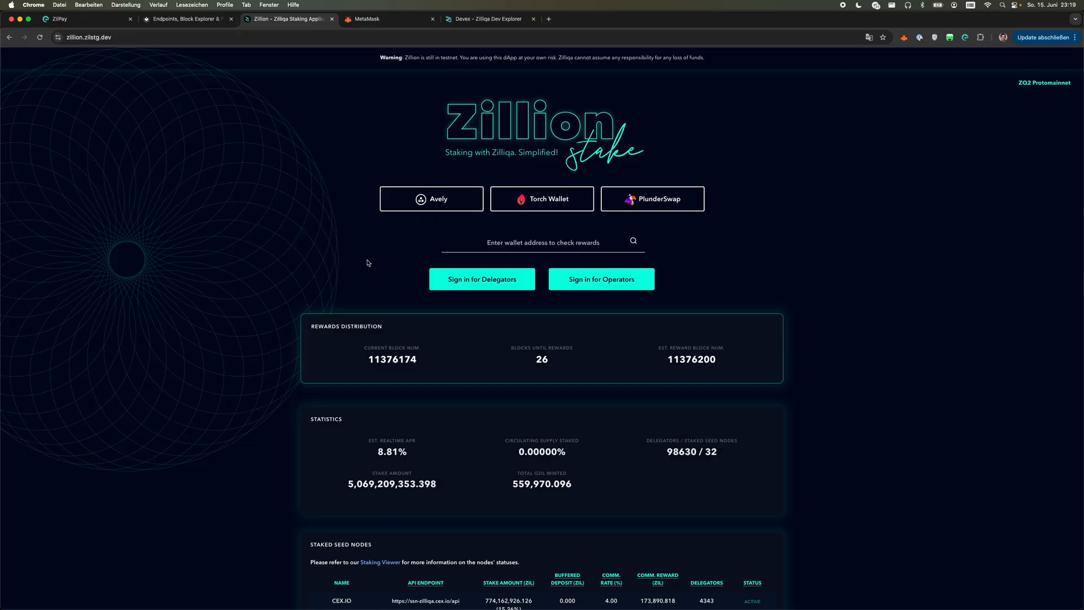
# Sign in for Delegators using ZilPay and unlock the wallet.
pyautogui.click(481, 279)
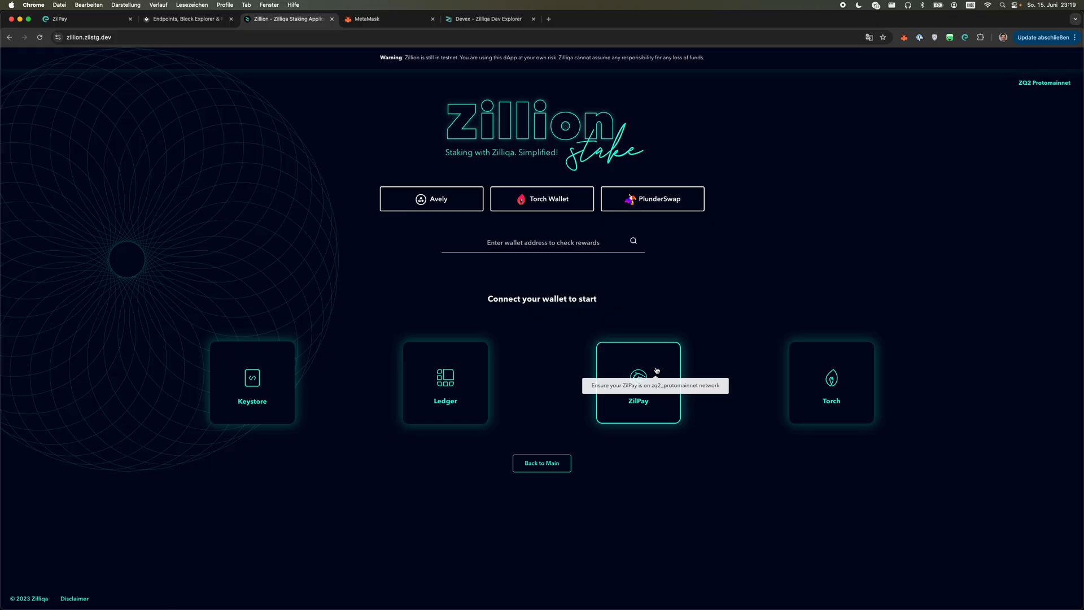
pyautogui.click(637, 381)
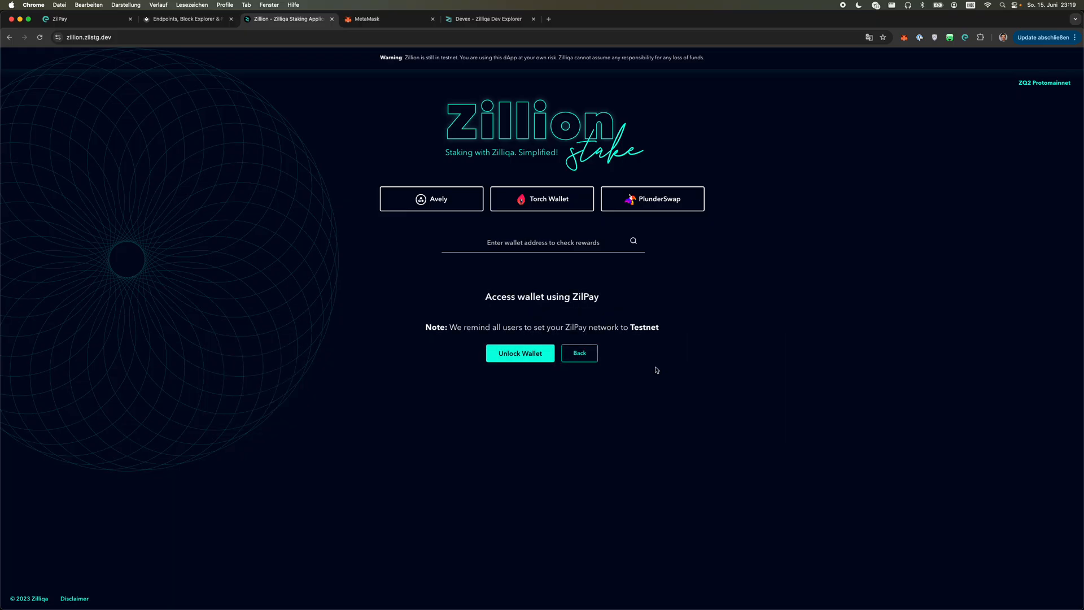
pyautogui.click(520, 354)
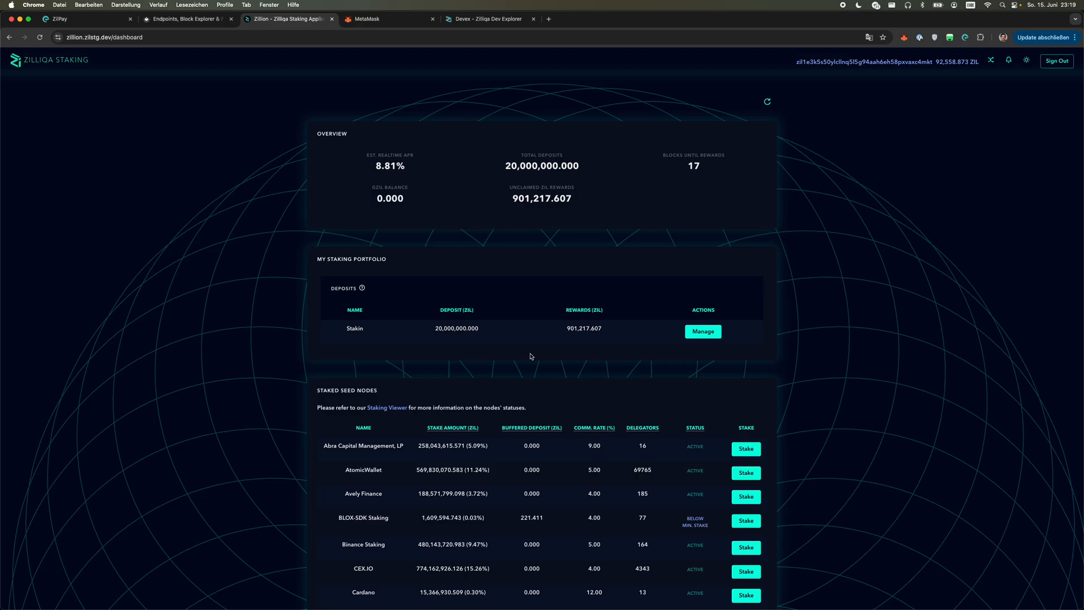
pyautogui.moveTo(558, 352)
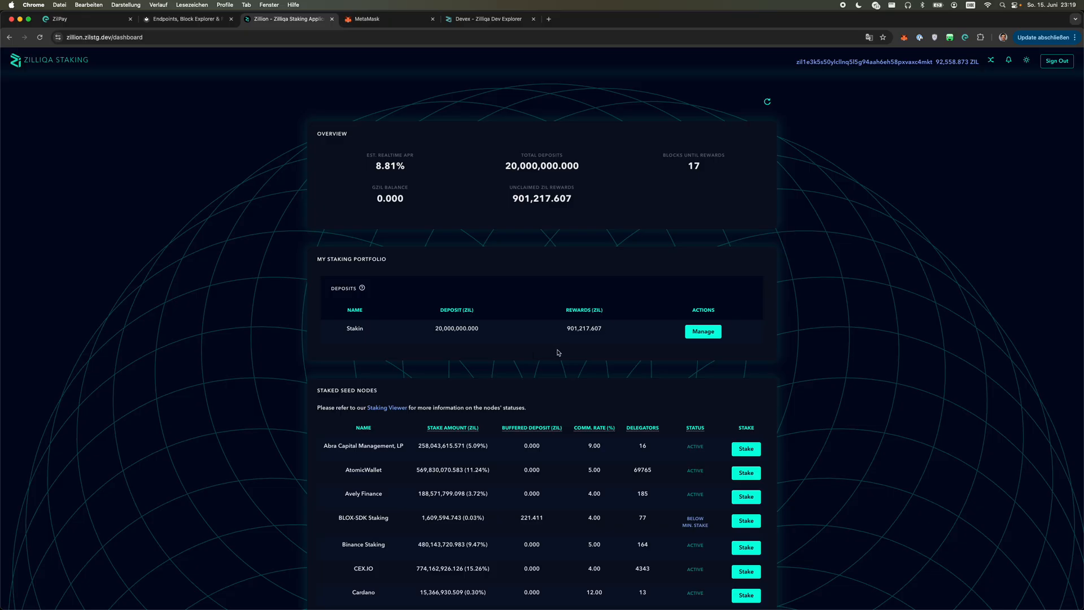
pyautogui.moveTo(482, 352)
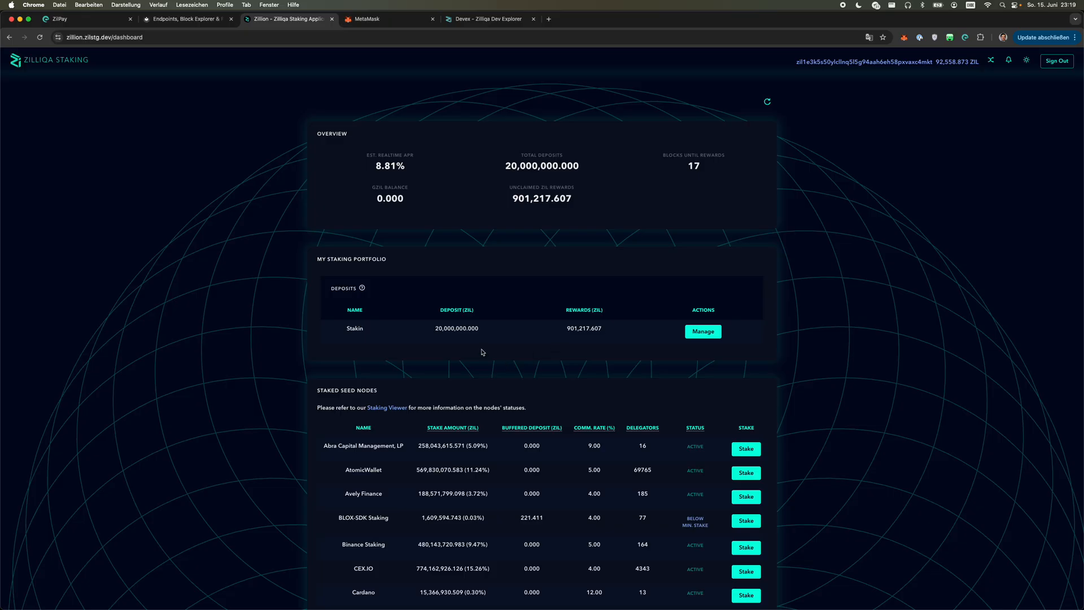
pyautogui.moveTo(525, 369)
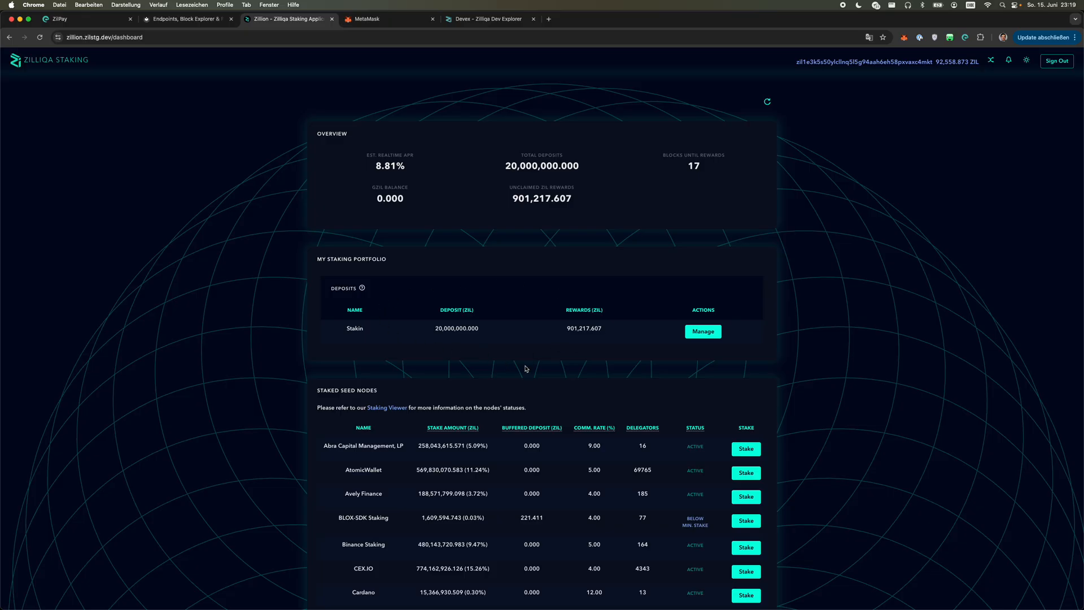
pyautogui.moveTo(545, 324)
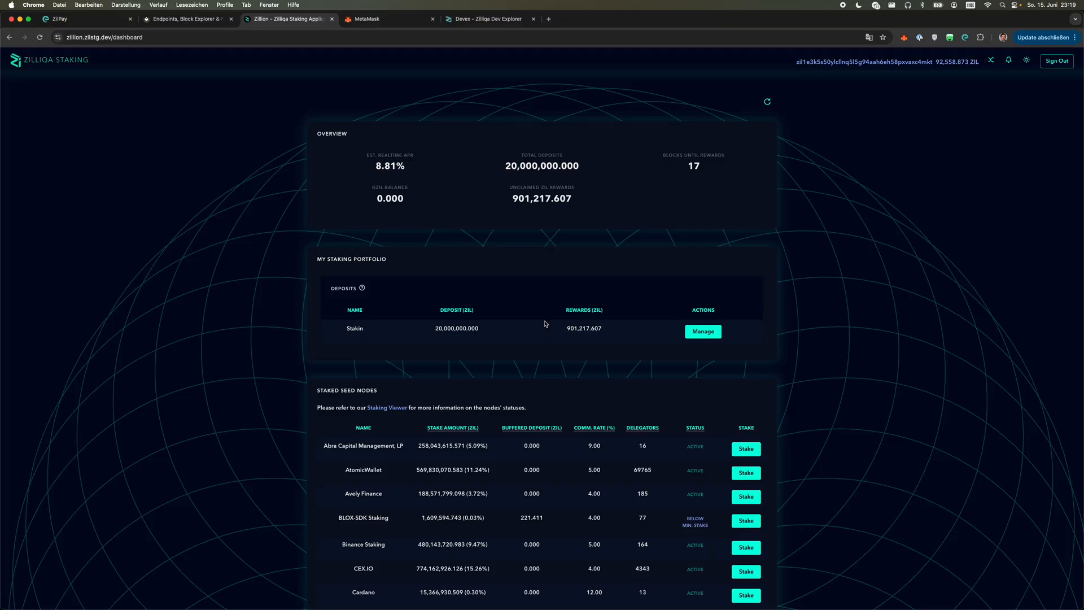
pyautogui.moveTo(690, 352)
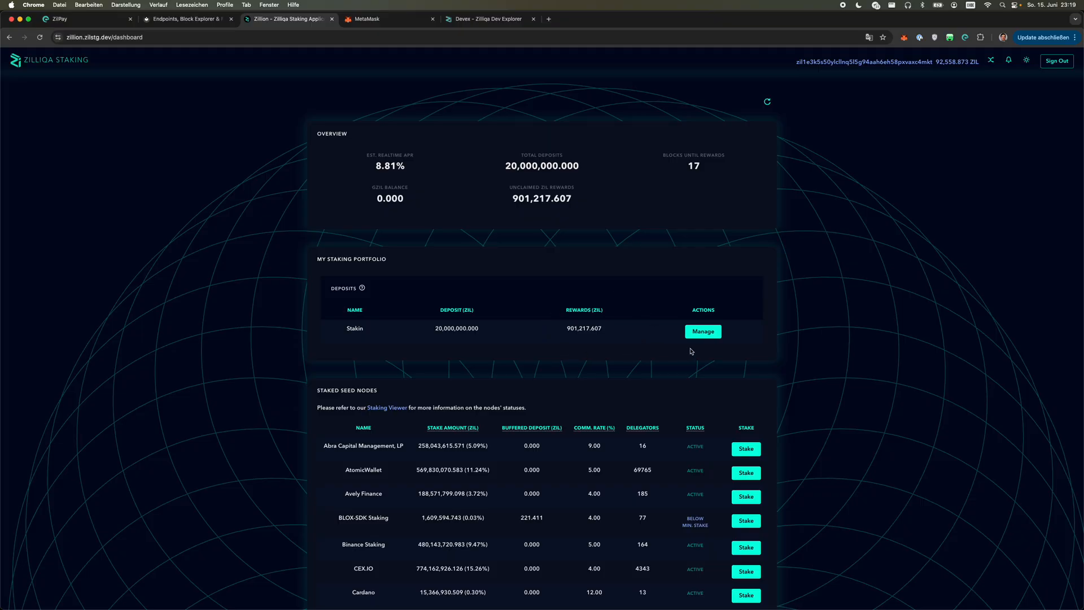
# Claim the 901,217.607 ZIL Stakin rewards with gas limit 100000, confirmed in ZilPay.
pyautogui.click(703, 332)
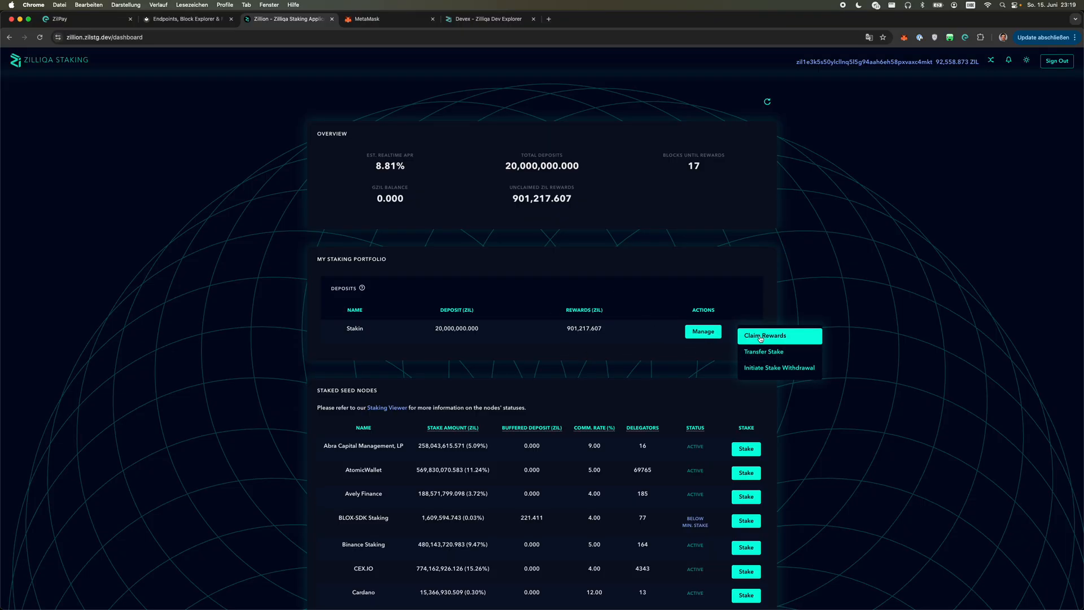
pyautogui.click(764, 336)
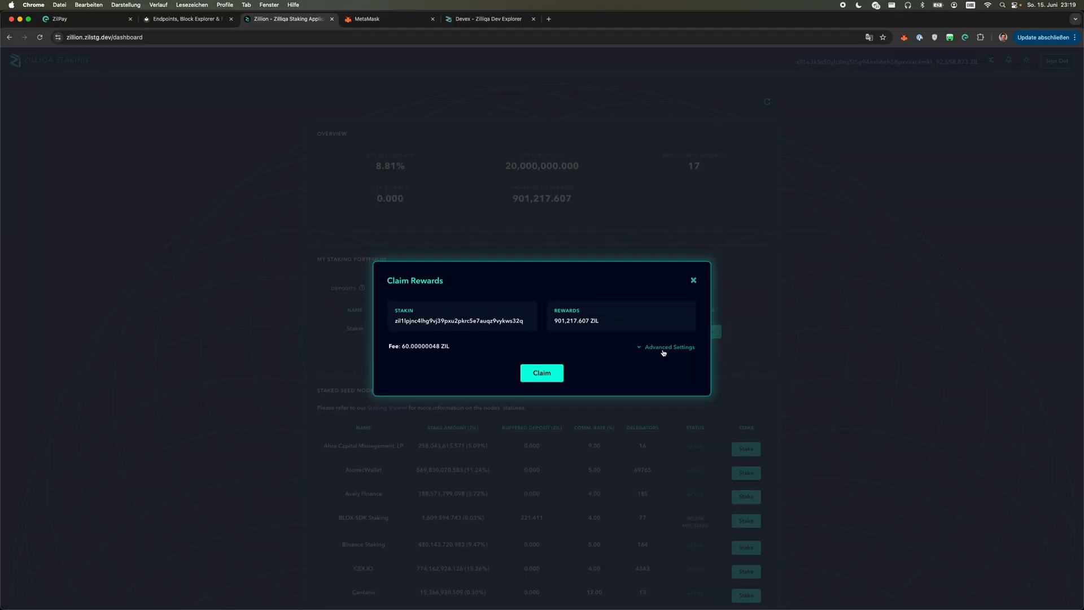
pyautogui.click(668, 347)
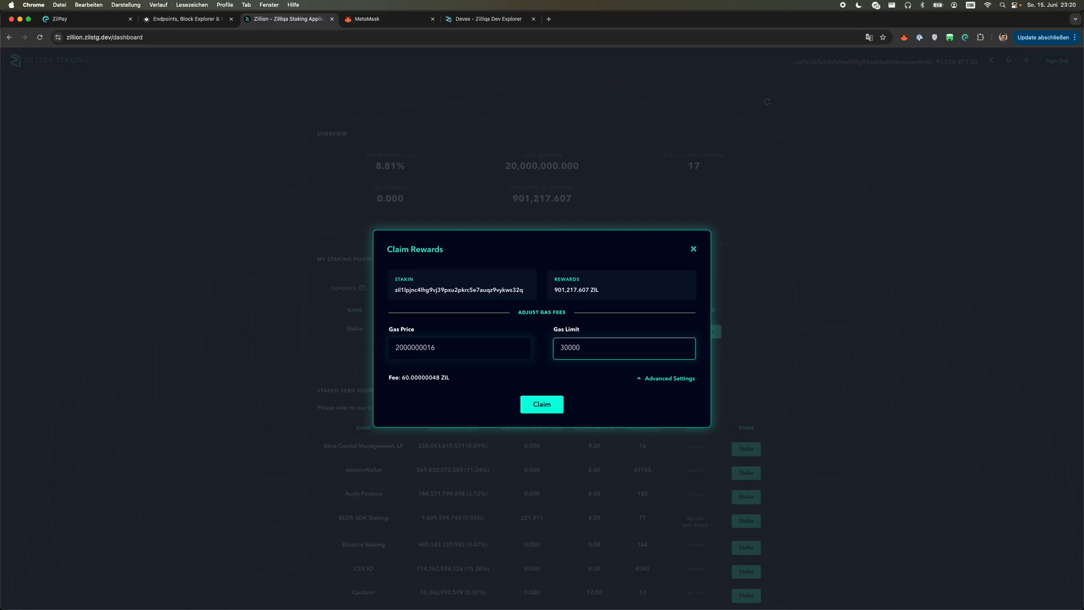
pyautogui.write('100000')
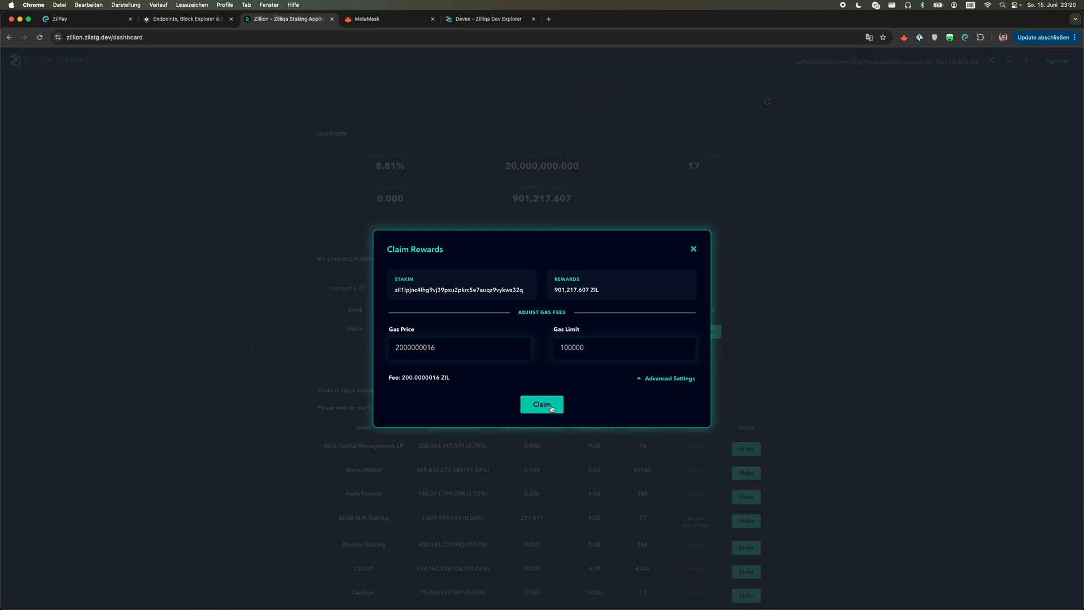
pyautogui.click(542, 404)
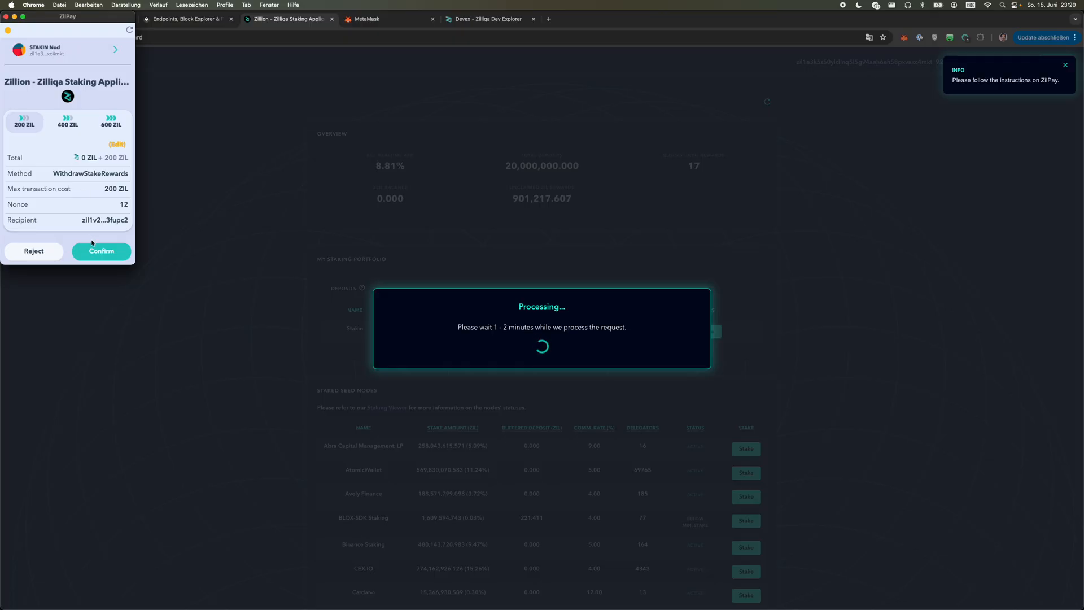
pyautogui.click(101, 250)
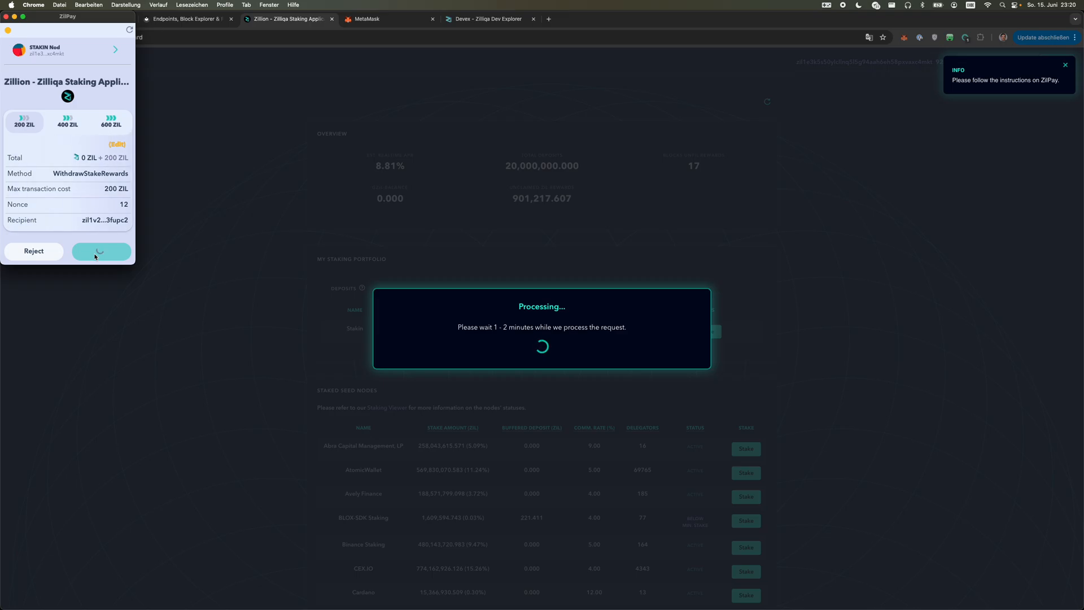
pyautogui.click(101, 251)
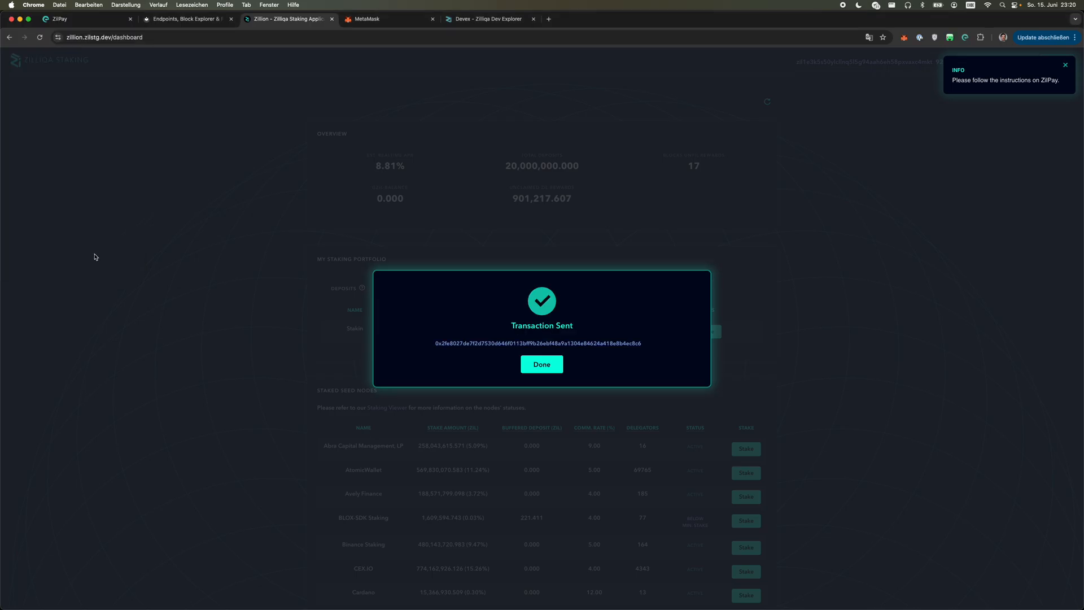
pyautogui.moveTo(683, 264)
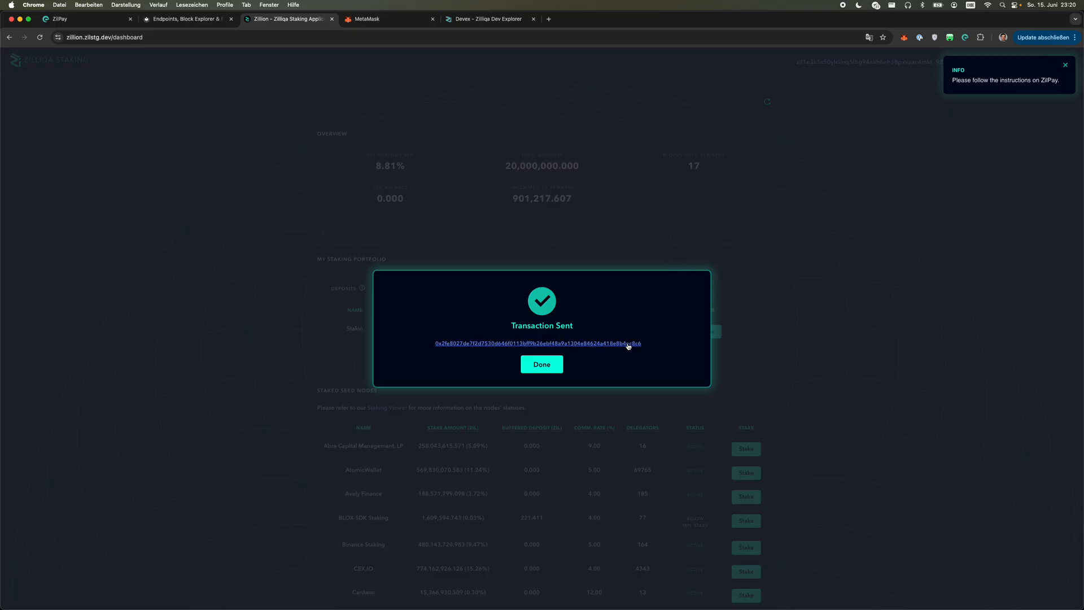
pyautogui.click(538, 344)
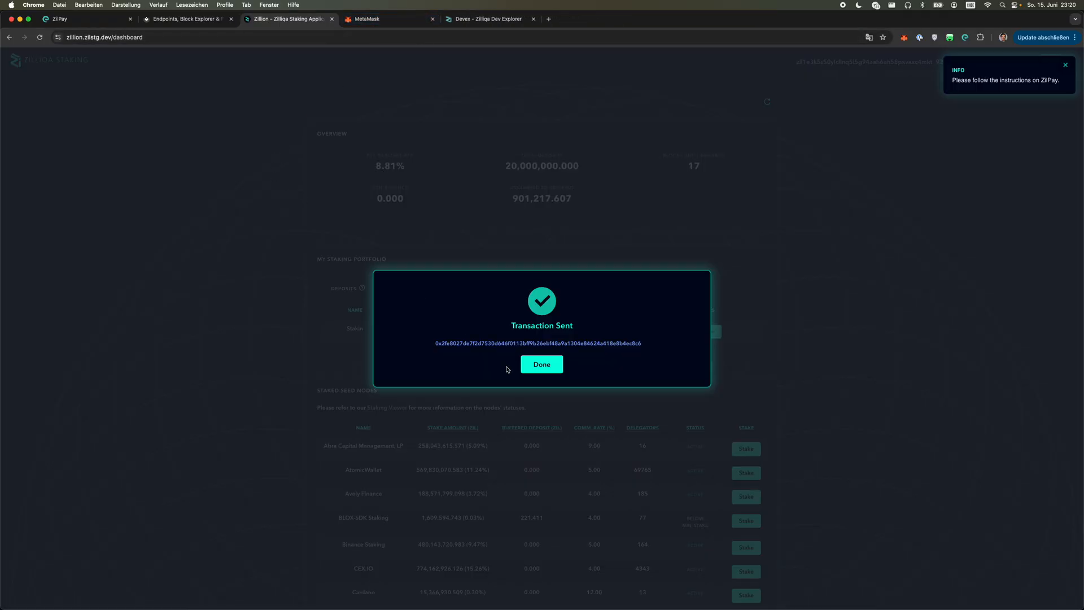
pyautogui.click(542, 364)
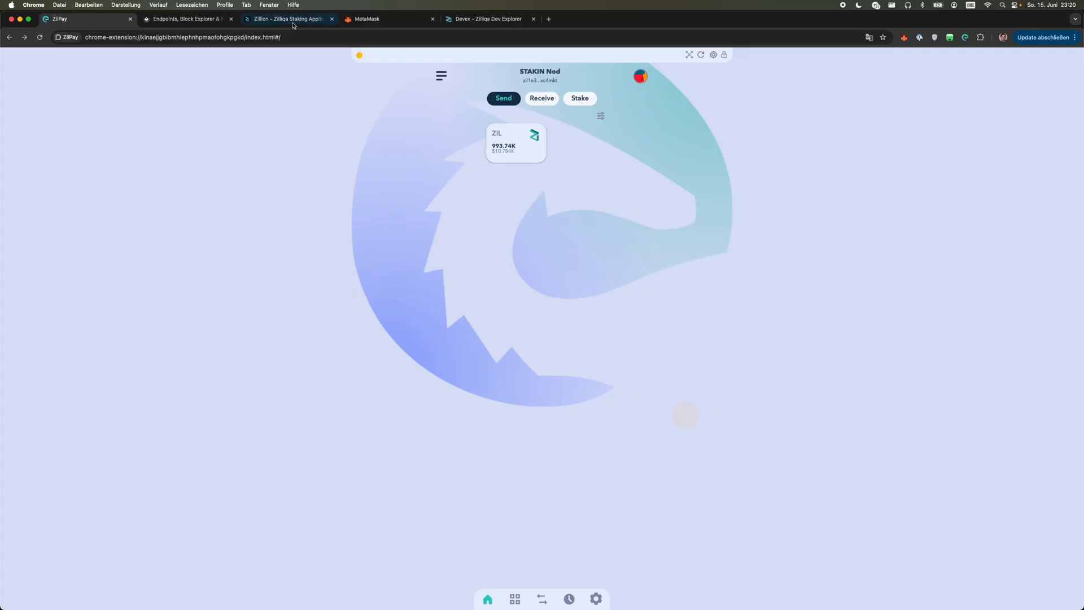
# Return to Zillion, showing 0.000 unclaimed rewards, and open the Stakin deposit's actions.
pyautogui.click(287, 19)
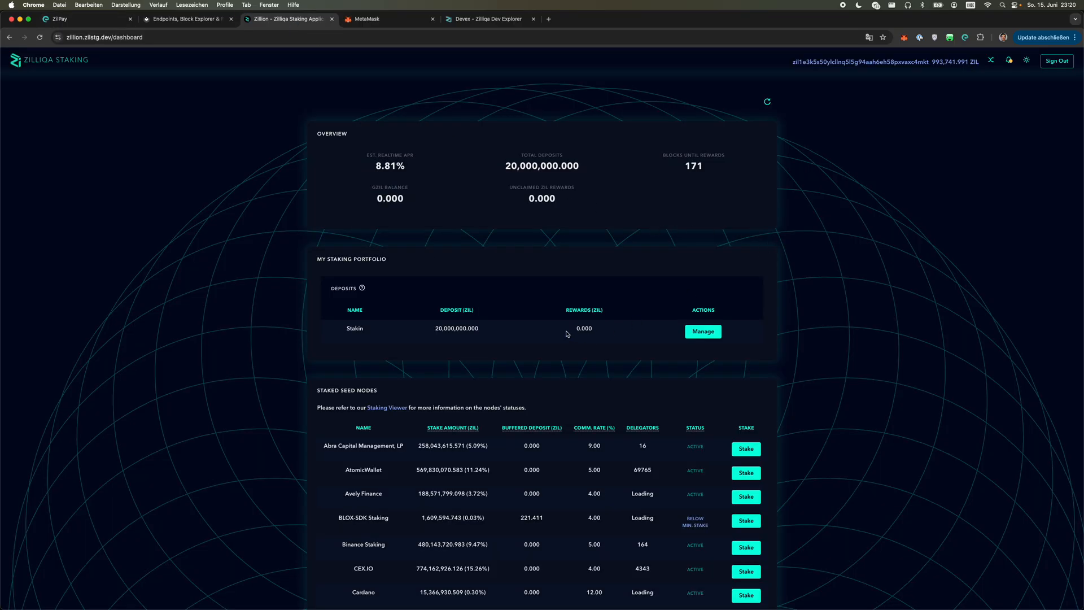
pyautogui.moveTo(538, 368)
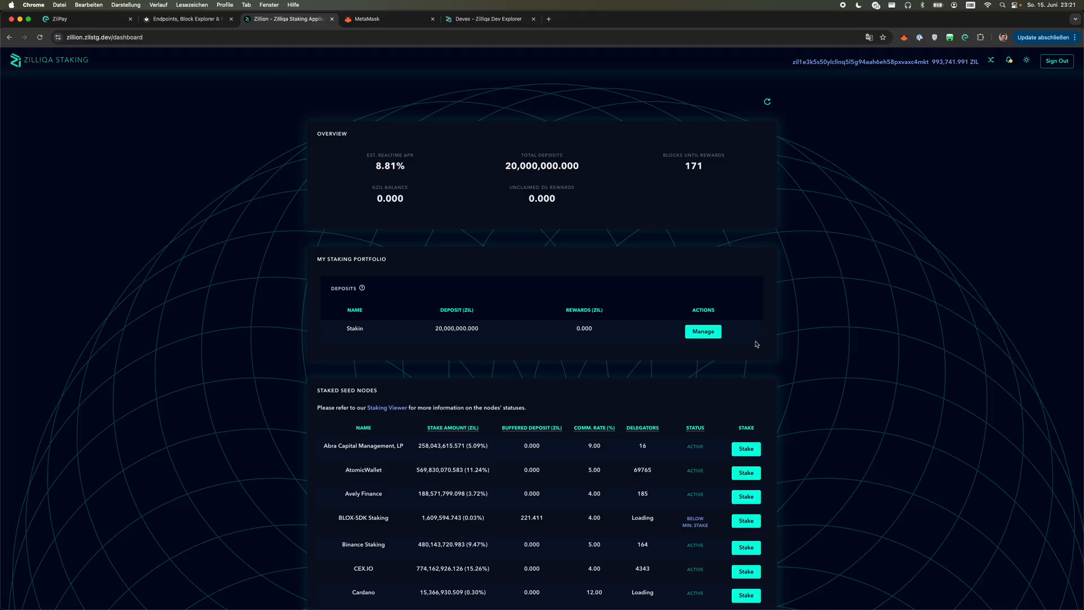
pyautogui.click(702, 331)
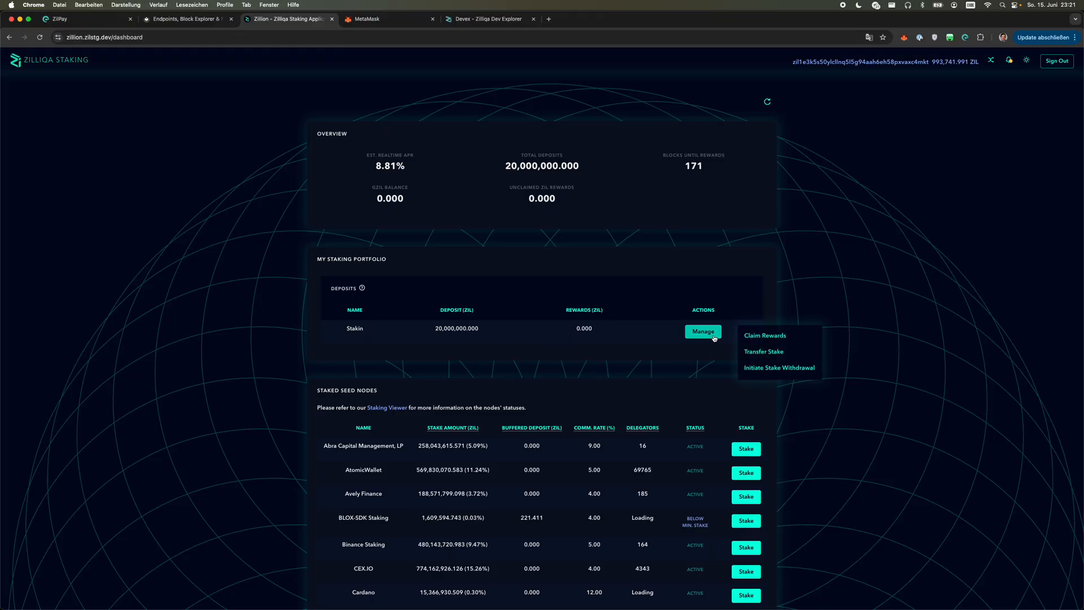
pyautogui.moveTo(779, 367)
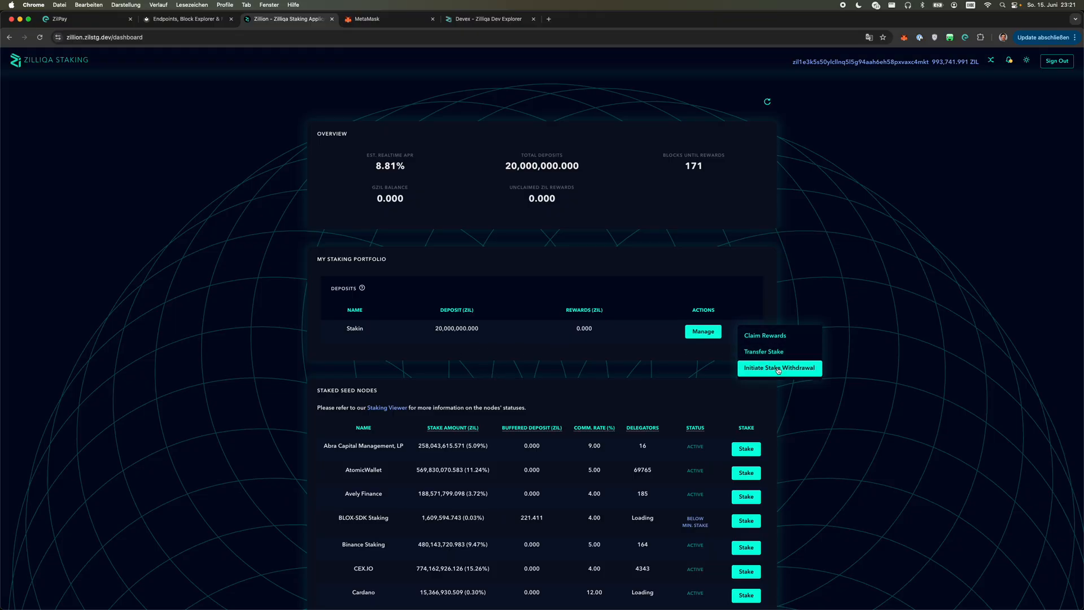
# Initiate withdrawal of the 20,000,000 ZIL Stakin stake with raised gas limit, approved in ZilPay.
pyautogui.click(778, 367)
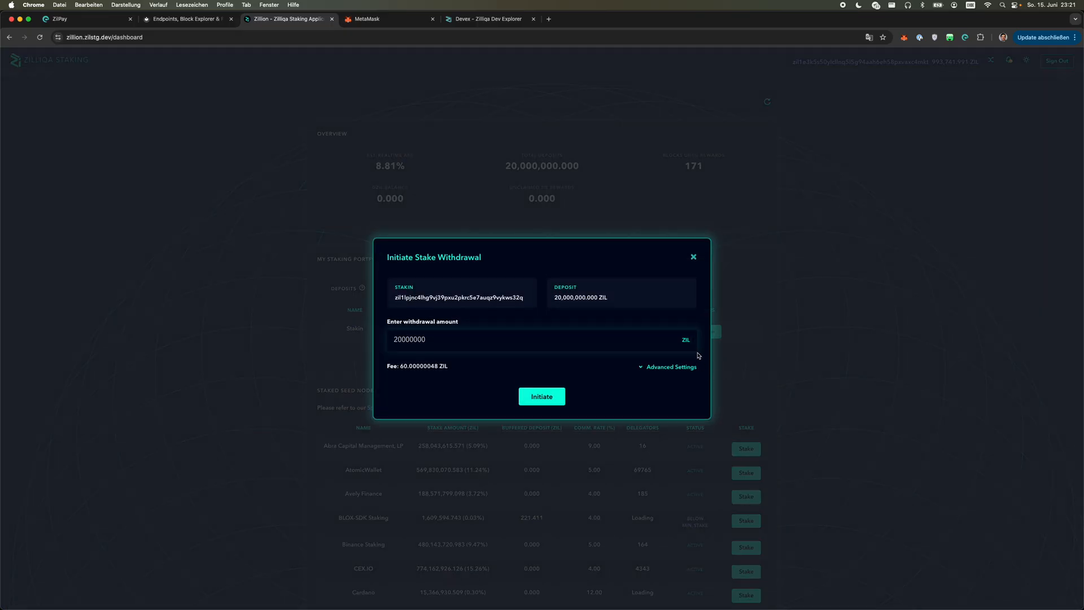
pyautogui.click(670, 367)
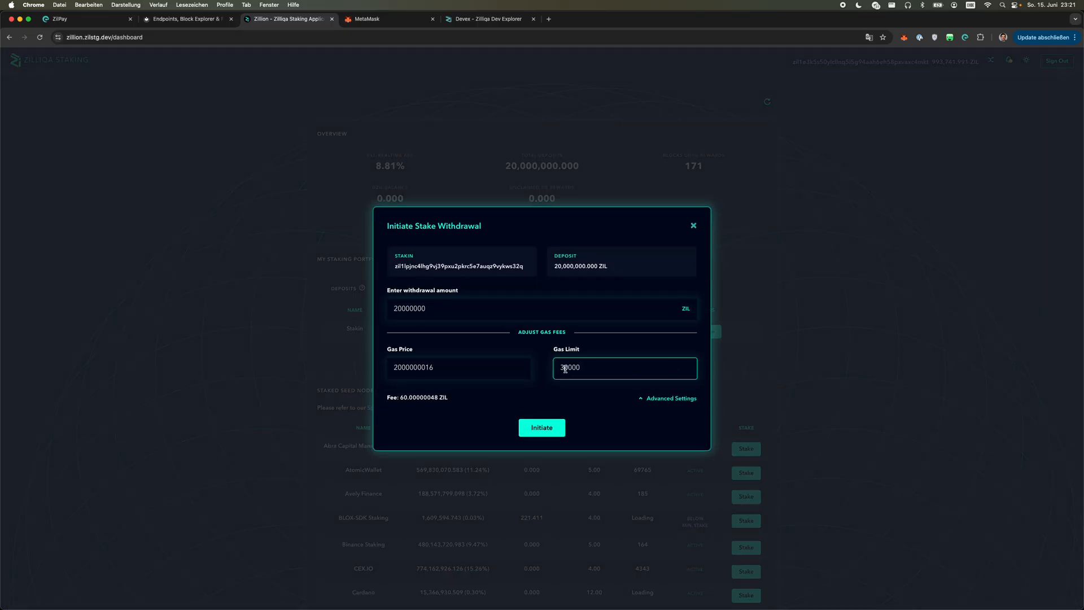
pyautogui.write('10000')
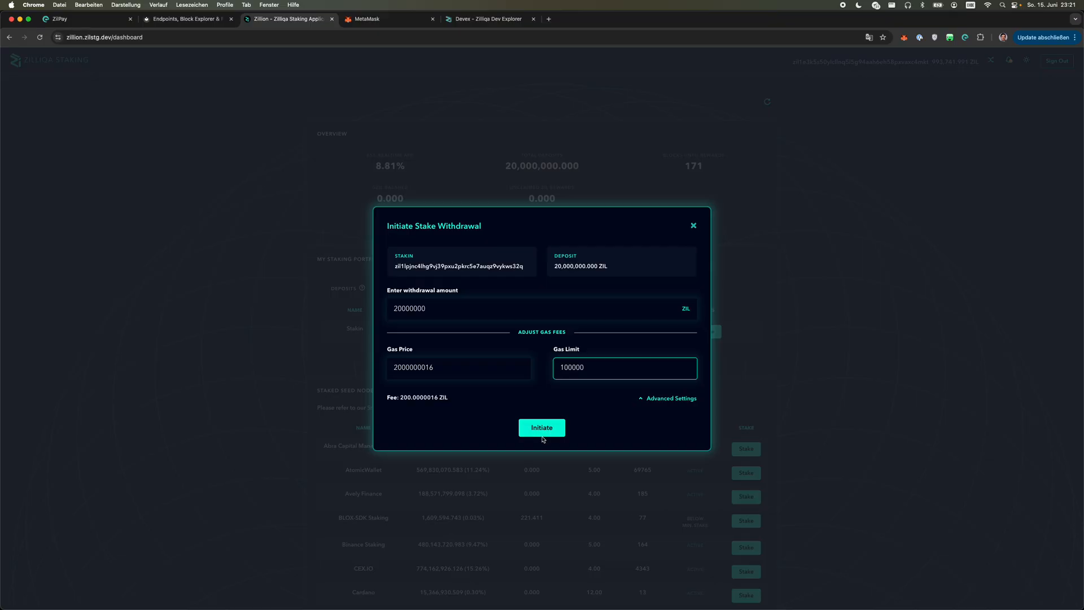
pyautogui.click(542, 427)
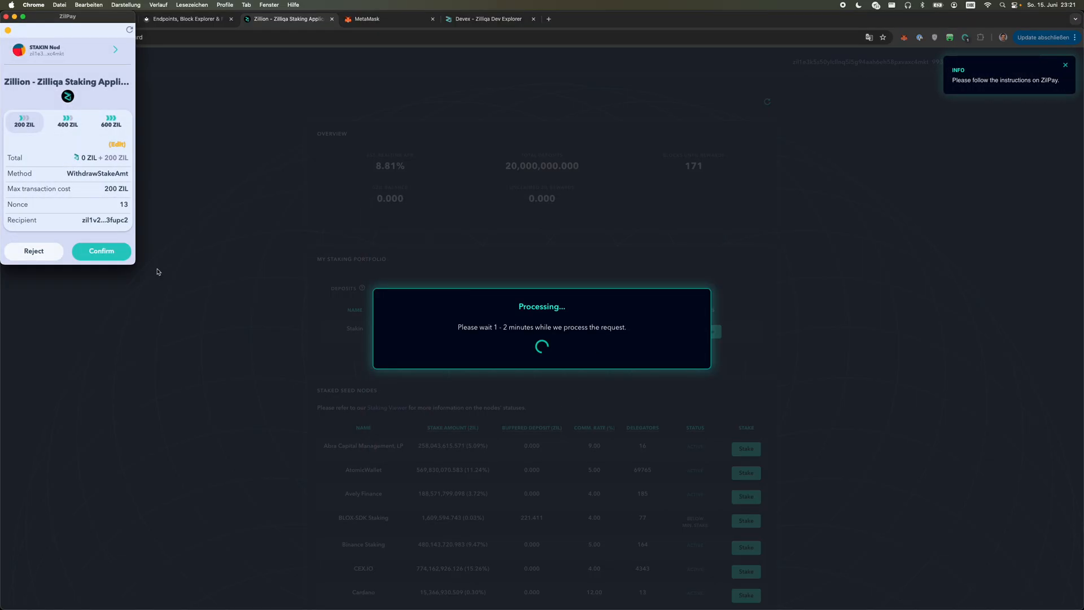
pyautogui.click(101, 250)
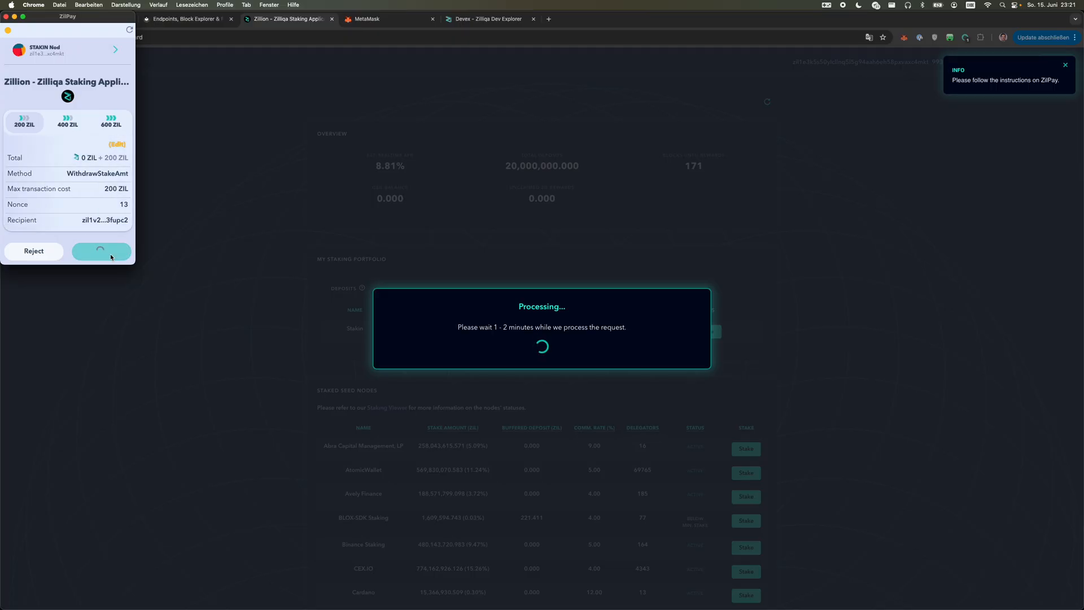
pyautogui.click(101, 251)
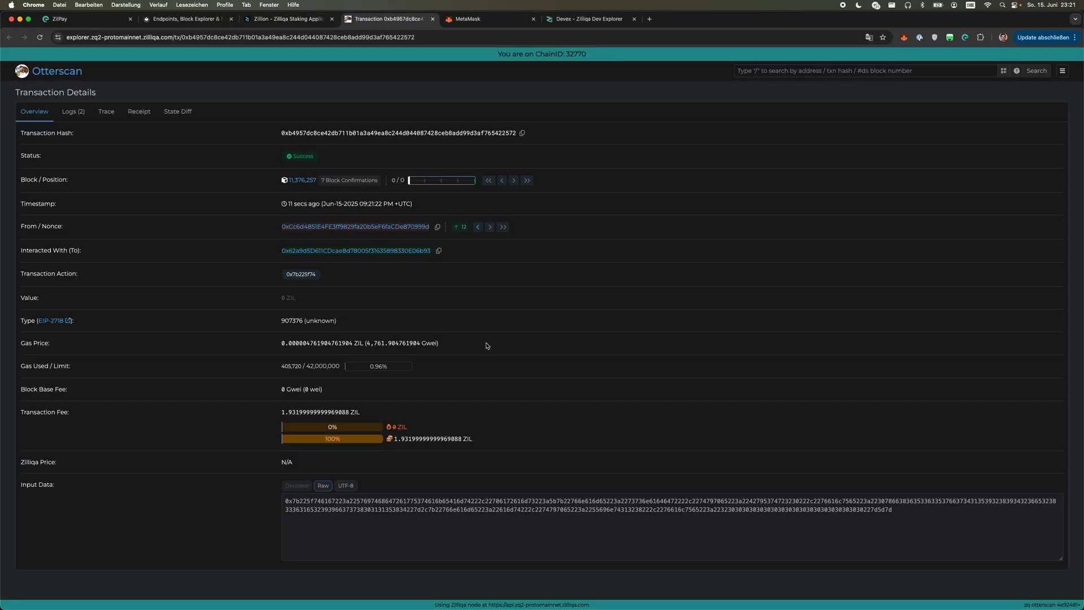
pyautogui.moveTo(293, 152)
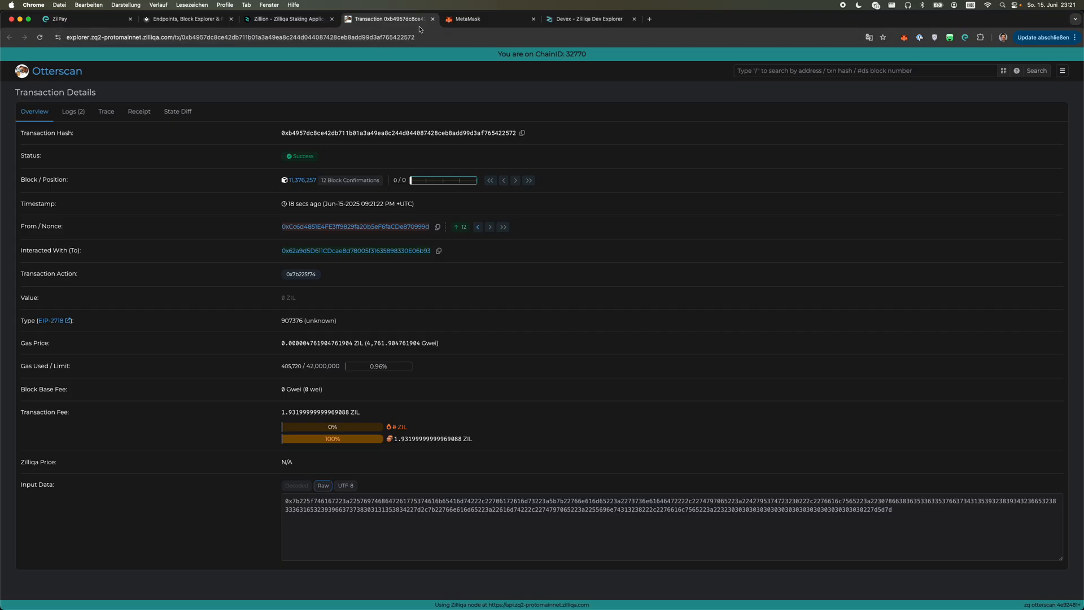
# Return to the Zillion tab after Otterscan shows the transaction succeeded.
pyautogui.click(287, 19)
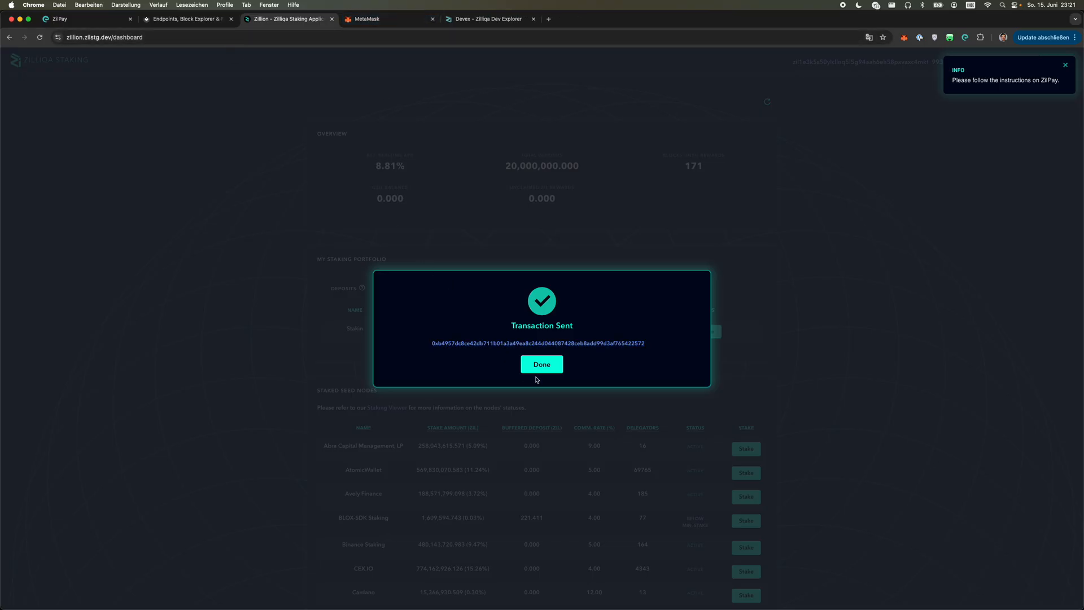
# Dismiss the Transaction Sent dialog, revealing 20,000,000,000 ZIL pending withdrawal.
pyautogui.click(541, 365)
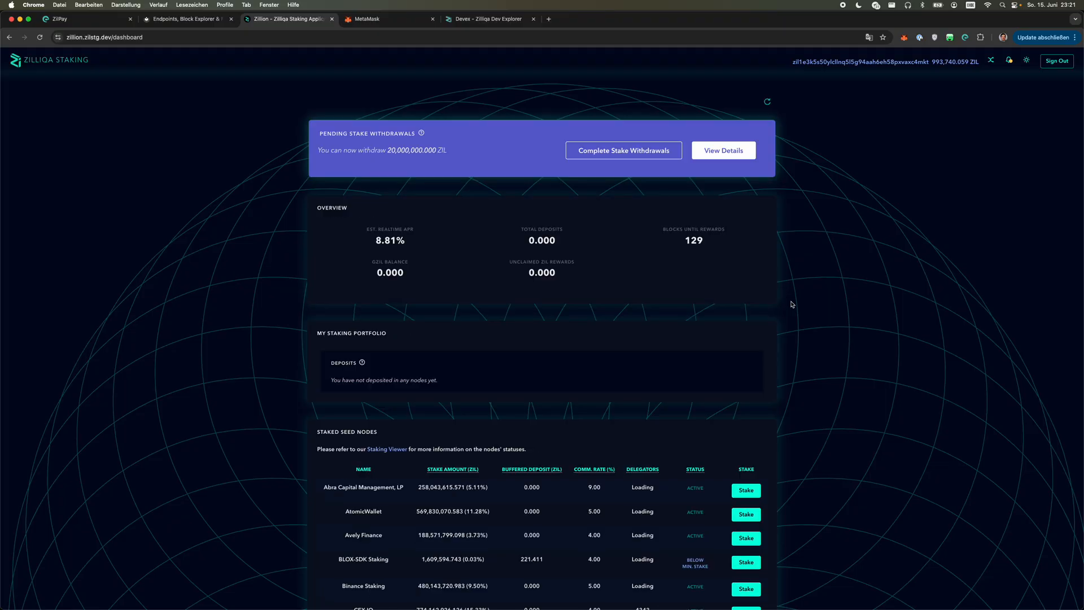
pyautogui.moveTo(702, 187)
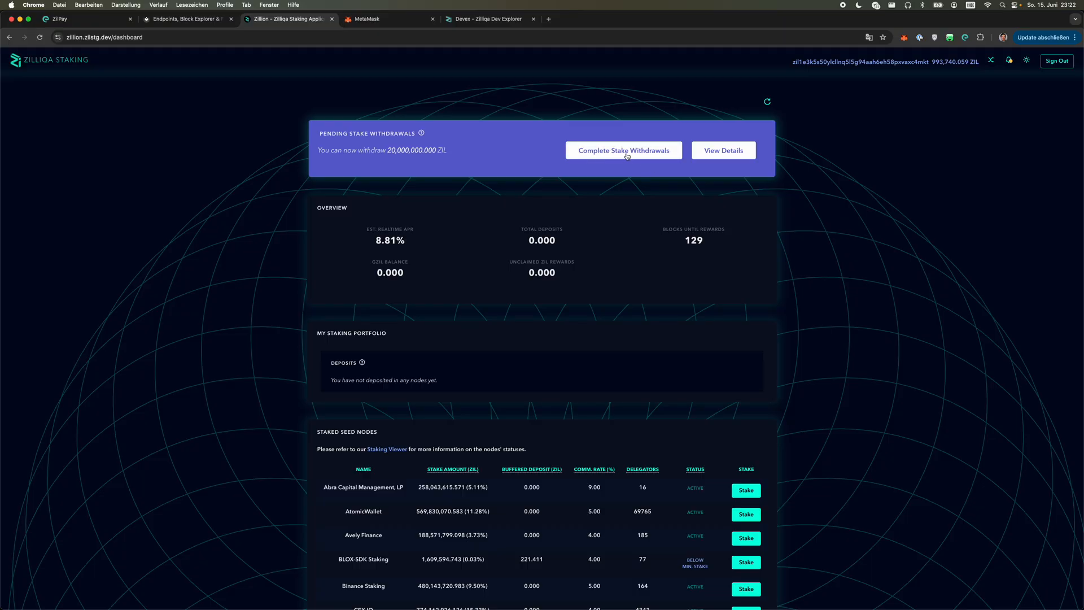
# Withdraw all pending stakes, approve in ZilPay, and open the transaction in the explorer.
pyautogui.click(623, 151)
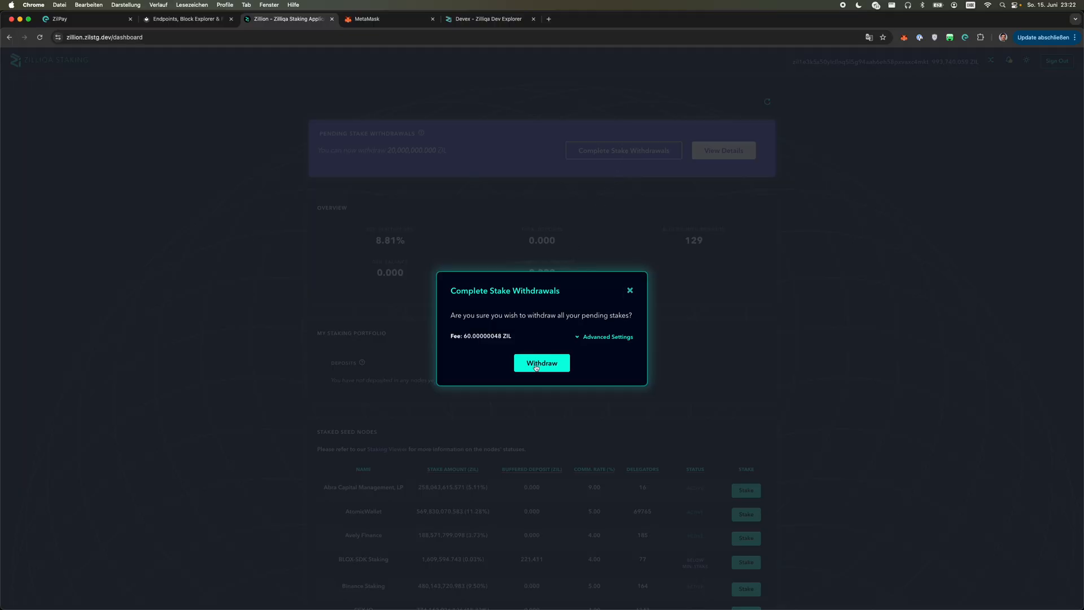
pyautogui.click(542, 363)
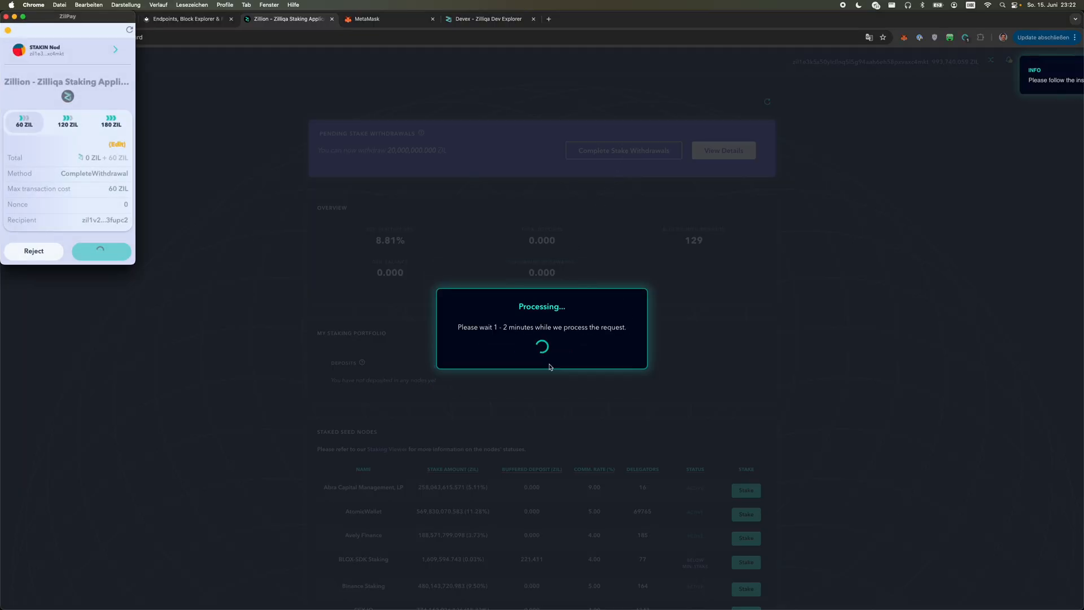
pyautogui.click(100, 250)
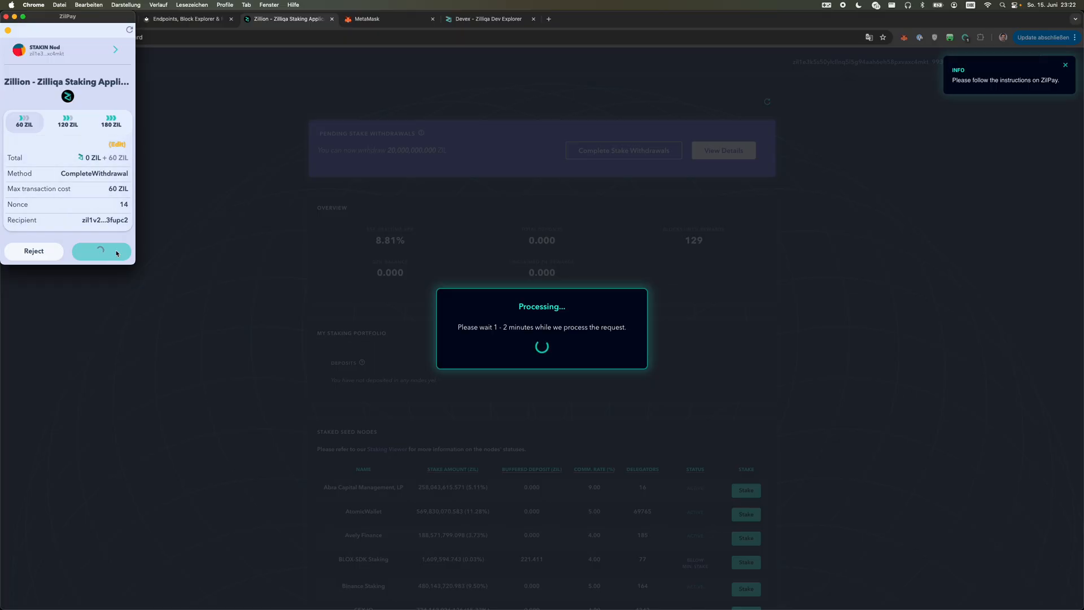
pyautogui.click(101, 251)
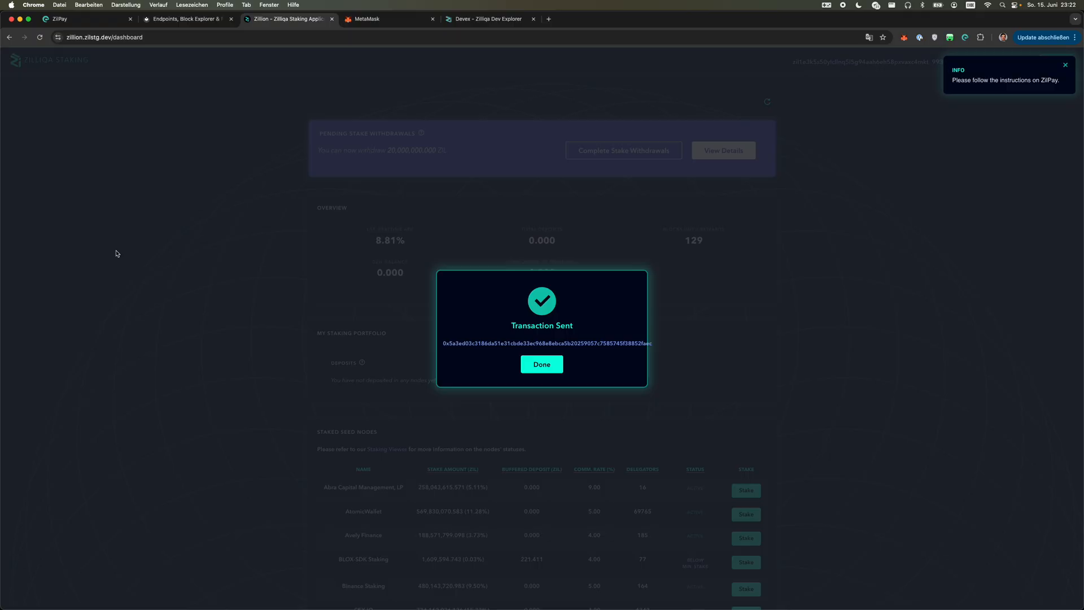
pyautogui.moveTo(463, 316)
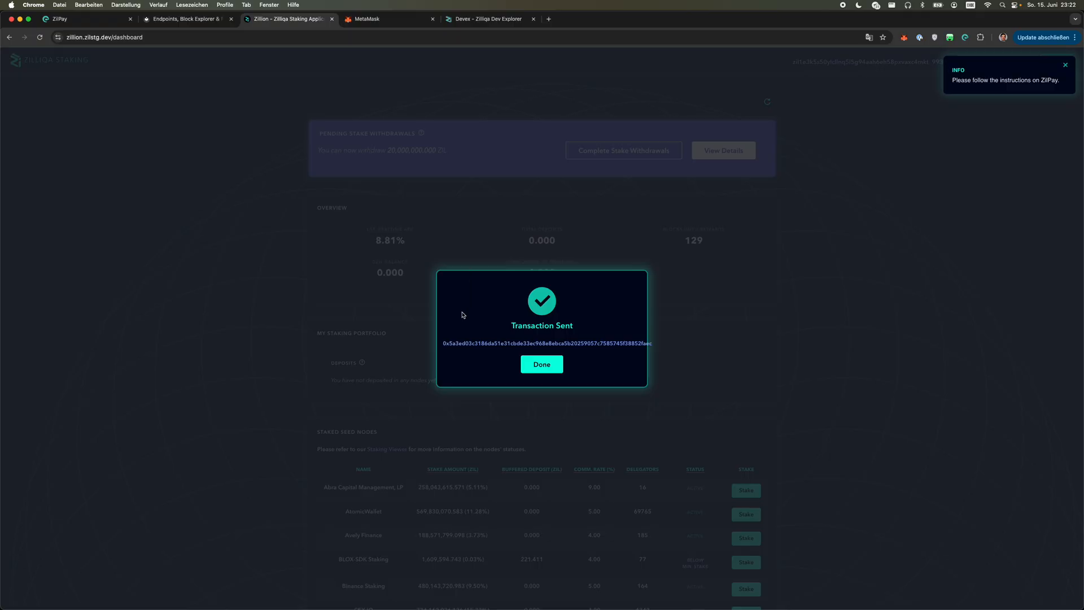
pyautogui.click(545, 343)
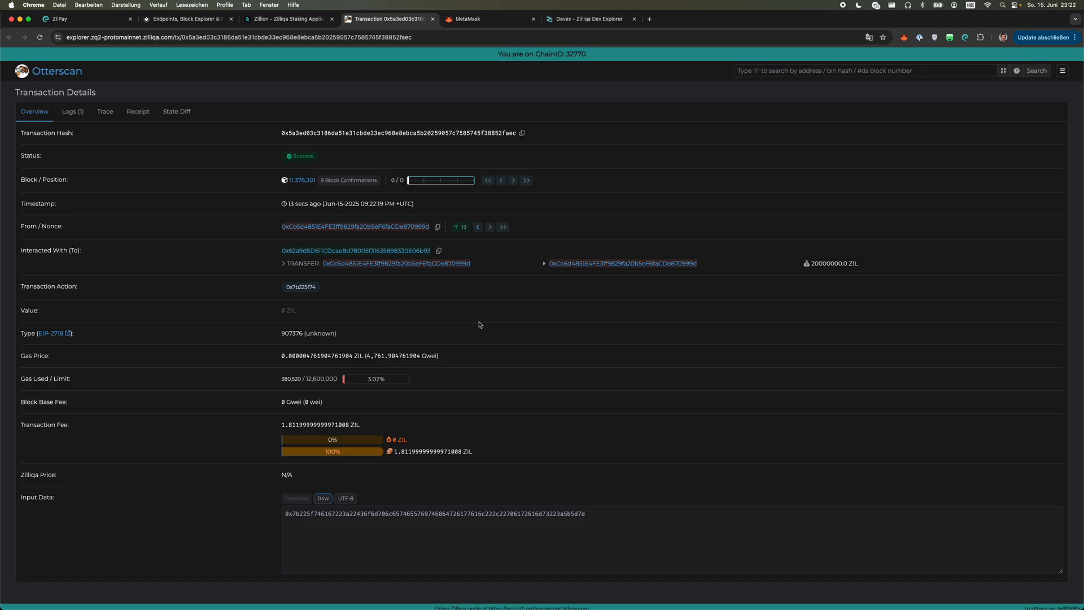
# Return to the Zillion dashboard after confirming the 20,000,000 ZIL withdrawal succeeded.
pyautogui.click(187, 19)
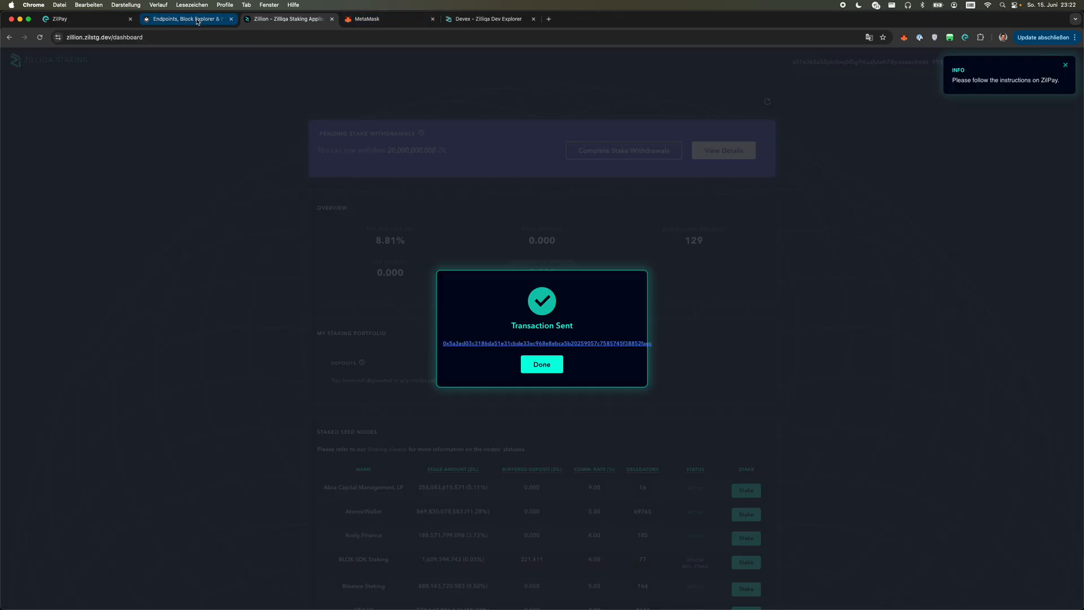
# Dismiss the Transaction Sent dialog, leaving a 20,993,738.247 ZIL balance and no pending withdrawals.
pyautogui.click(541, 363)
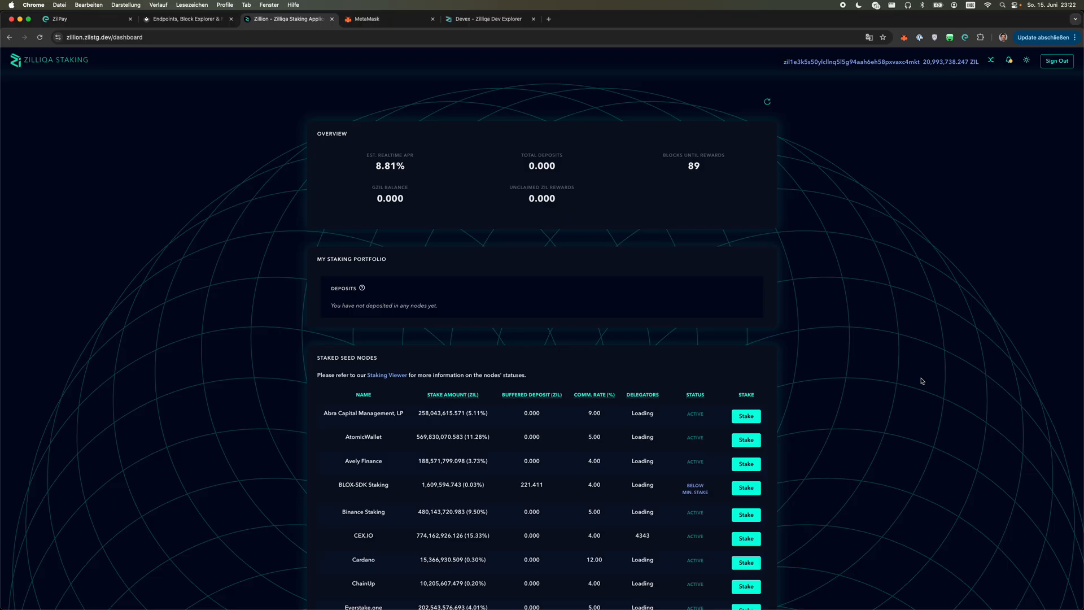
pyautogui.moveTo(98, 158)
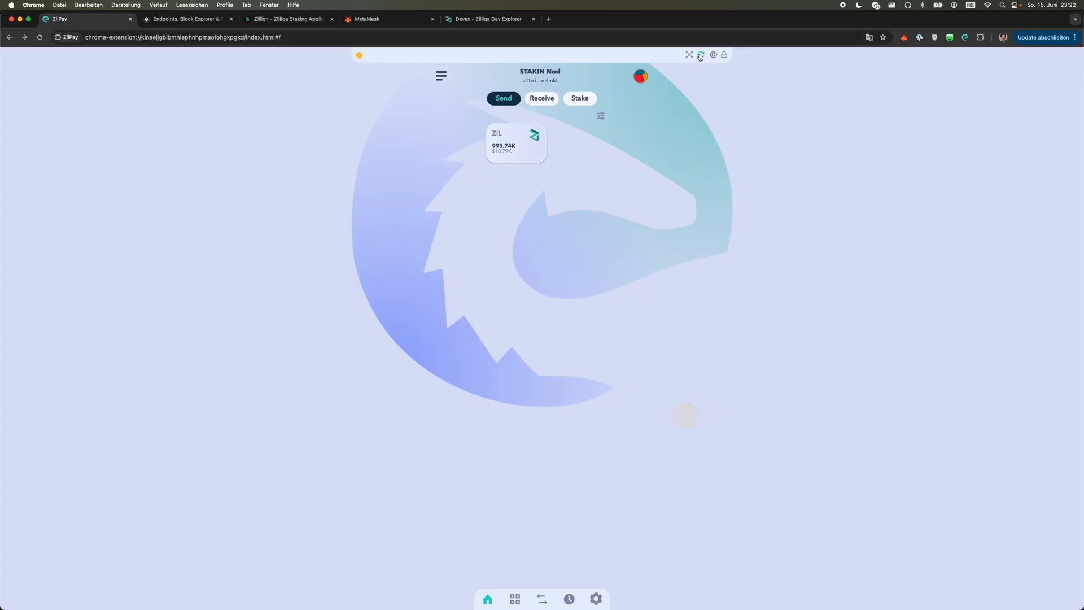
# Refresh ZilPay so the wallet shows a 20.994M ZIL balance.
pyautogui.click(700, 55)
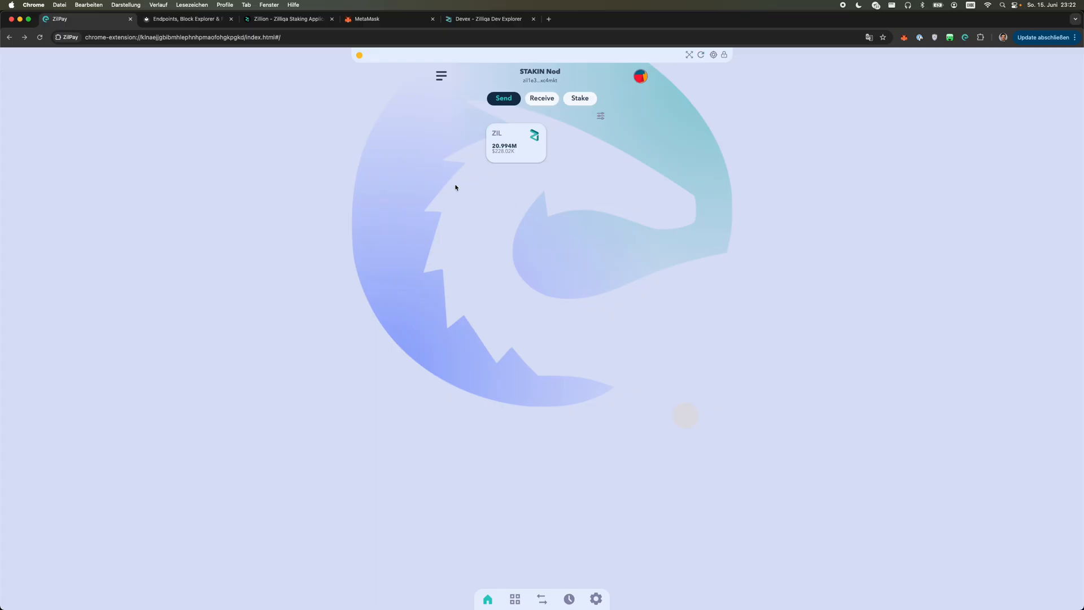
pyautogui.moveTo(634, 224)
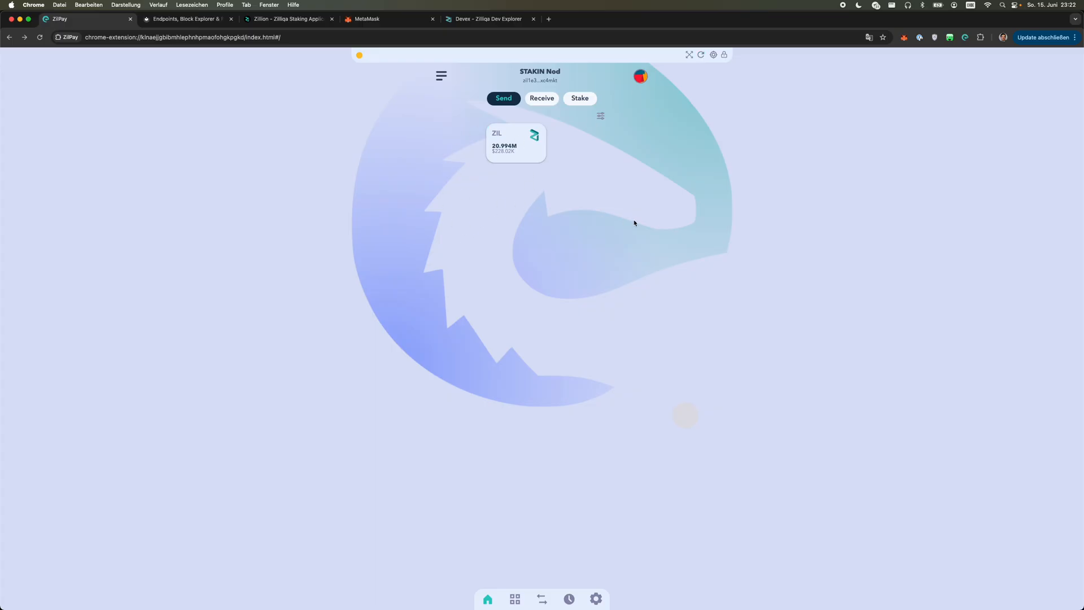
pyautogui.moveTo(406, 264)
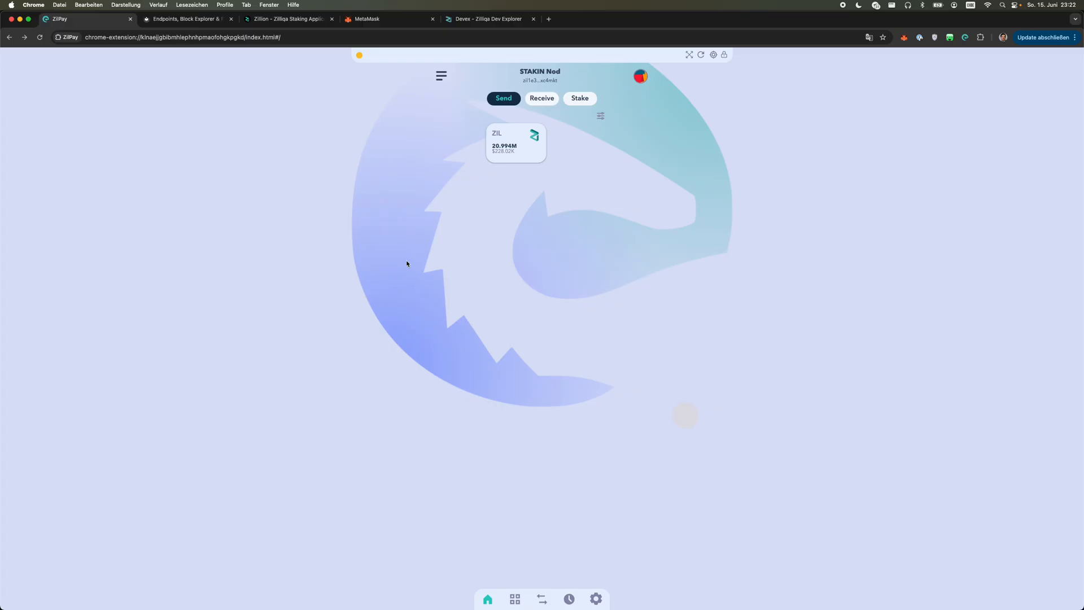
pyautogui.moveTo(492, 243)
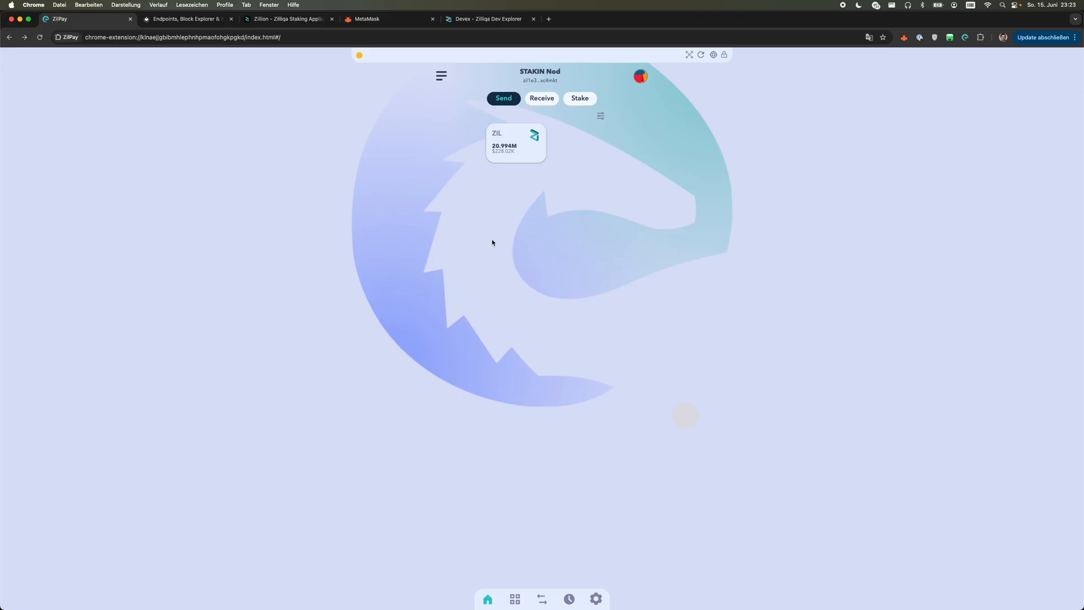
pyautogui.moveTo(536, 219)
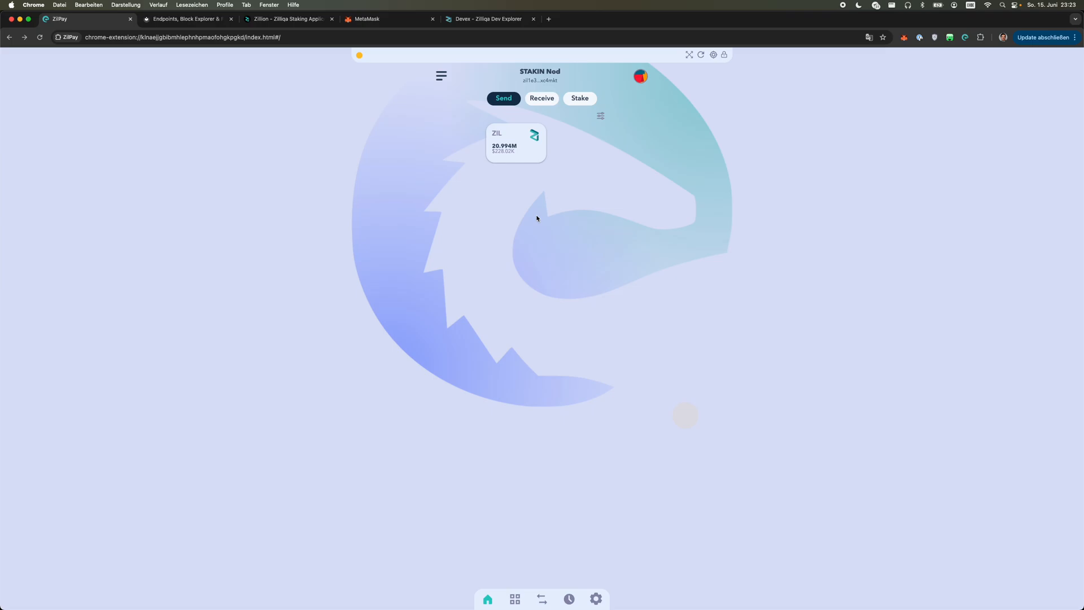
pyautogui.moveTo(373, 153)
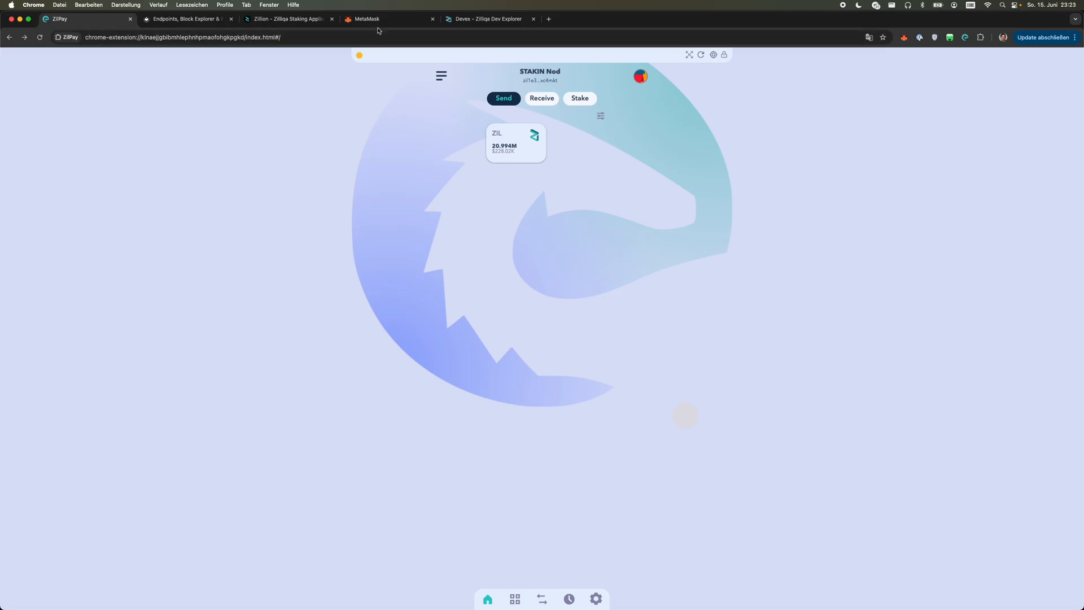
# Switch to MetaMask on Zq2 ProtoMainnet showing 0 ZIL and bring up the network list.
pyautogui.click(389, 19)
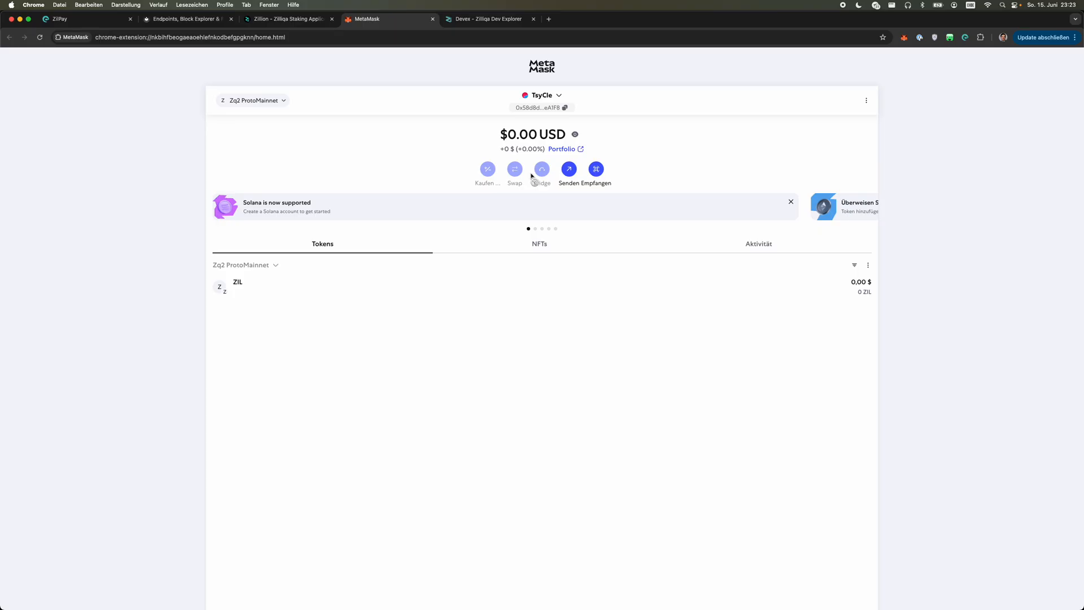
pyautogui.click(253, 100)
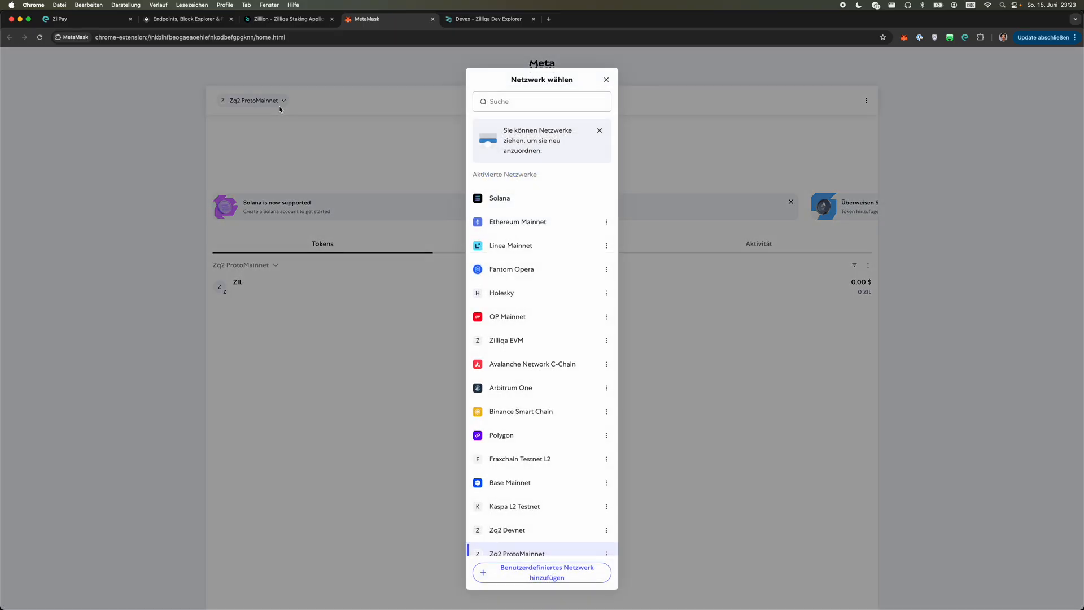
pyautogui.moveTo(510, 387)
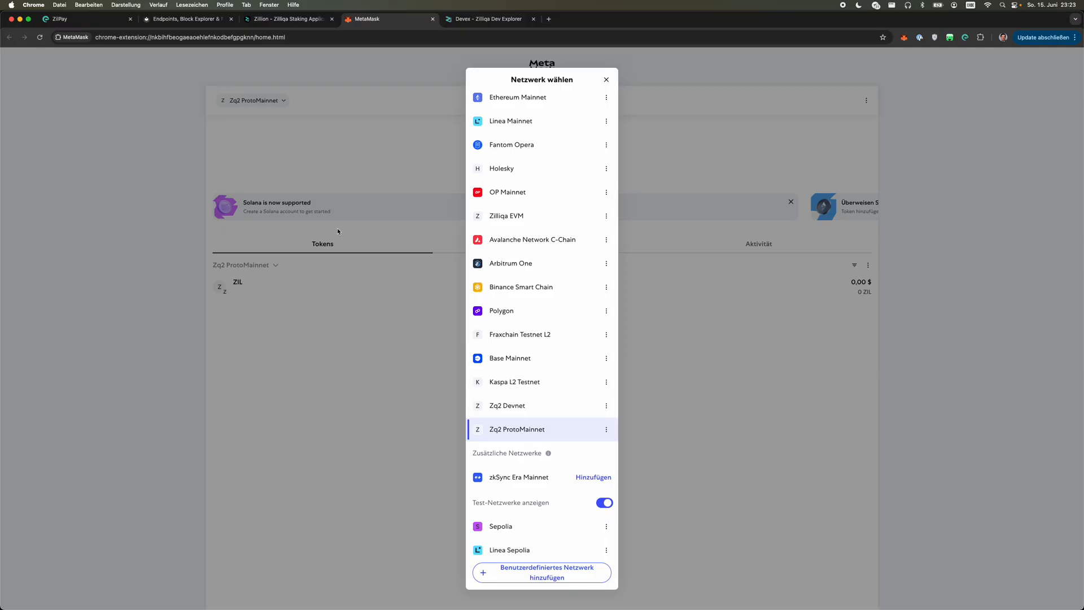
pyautogui.moveTo(327, 173)
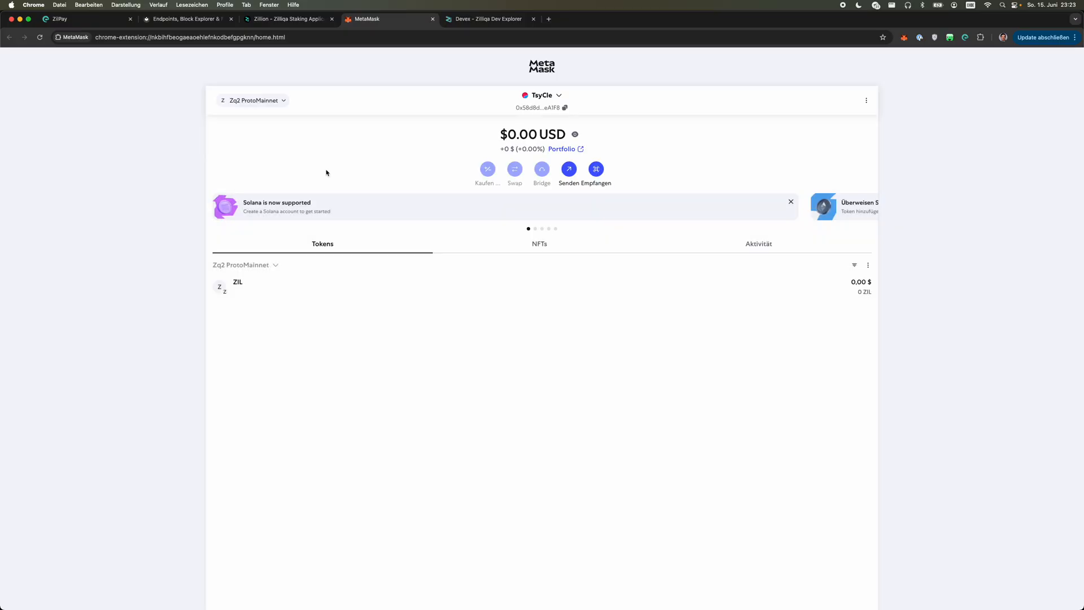
pyautogui.moveTo(381, 272)
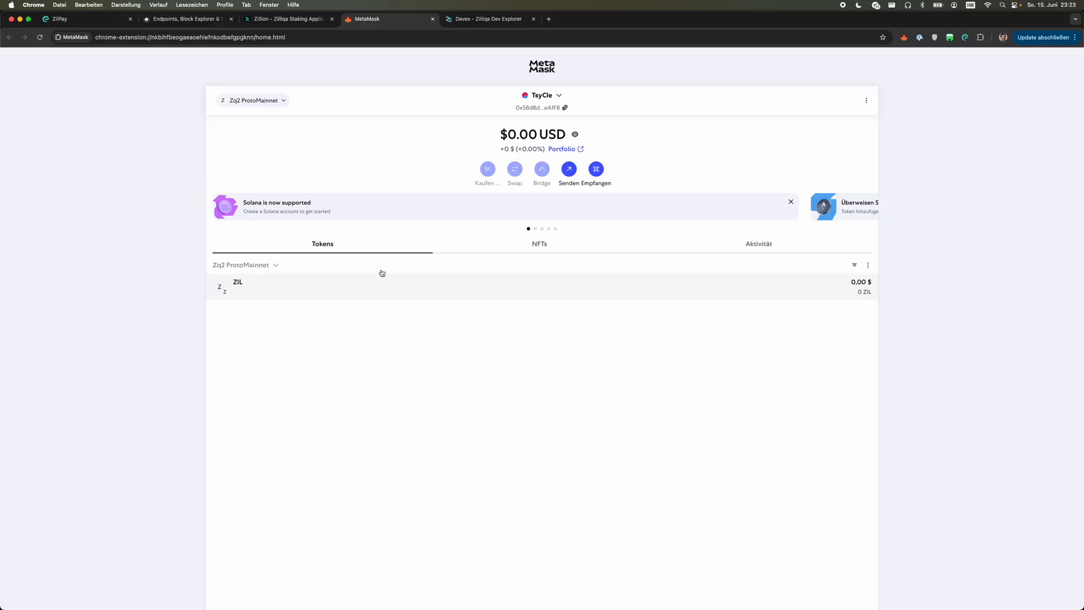
pyautogui.moveTo(413, 185)
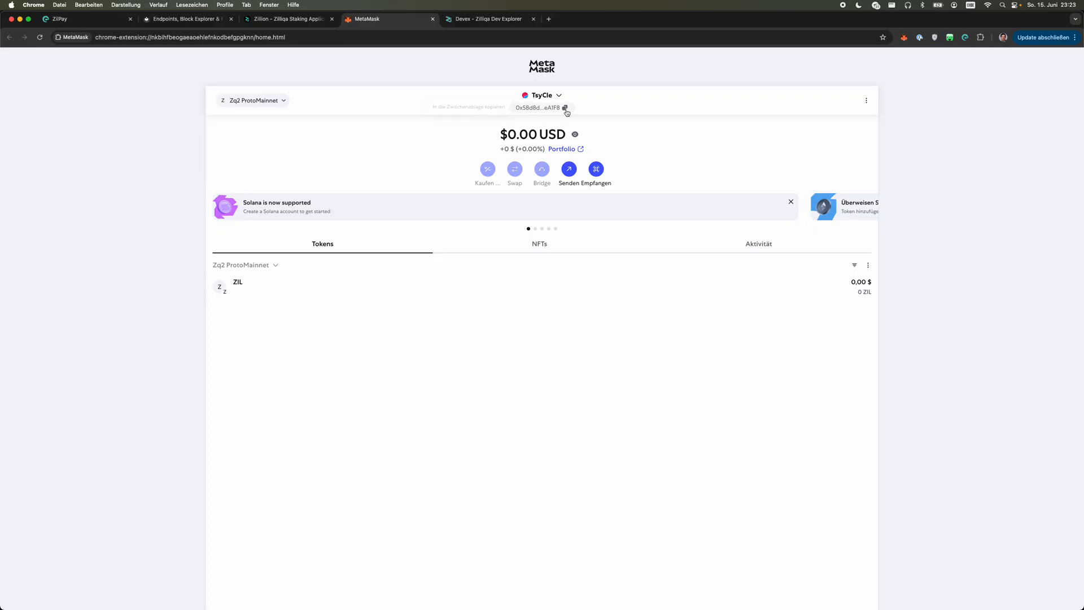
pyautogui.moveTo(496, 3)
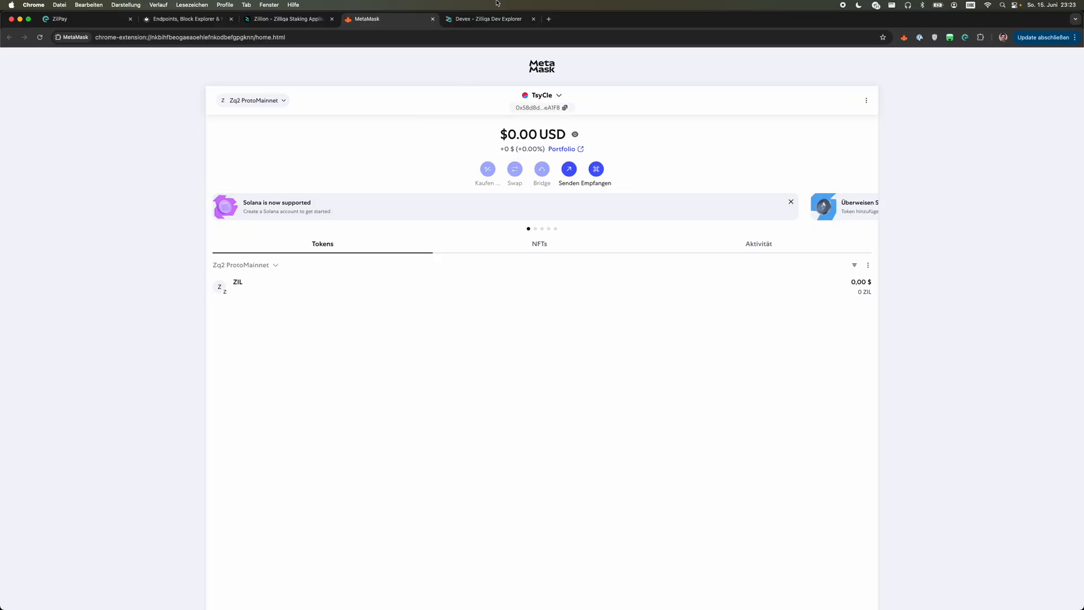
pyautogui.click(489, 18)
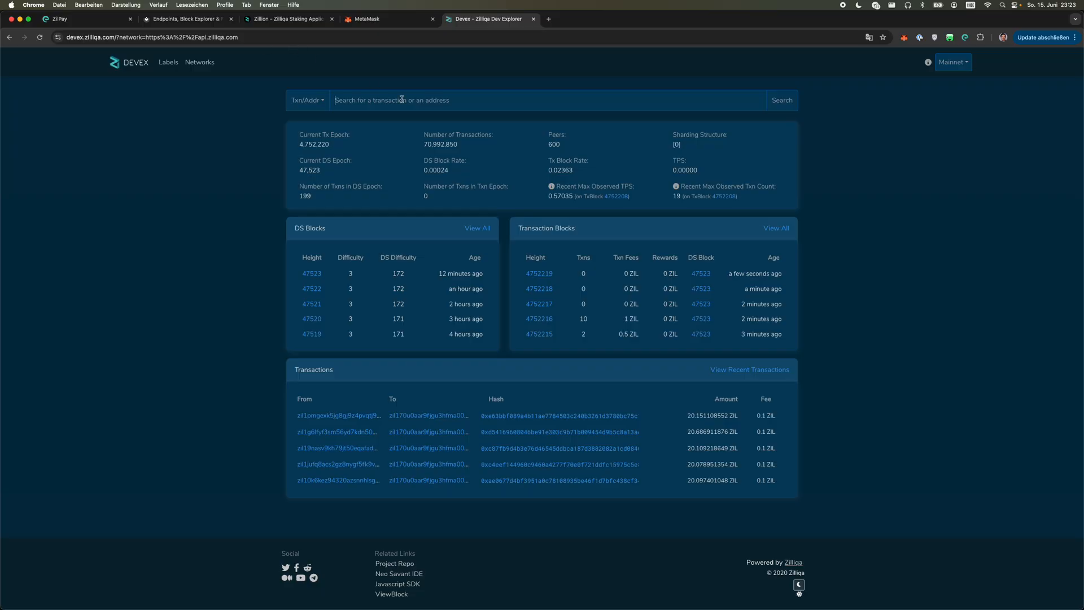
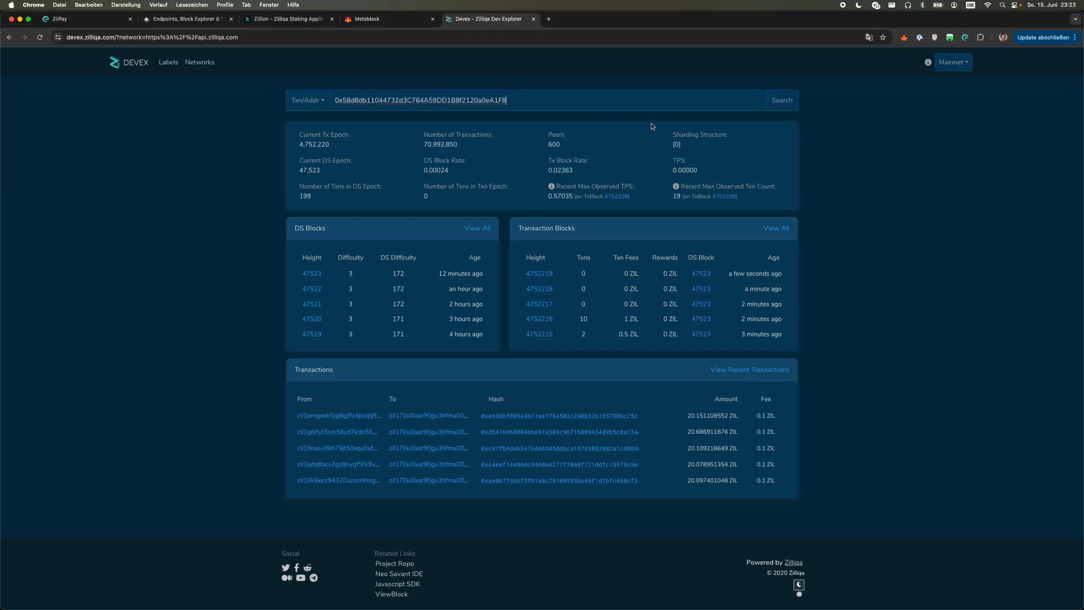
pyautogui.click(782, 99)
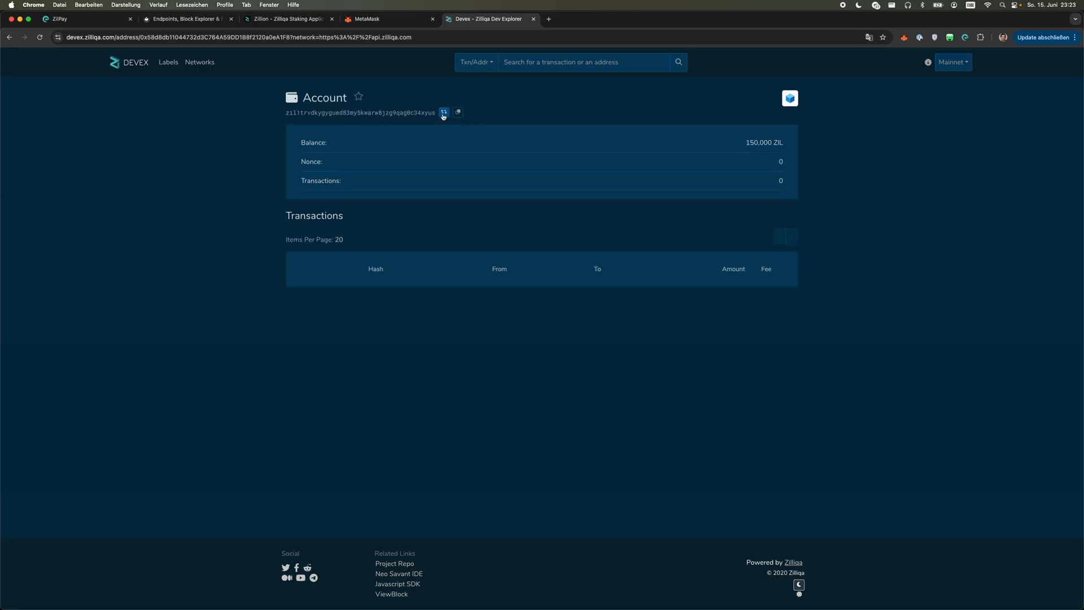
# Toggle the account address between 0x and zil1 formats and copy the zil1 address.
pyautogui.click(443, 111)
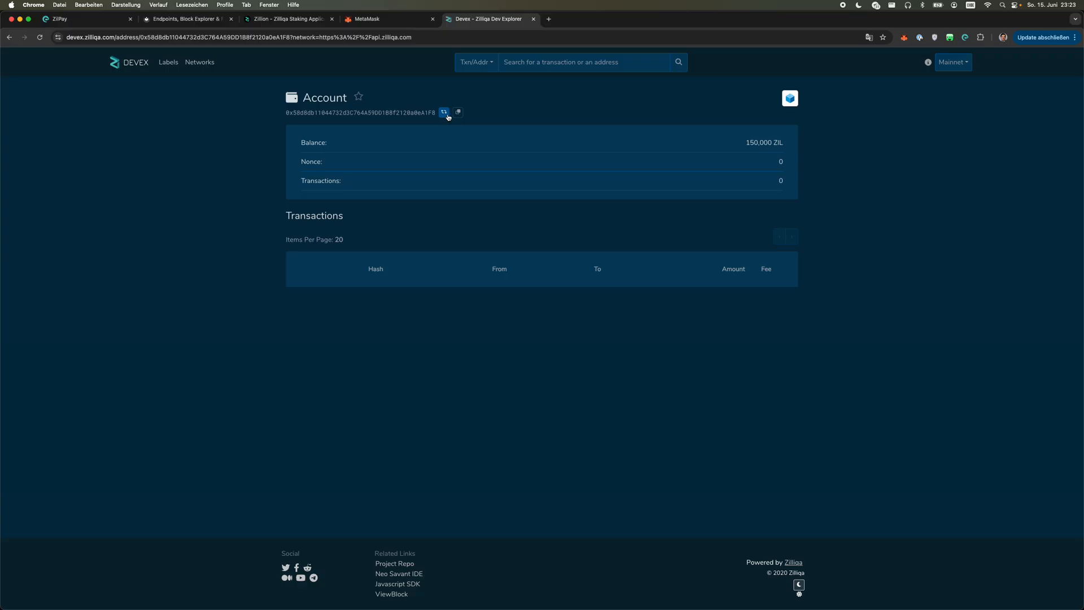
pyautogui.click(444, 112)
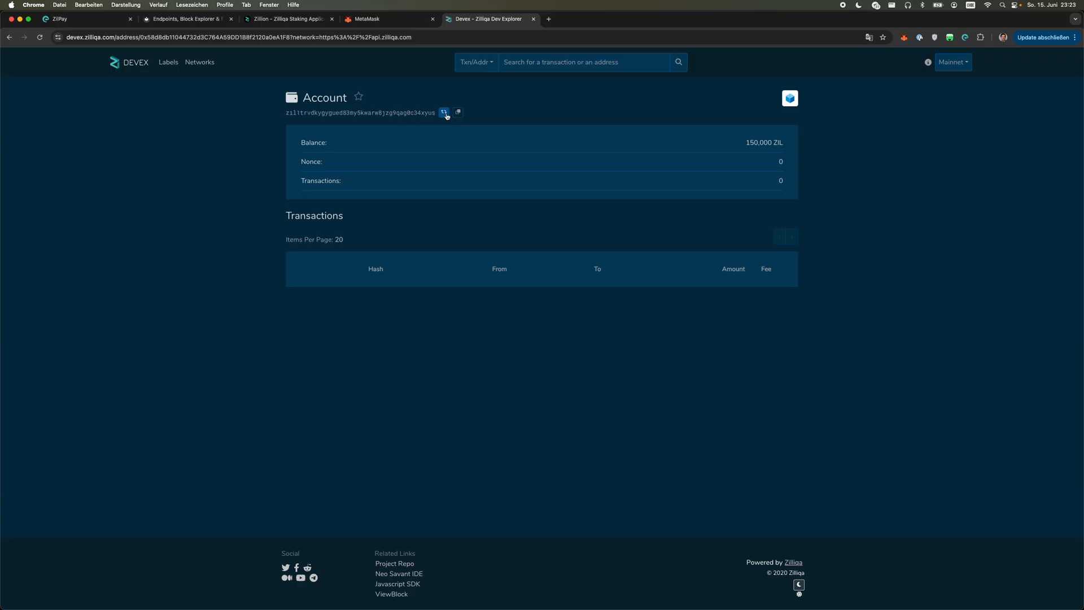
pyautogui.click(458, 113)
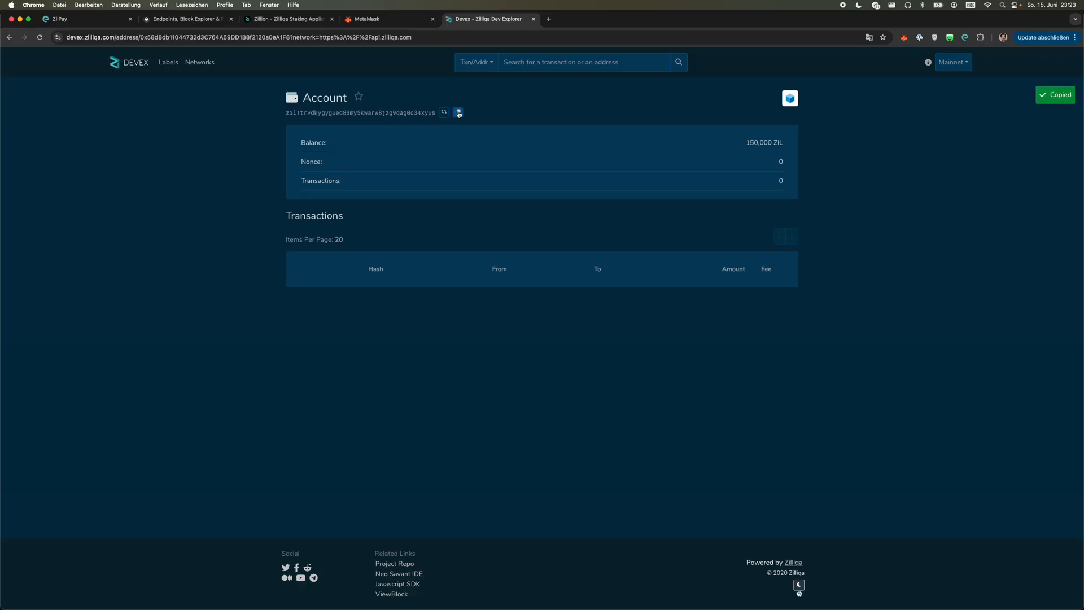
pyautogui.click(83, 18)
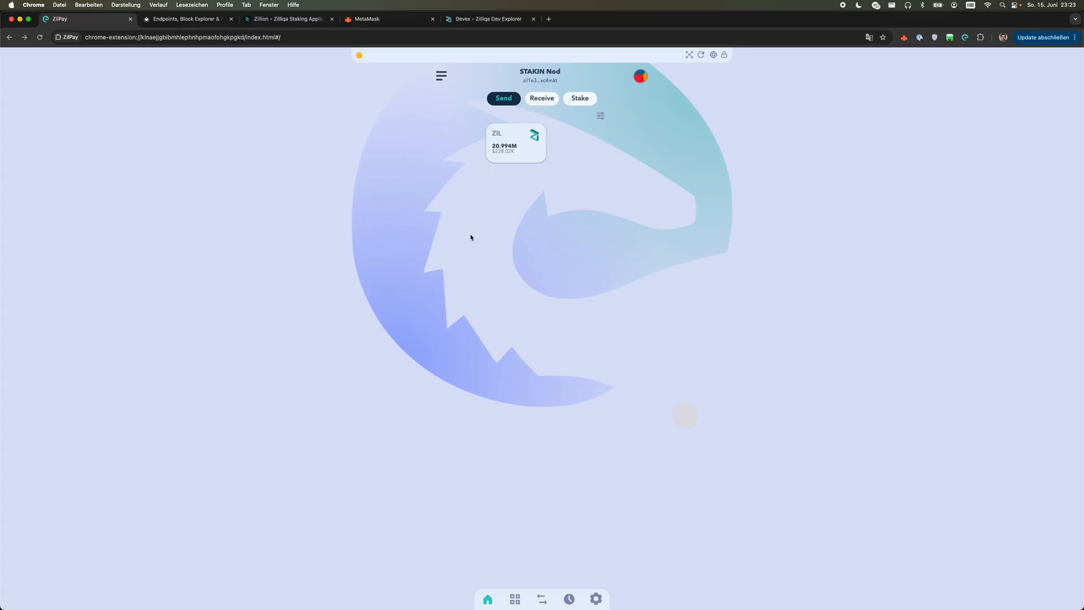
# Fill in a ZilPay transfer of 1000 ZIL to the copied zil1 address.
pyautogui.click(503, 98)
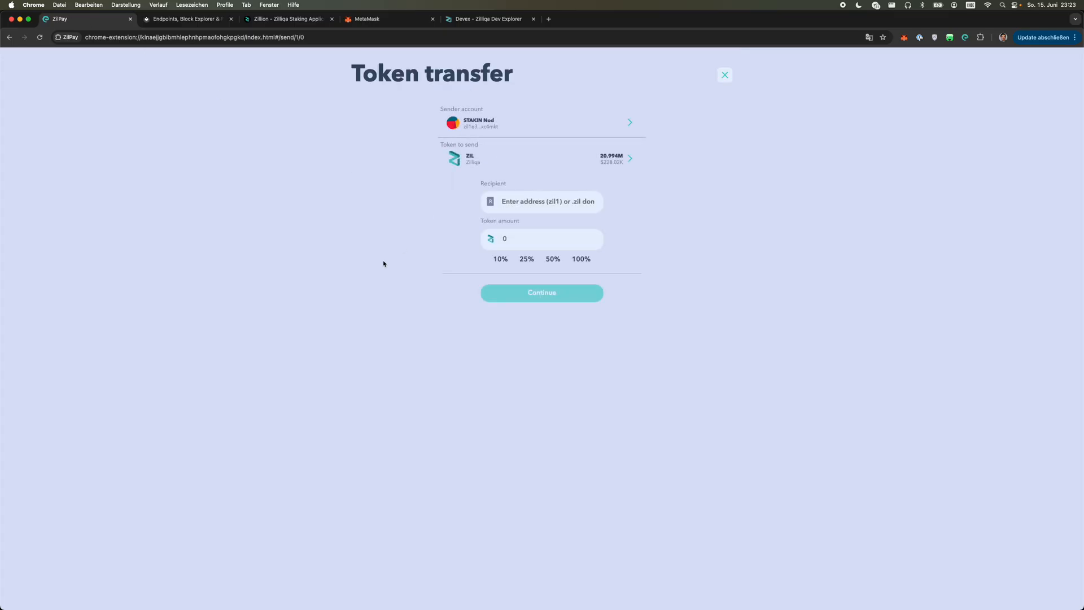
pyautogui.click(542, 201)
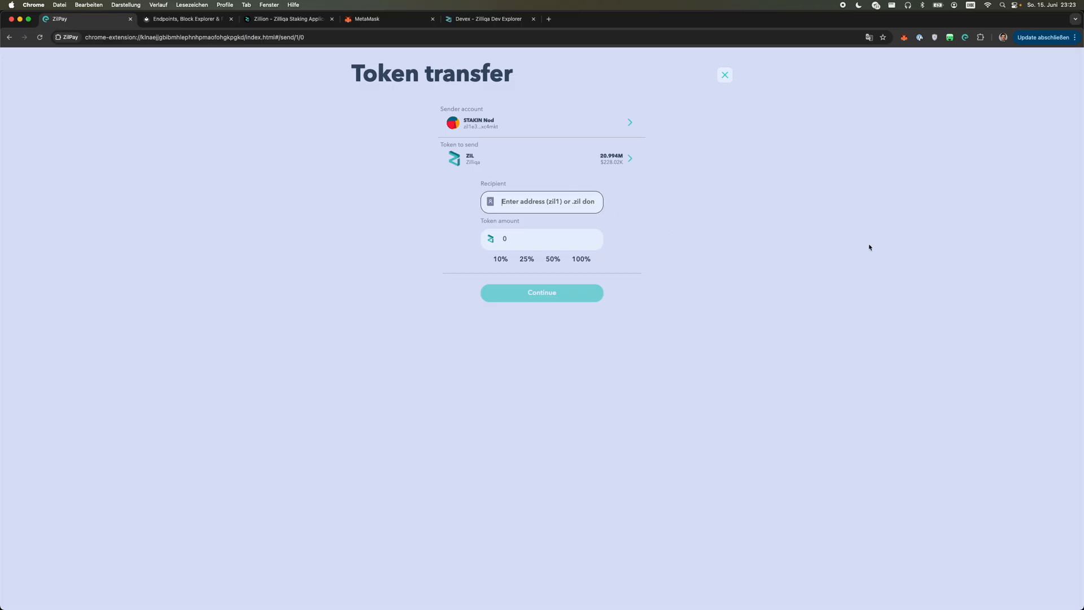
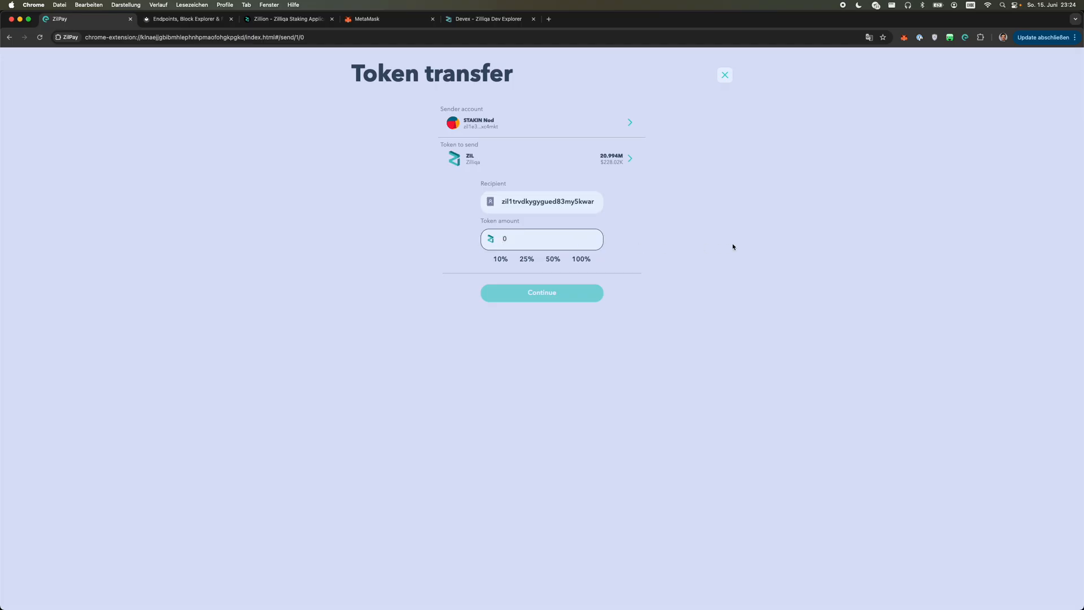
pyautogui.write('1000')
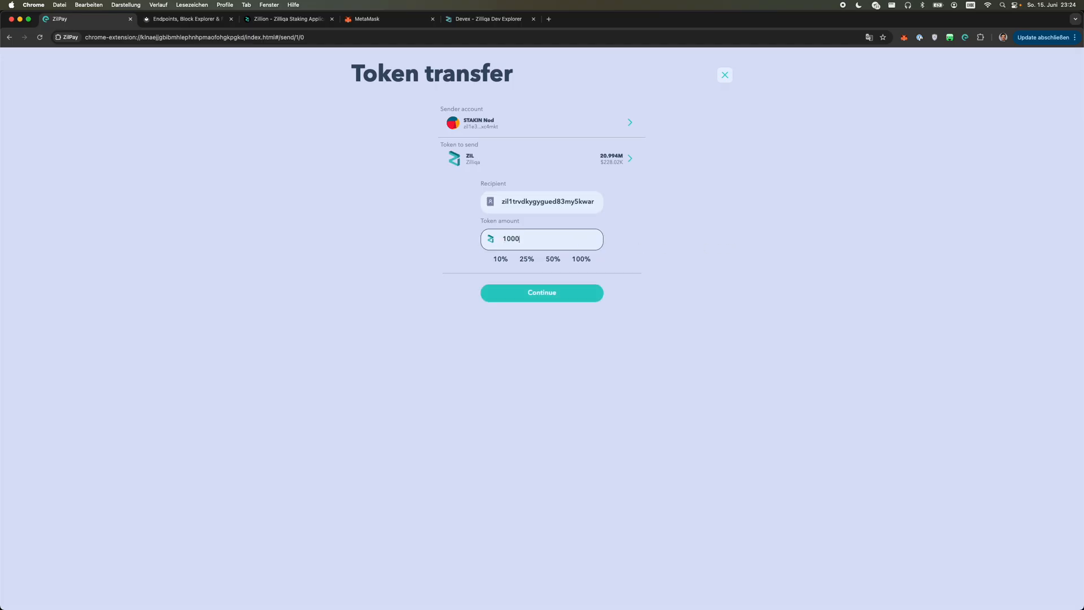
pyautogui.moveTo(461, 182)
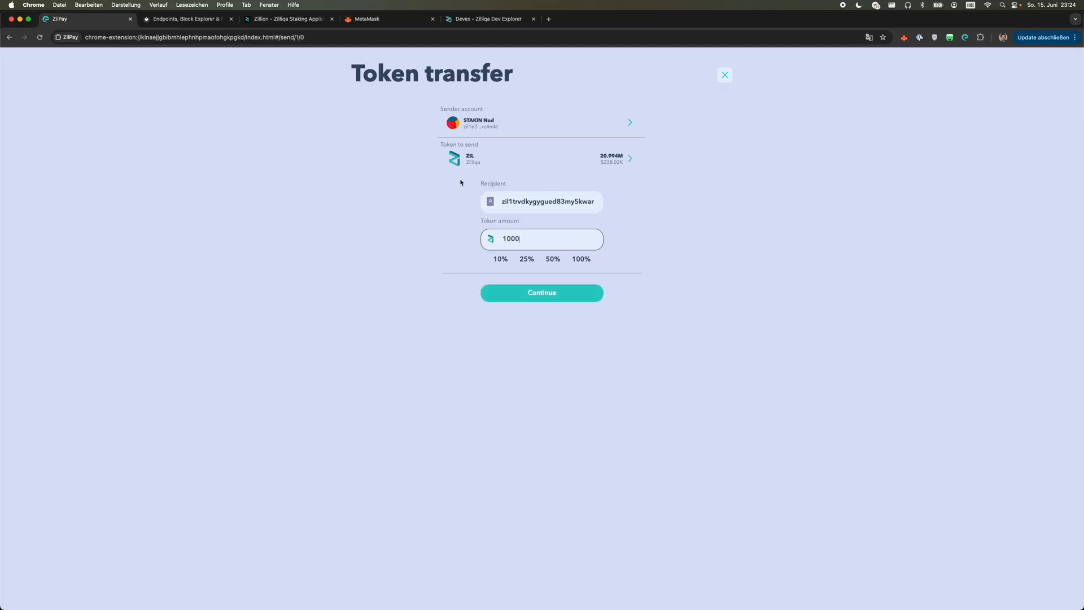
pyautogui.moveTo(446, 187)
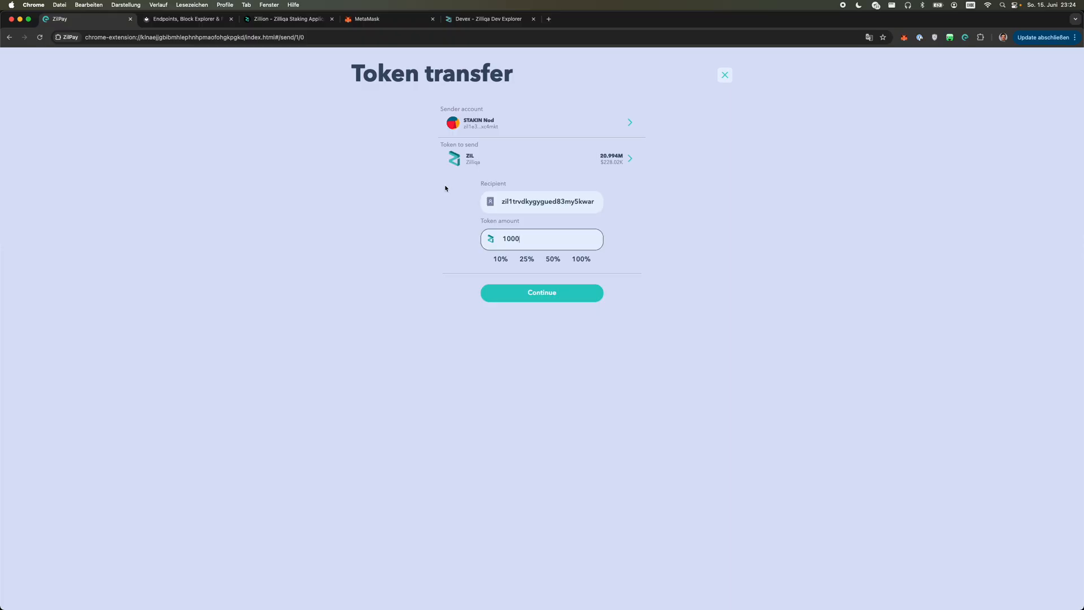
pyautogui.moveTo(749, 120)
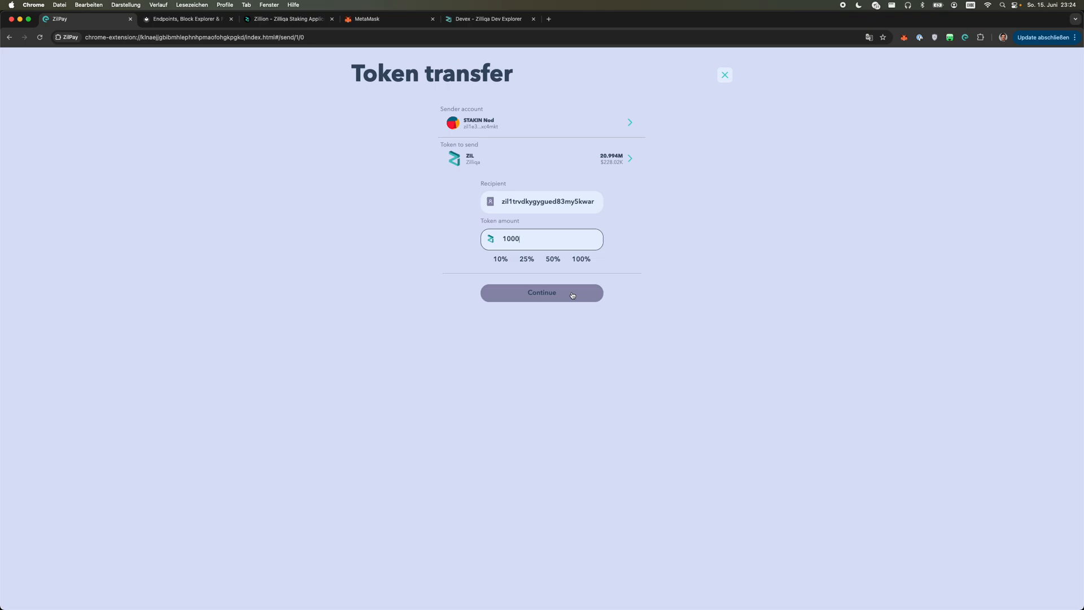
# Review and confirm the 1,000 ZIL payment in ZilPay, then return to MetaMask.
pyautogui.click(541, 292)
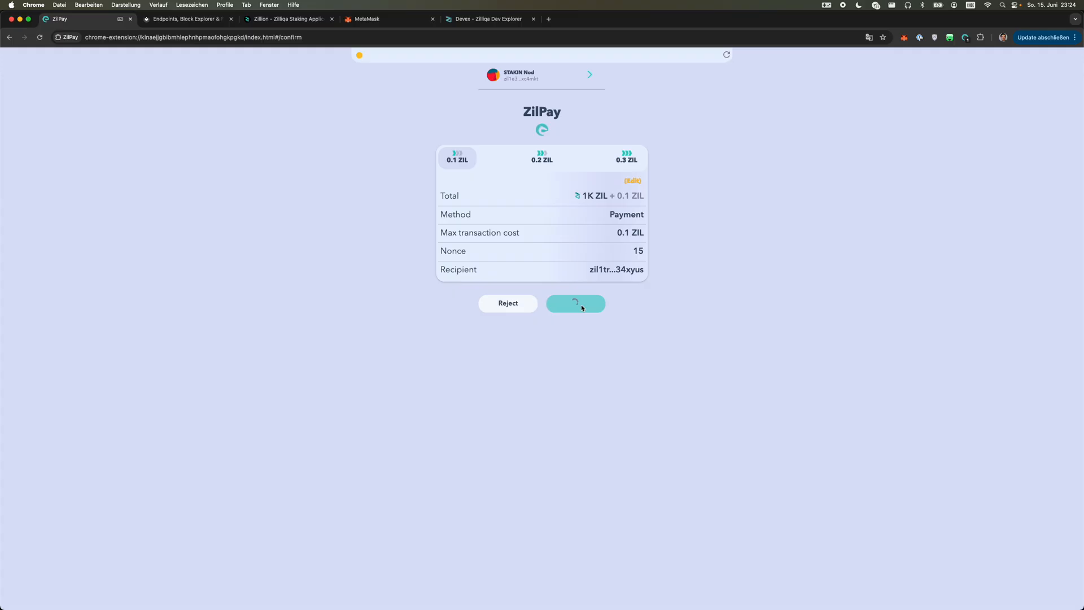
pyautogui.click(575, 302)
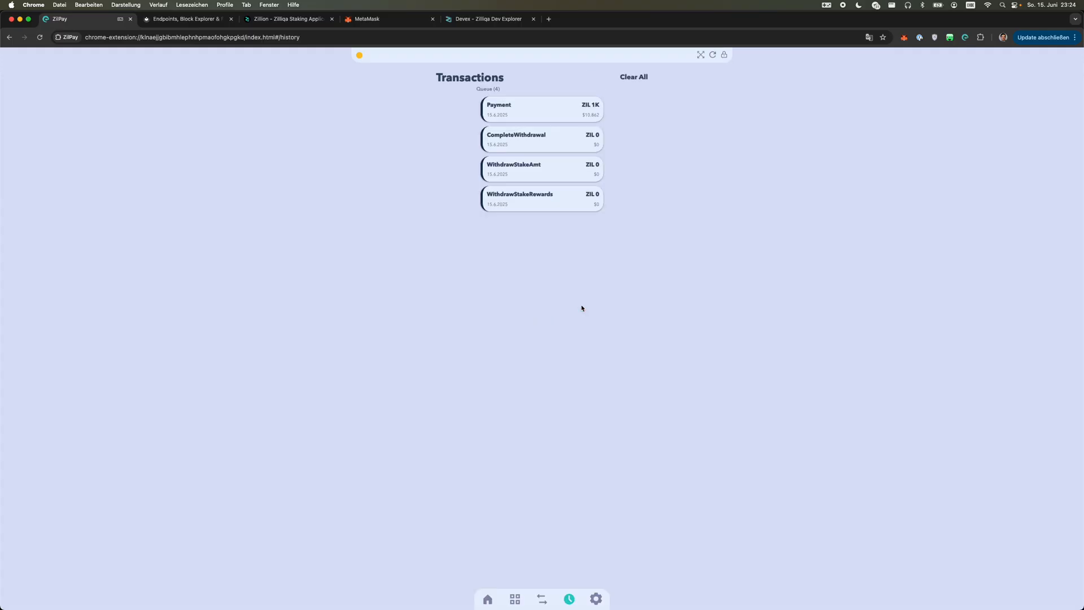
pyautogui.moveTo(366, 83)
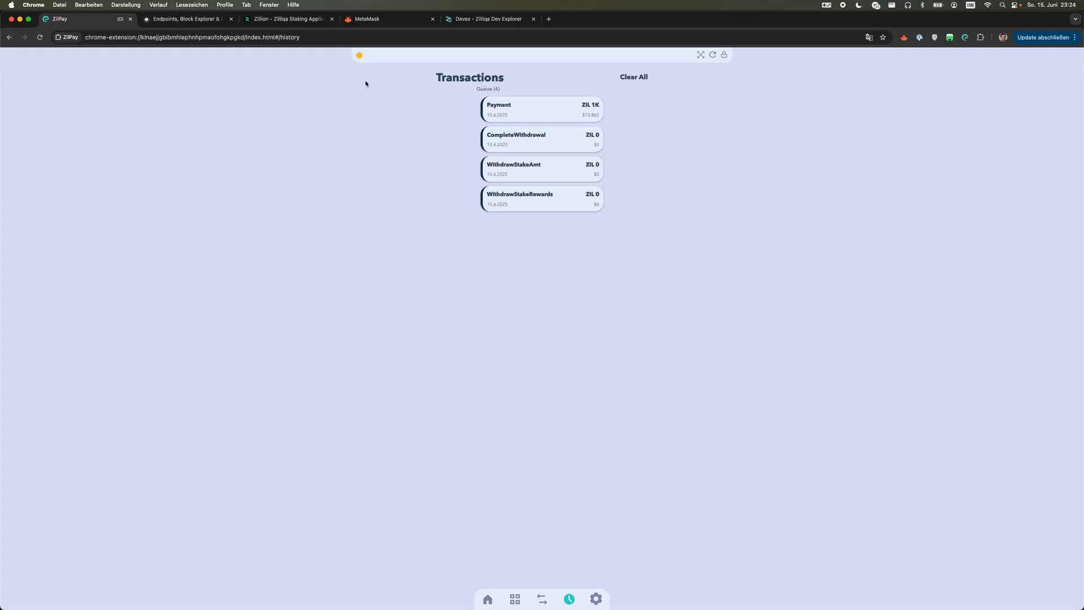
pyautogui.click(388, 19)
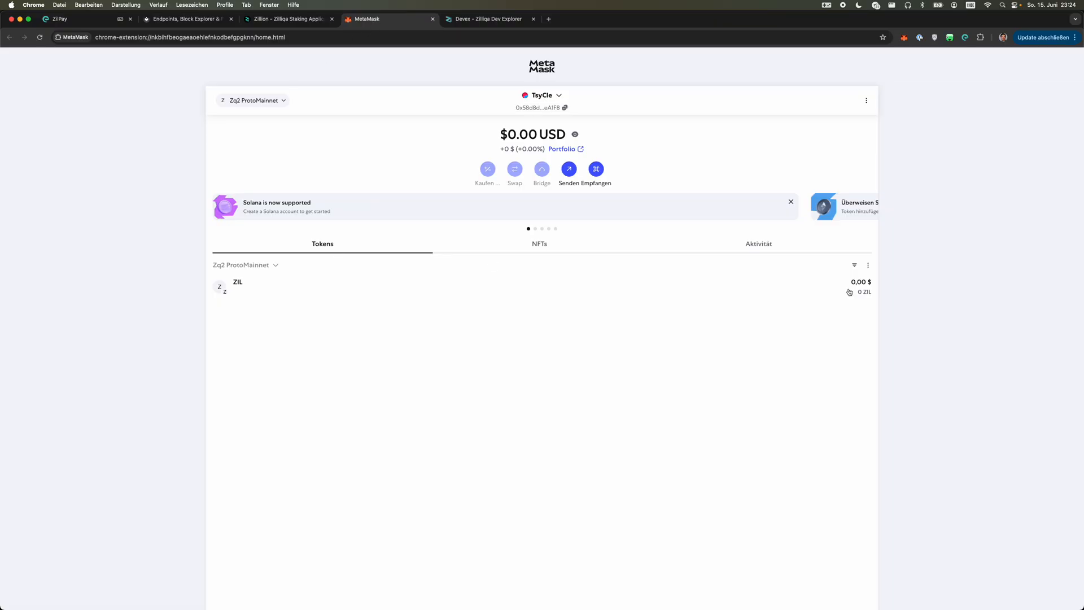
pyautogui.moveTo(932, 254)
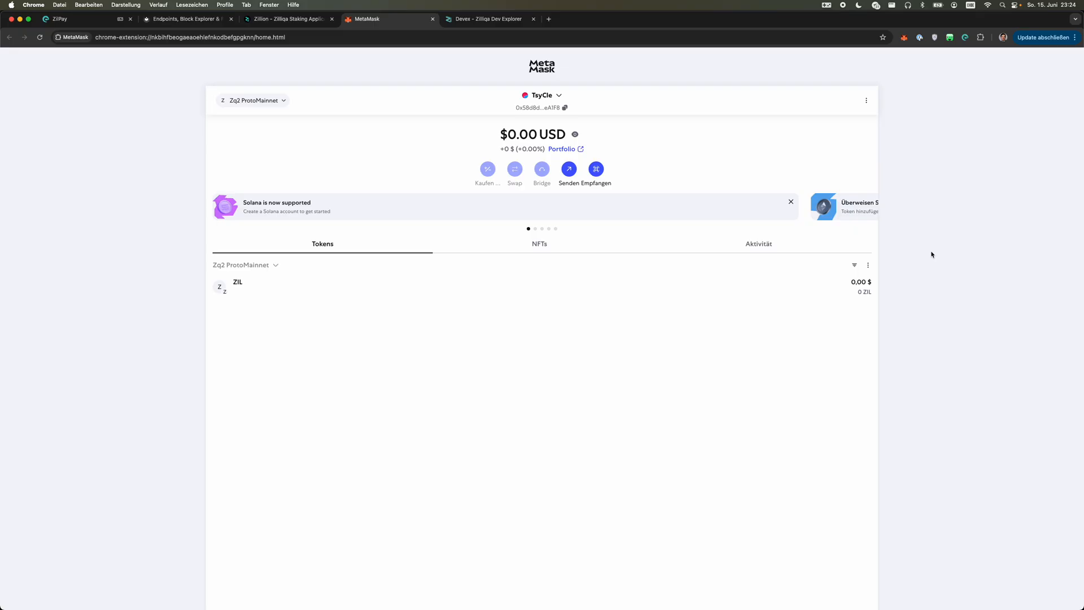
pyautogui.moveTo(621, 152)
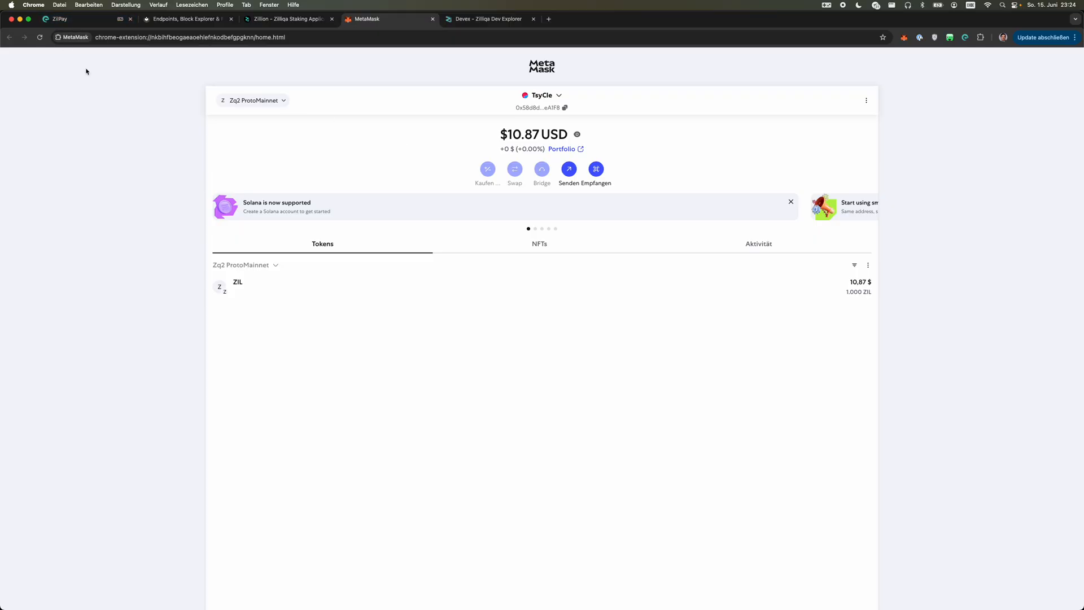
pyautogui.moveTo(511, 143)
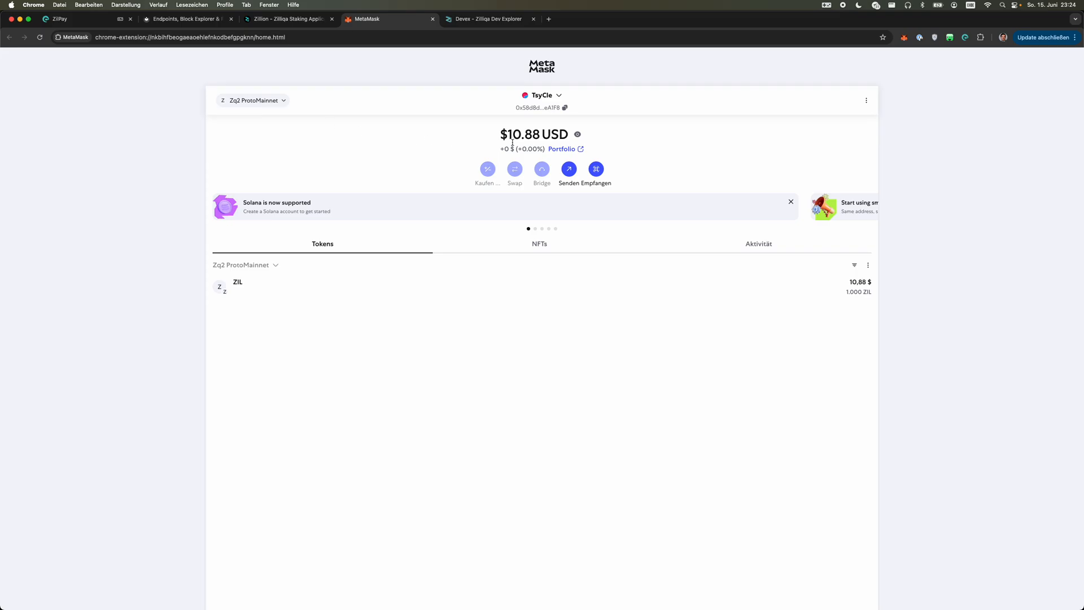
pyautogui.moveTo(527, 121)
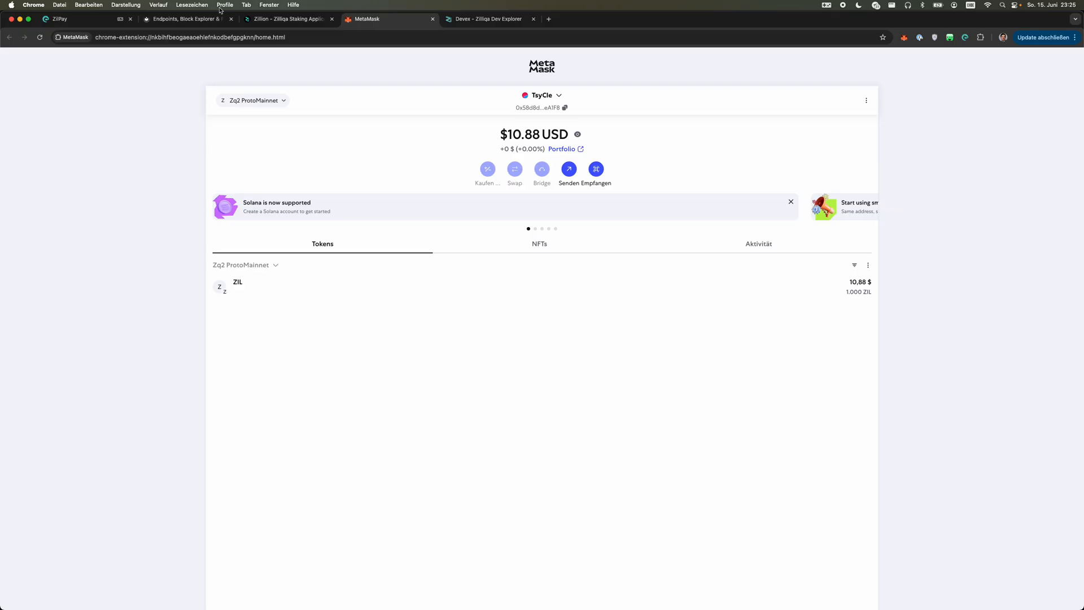
# Check ZilPay's home balance of 20.993M ZIL, then return to MetaMask.
pyautogui.click(59, 18)
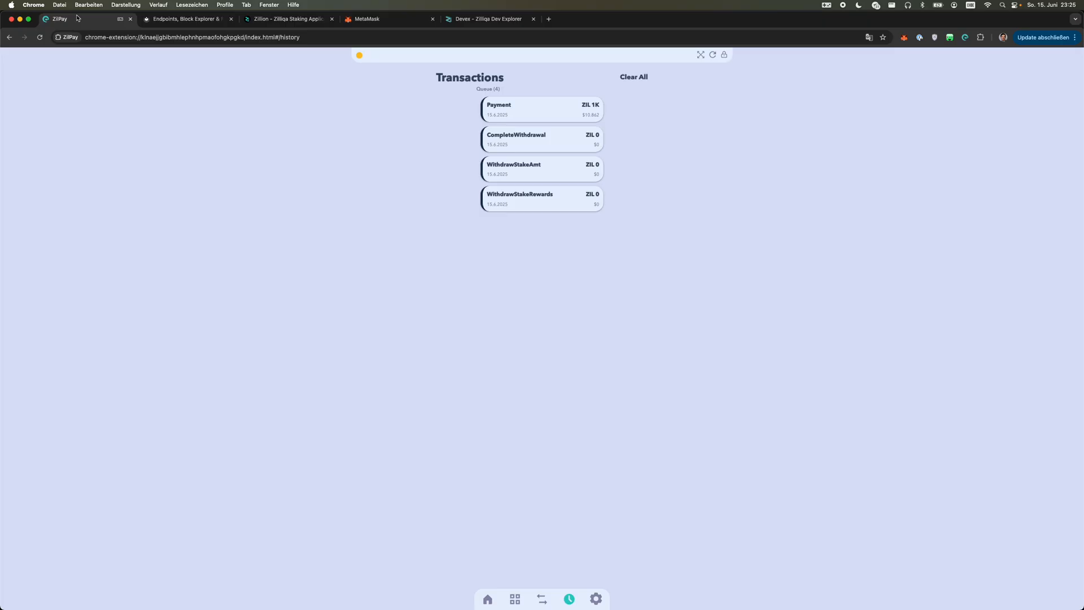
pyautogui.moveTo(480, 547)
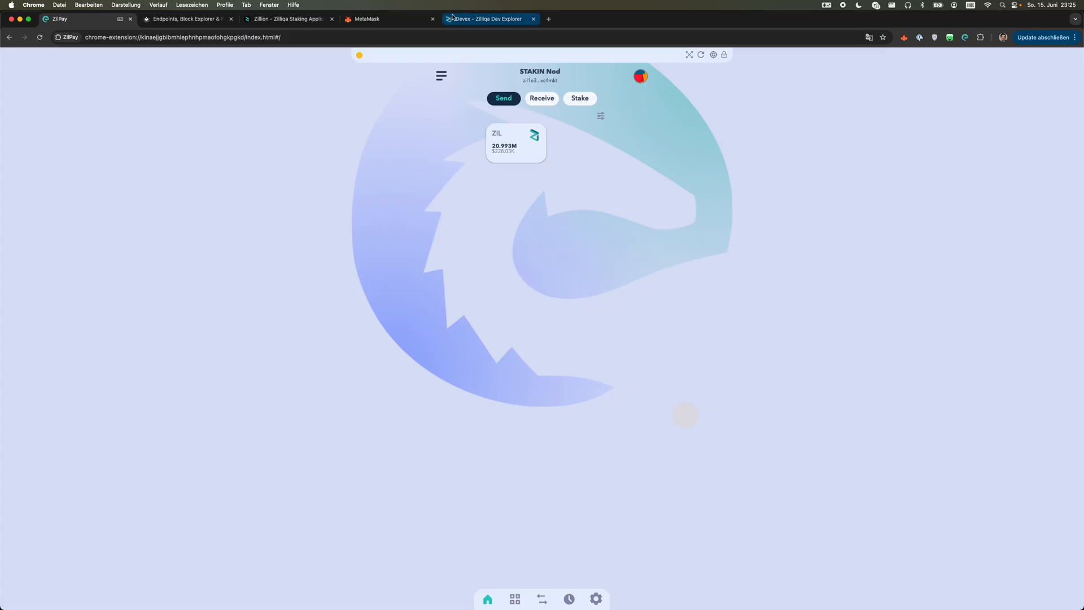
pyautogui.click(388, 19)
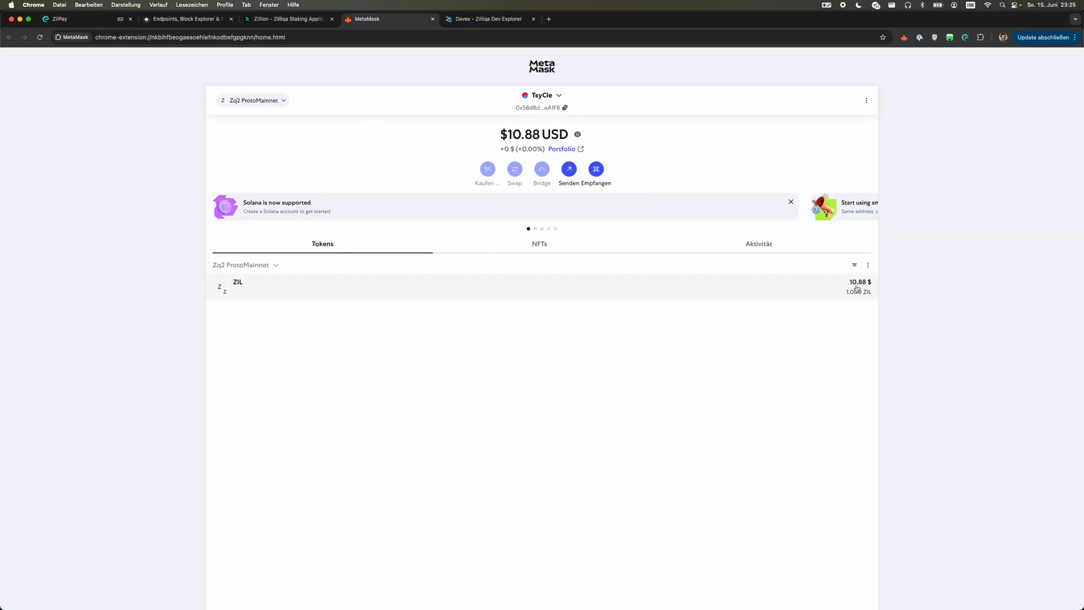
pyautogui.click(40, 38)
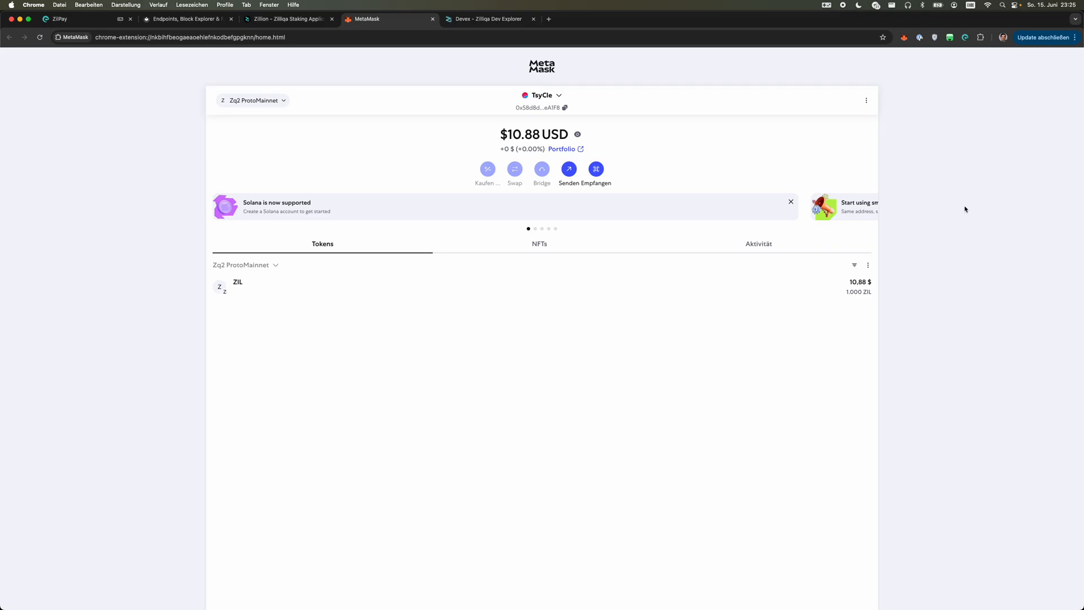
pyautogui.moveTo(853, 48)
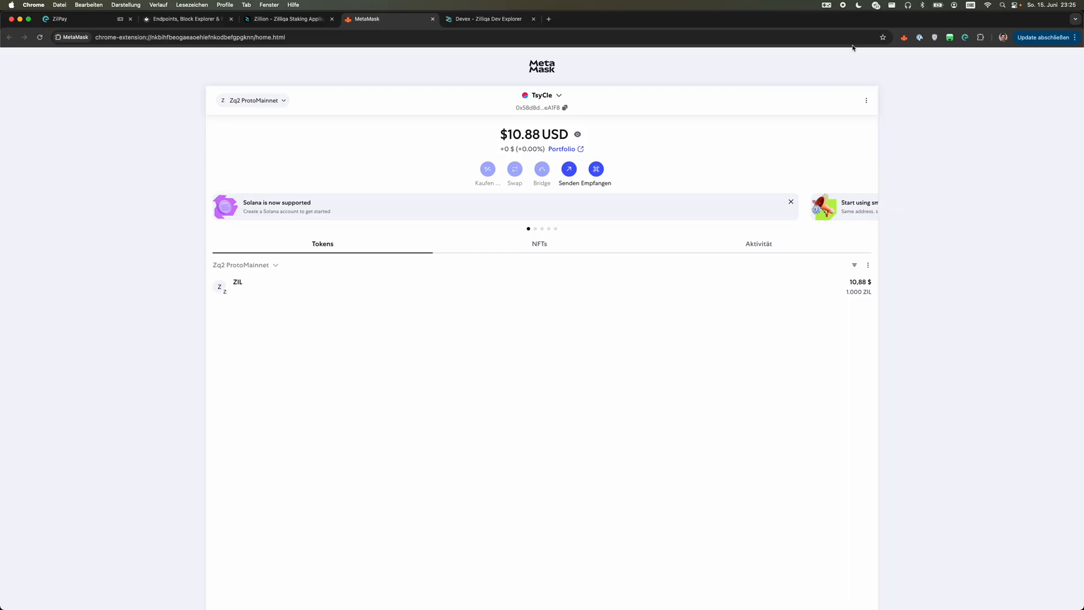
pyautogui.moveTo(843, 8)
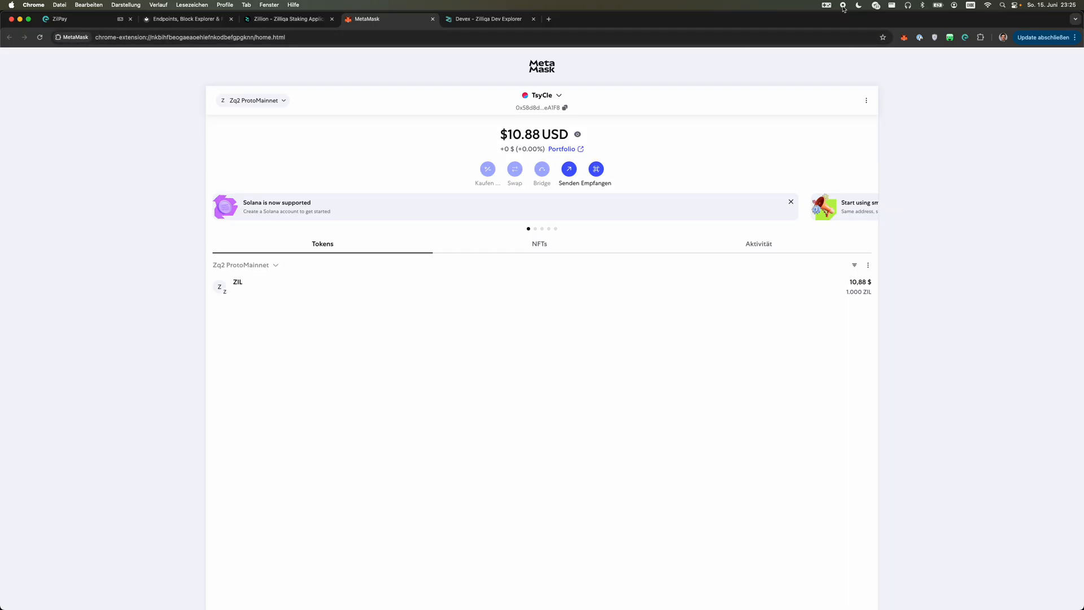